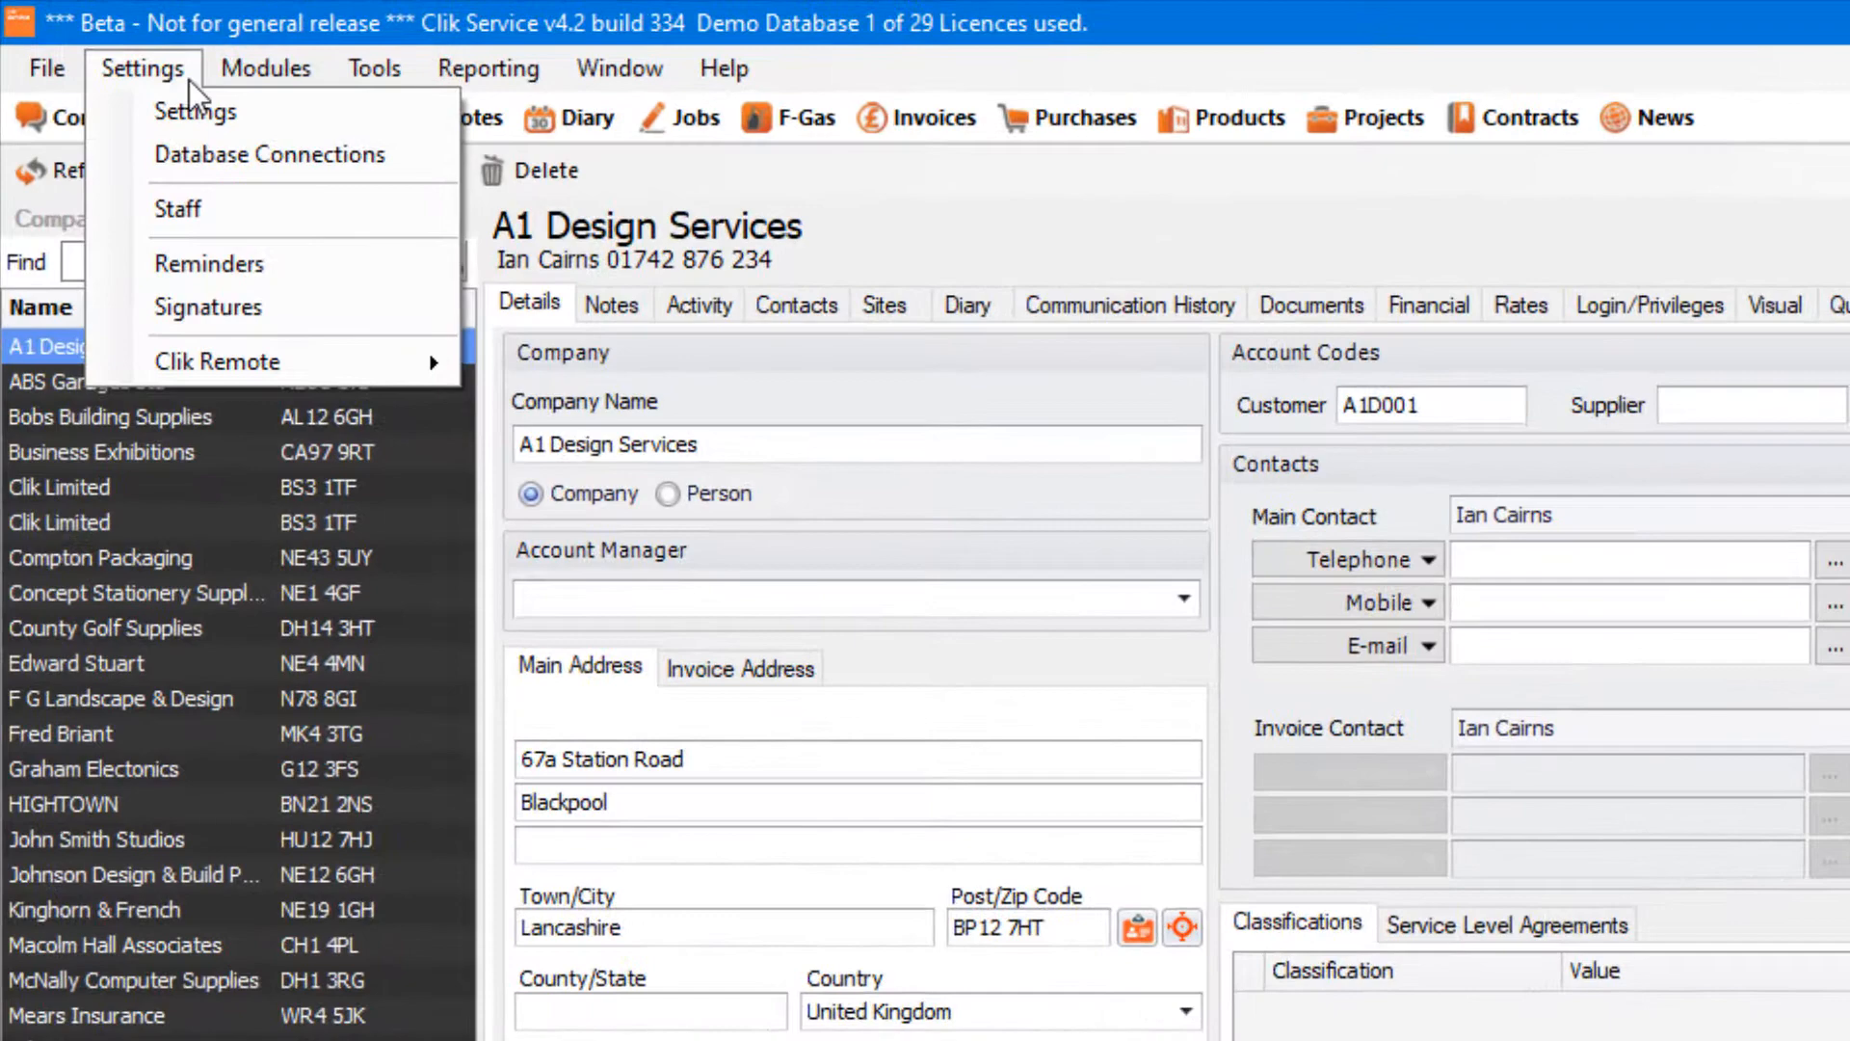
# Step: Go to Settings and show the Action List page with the Vehicle Check list
pyautogui.click(197, 112)
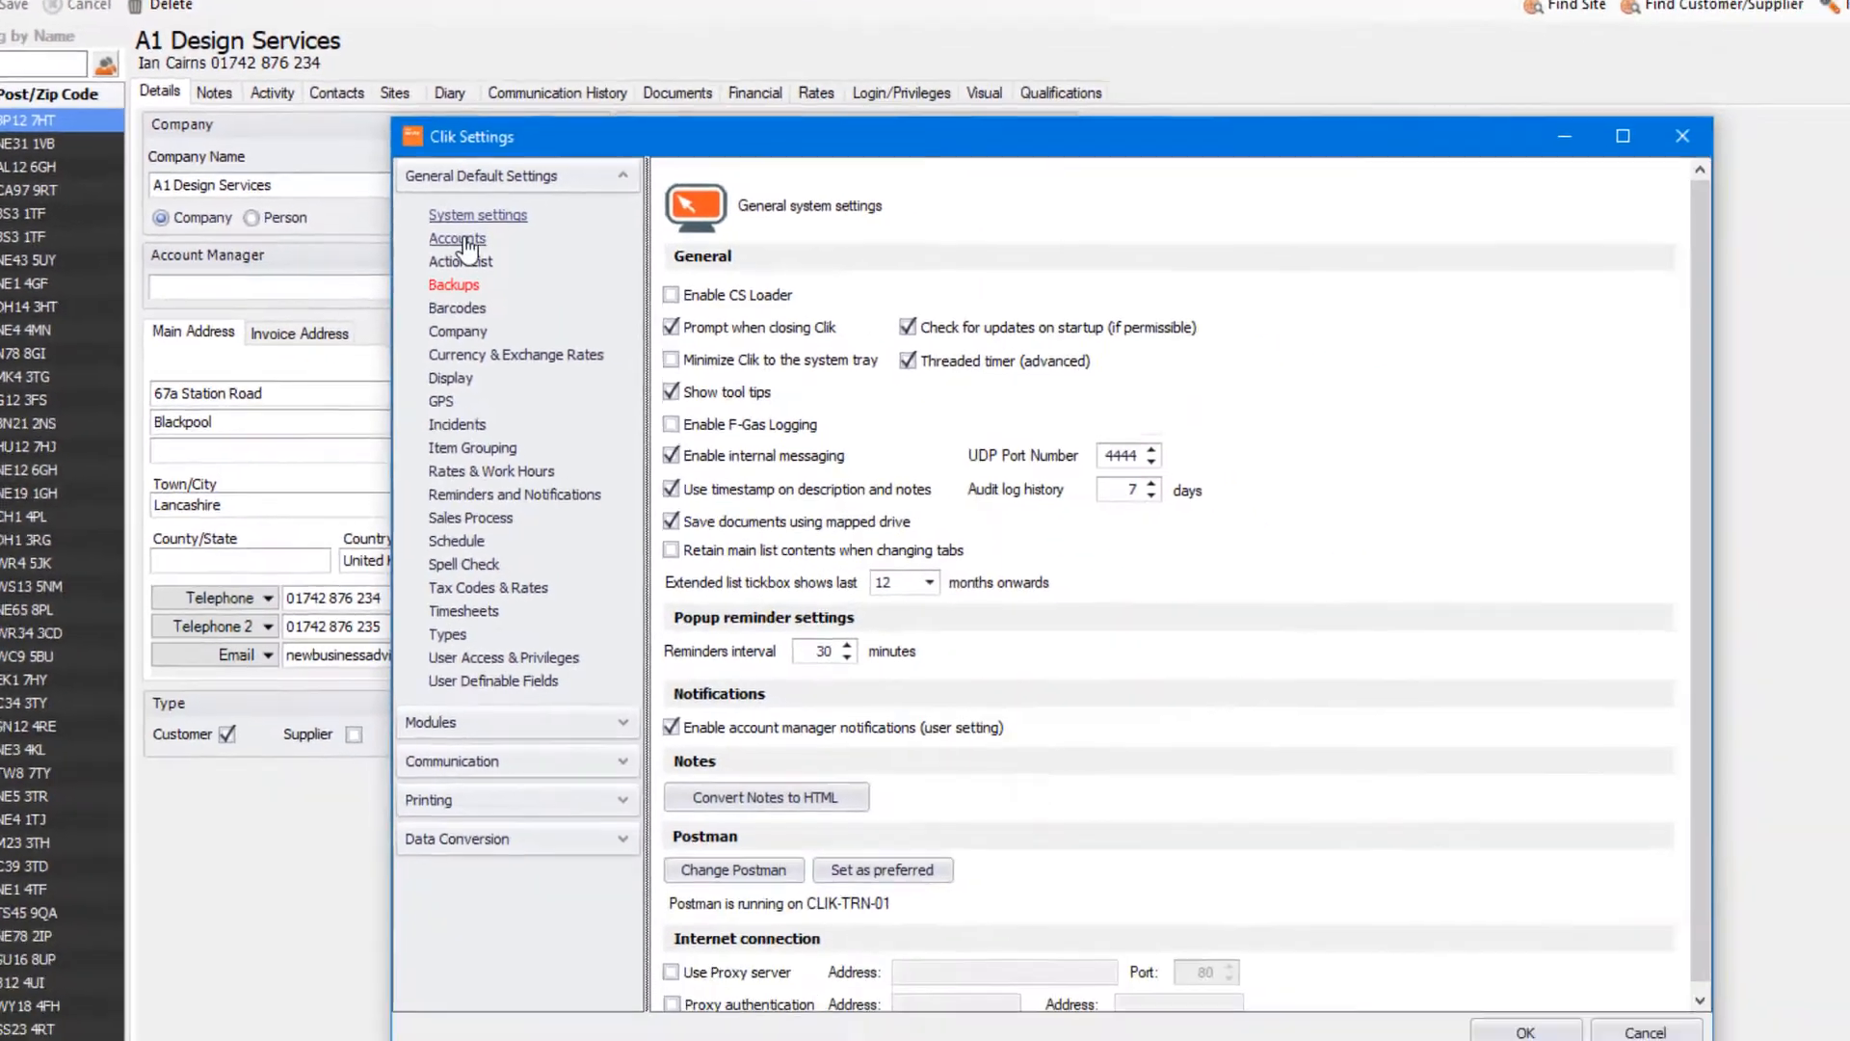
pyautogui.click(459, 261)
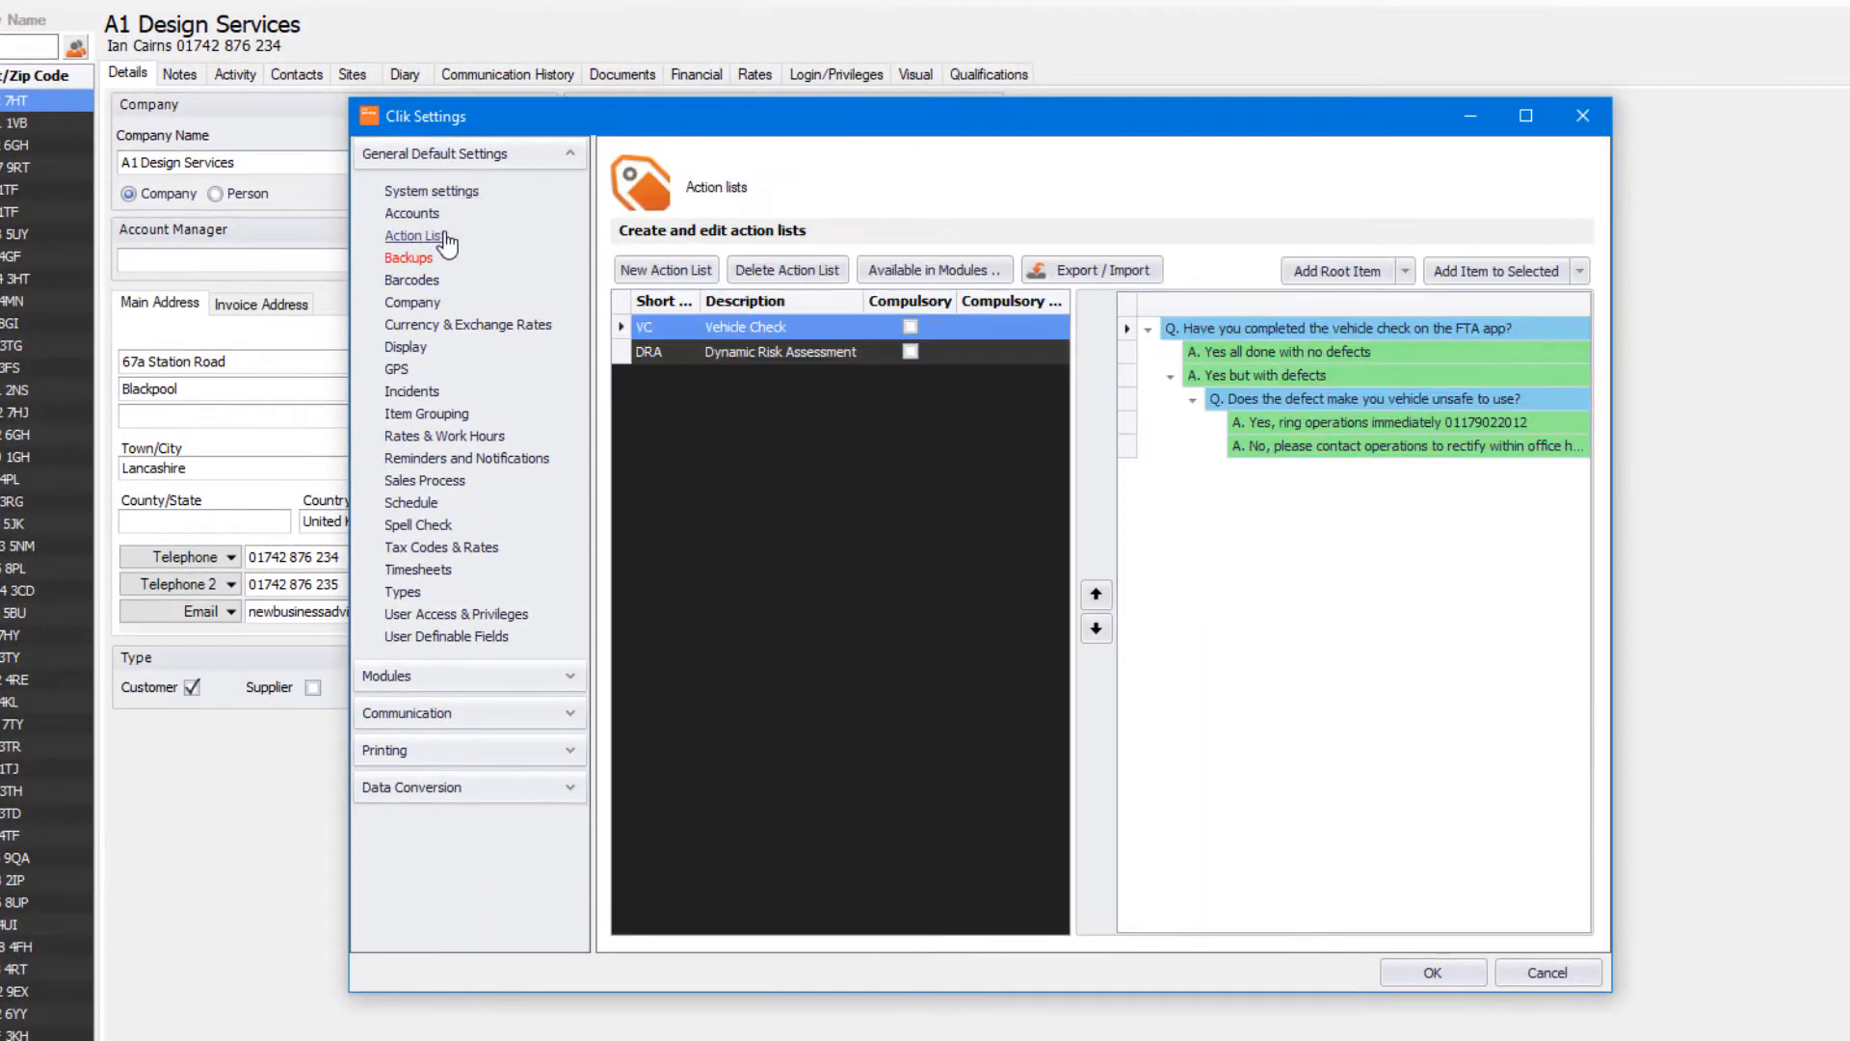
pyautogui.moveTo(969, 384)
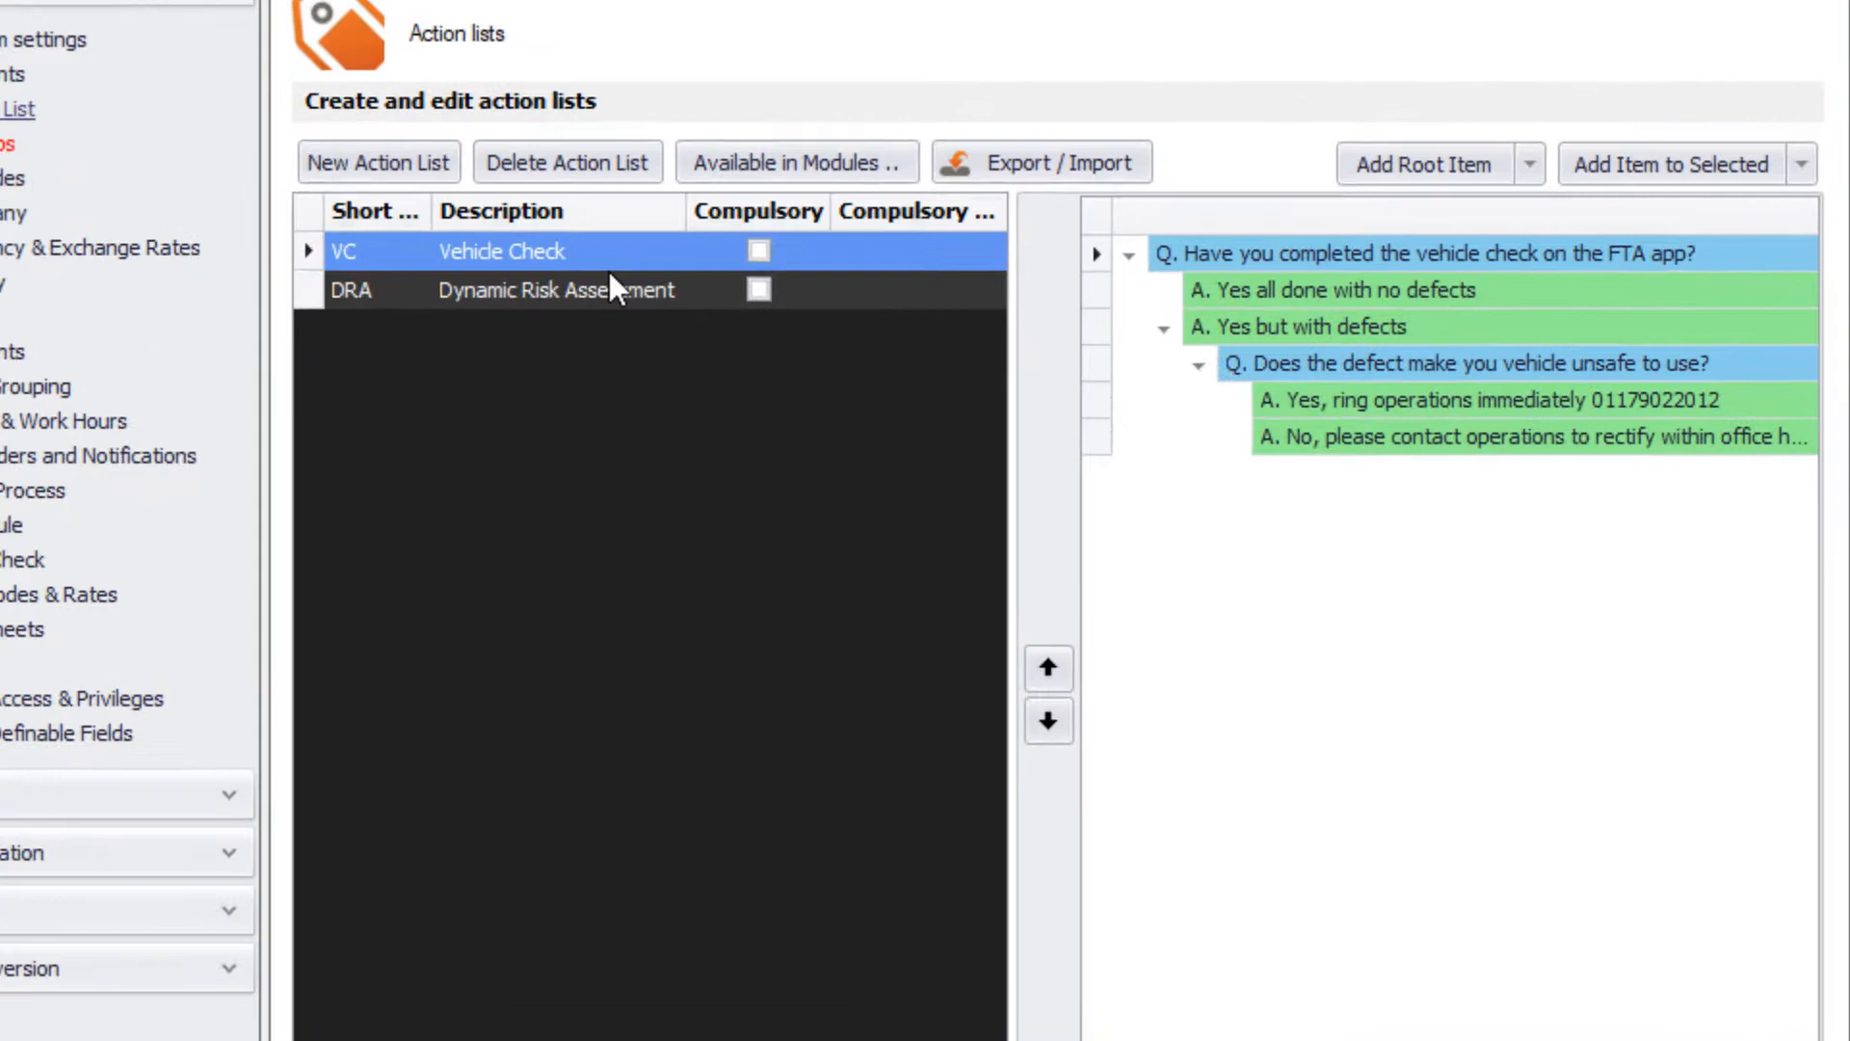
pyautogui.moveTo(756, 212)
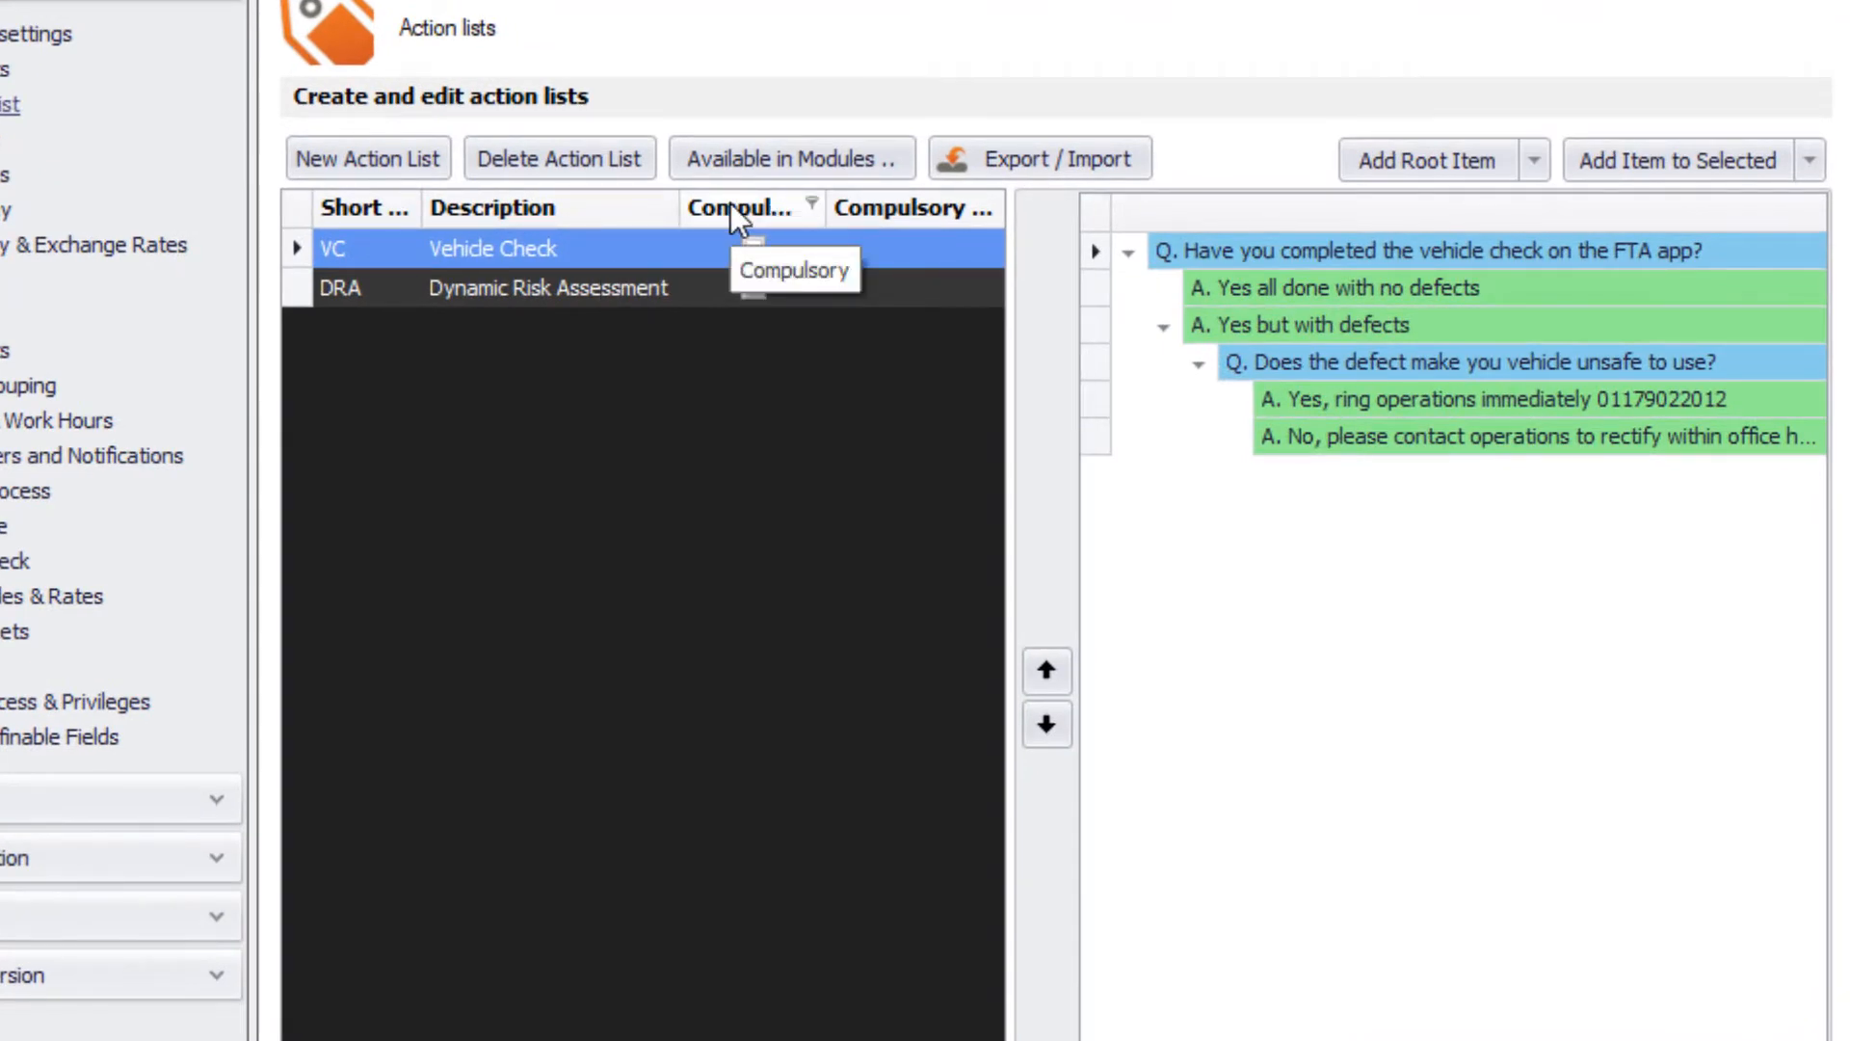
pyautogui.moveTo(882, 220)
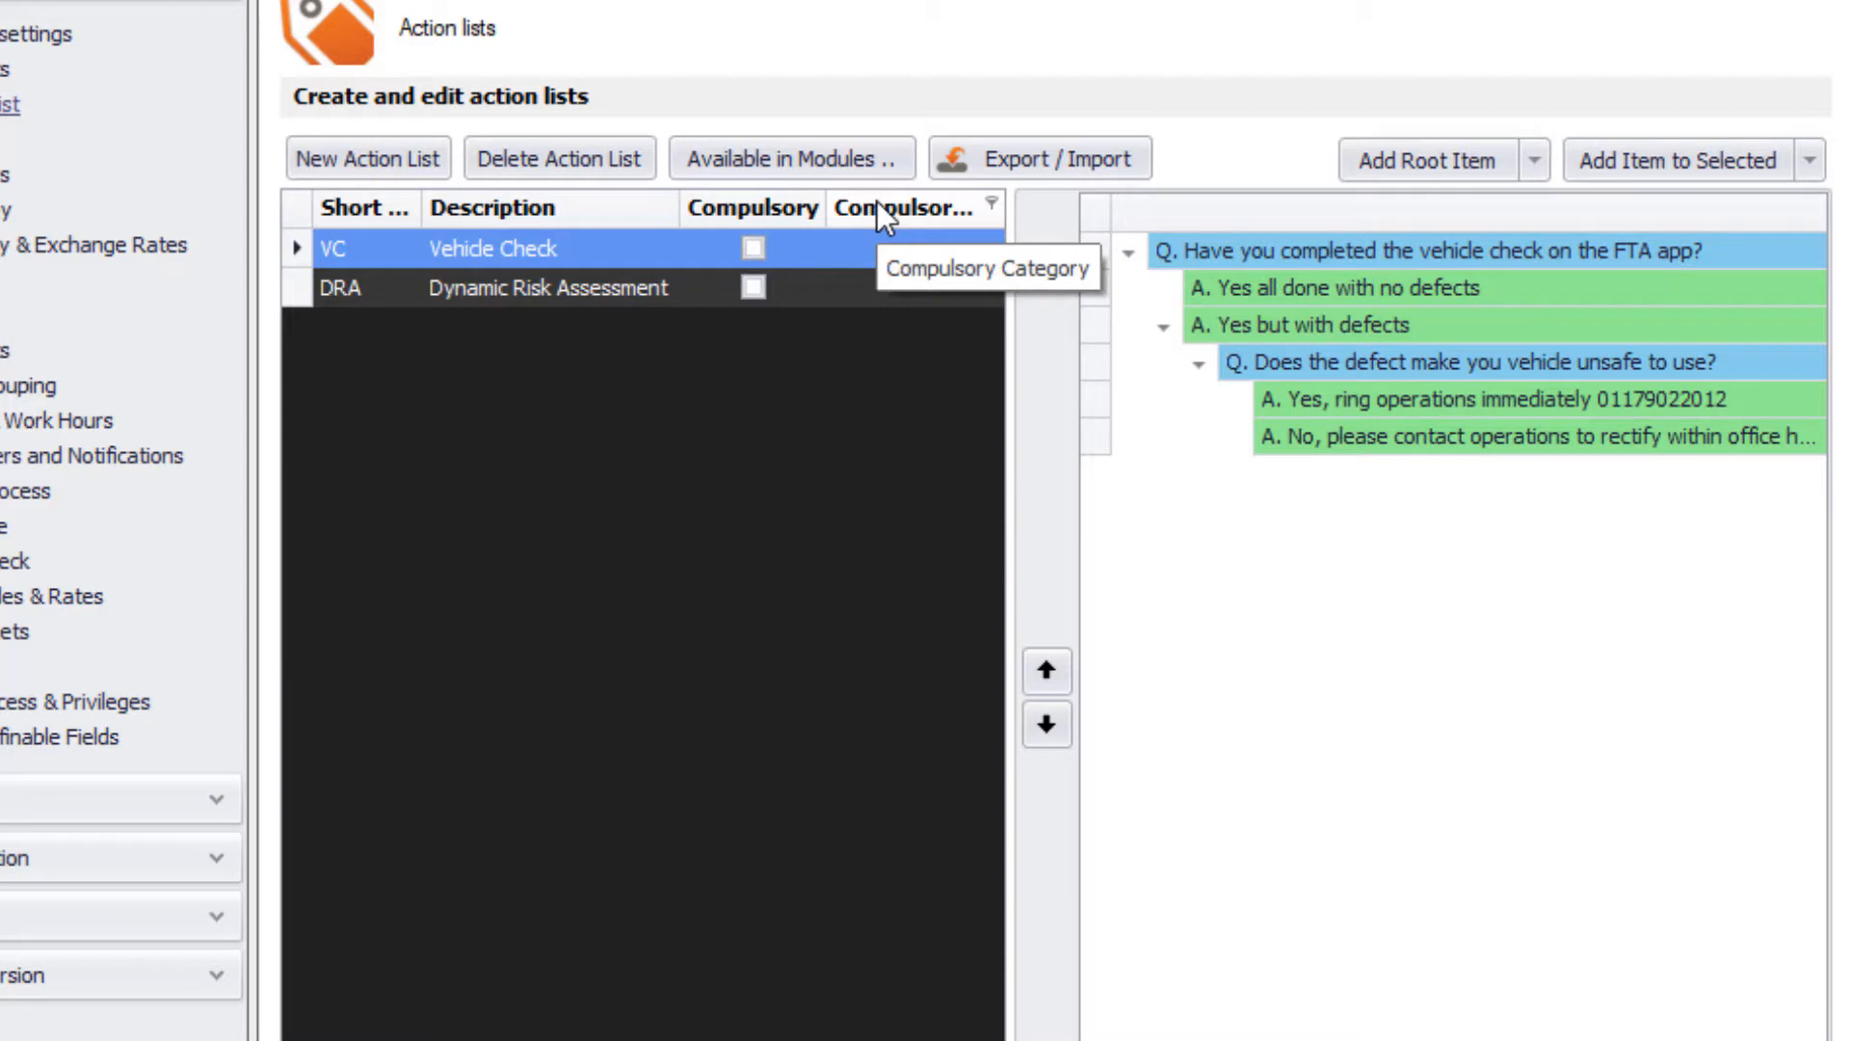
pyautogui.moveTo(588, 269)
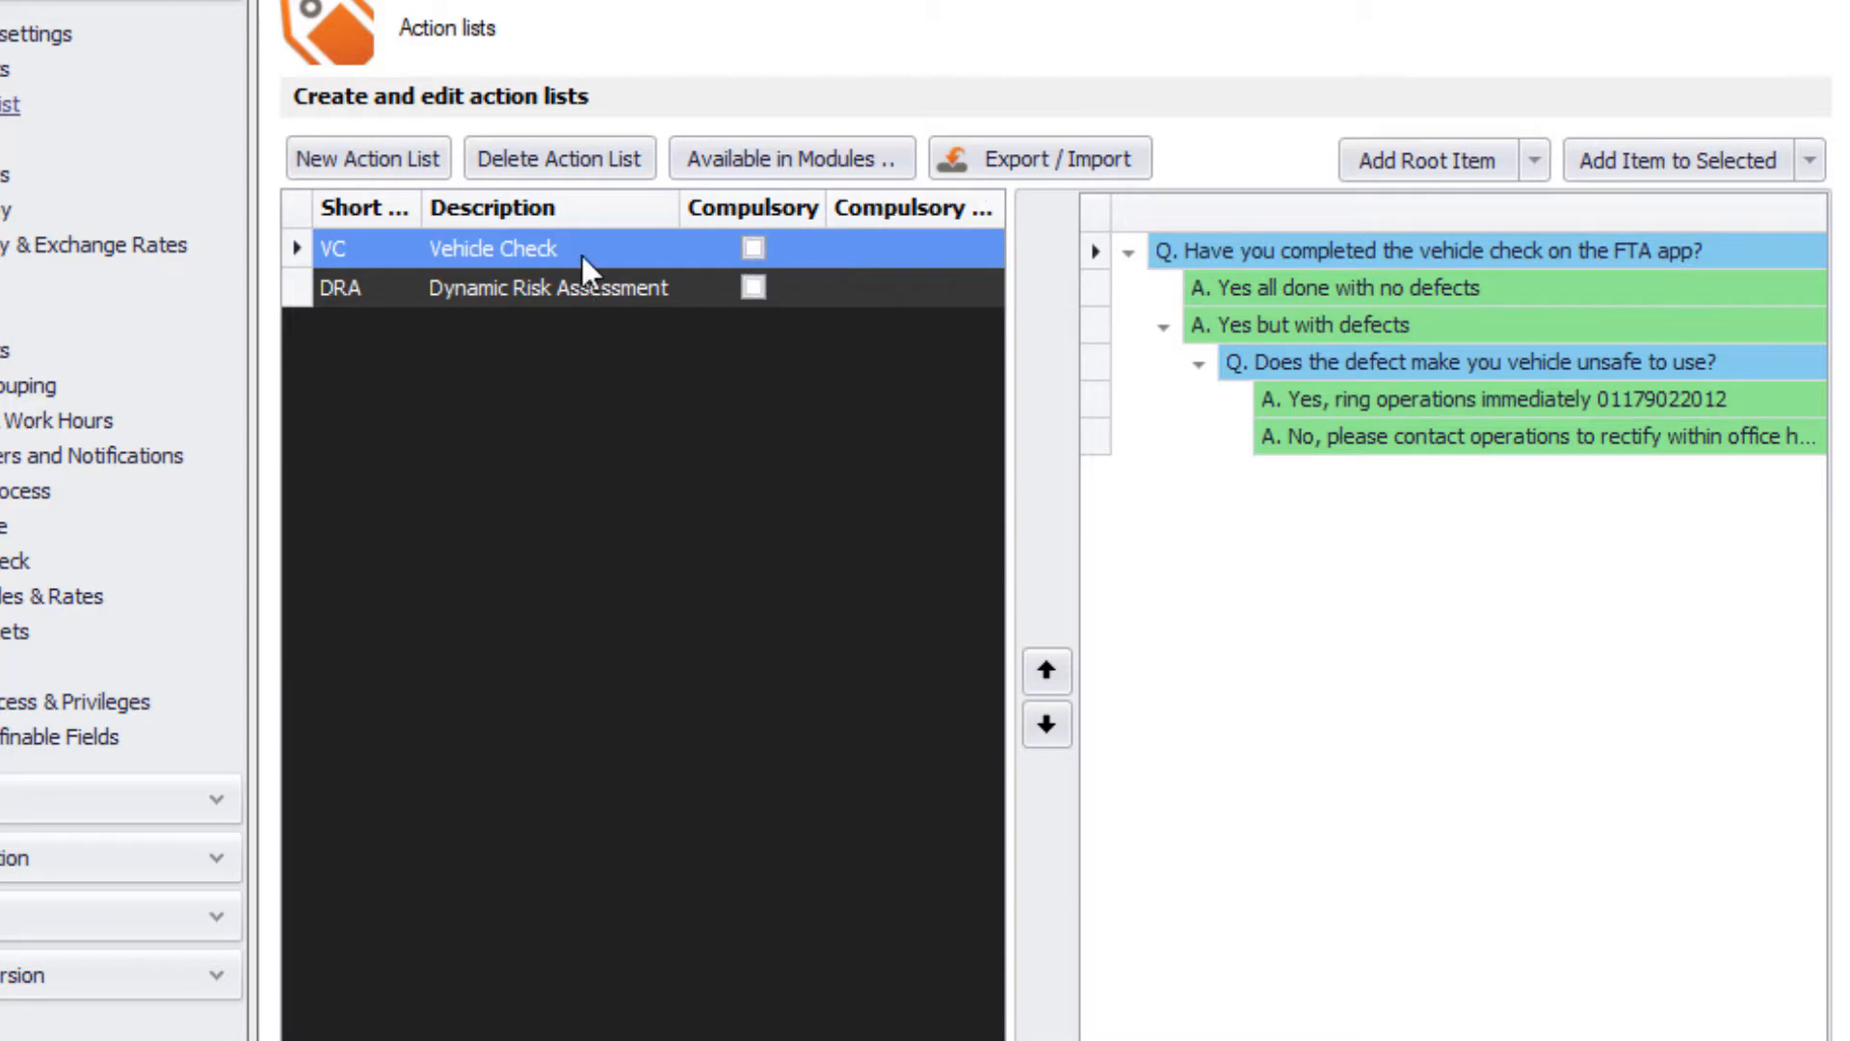
# Step: Tick Compulsory for Vehicle Check and Dynamic Risk Assessment, saving the Vehicle Check change
pyautogui.click(754, 248)
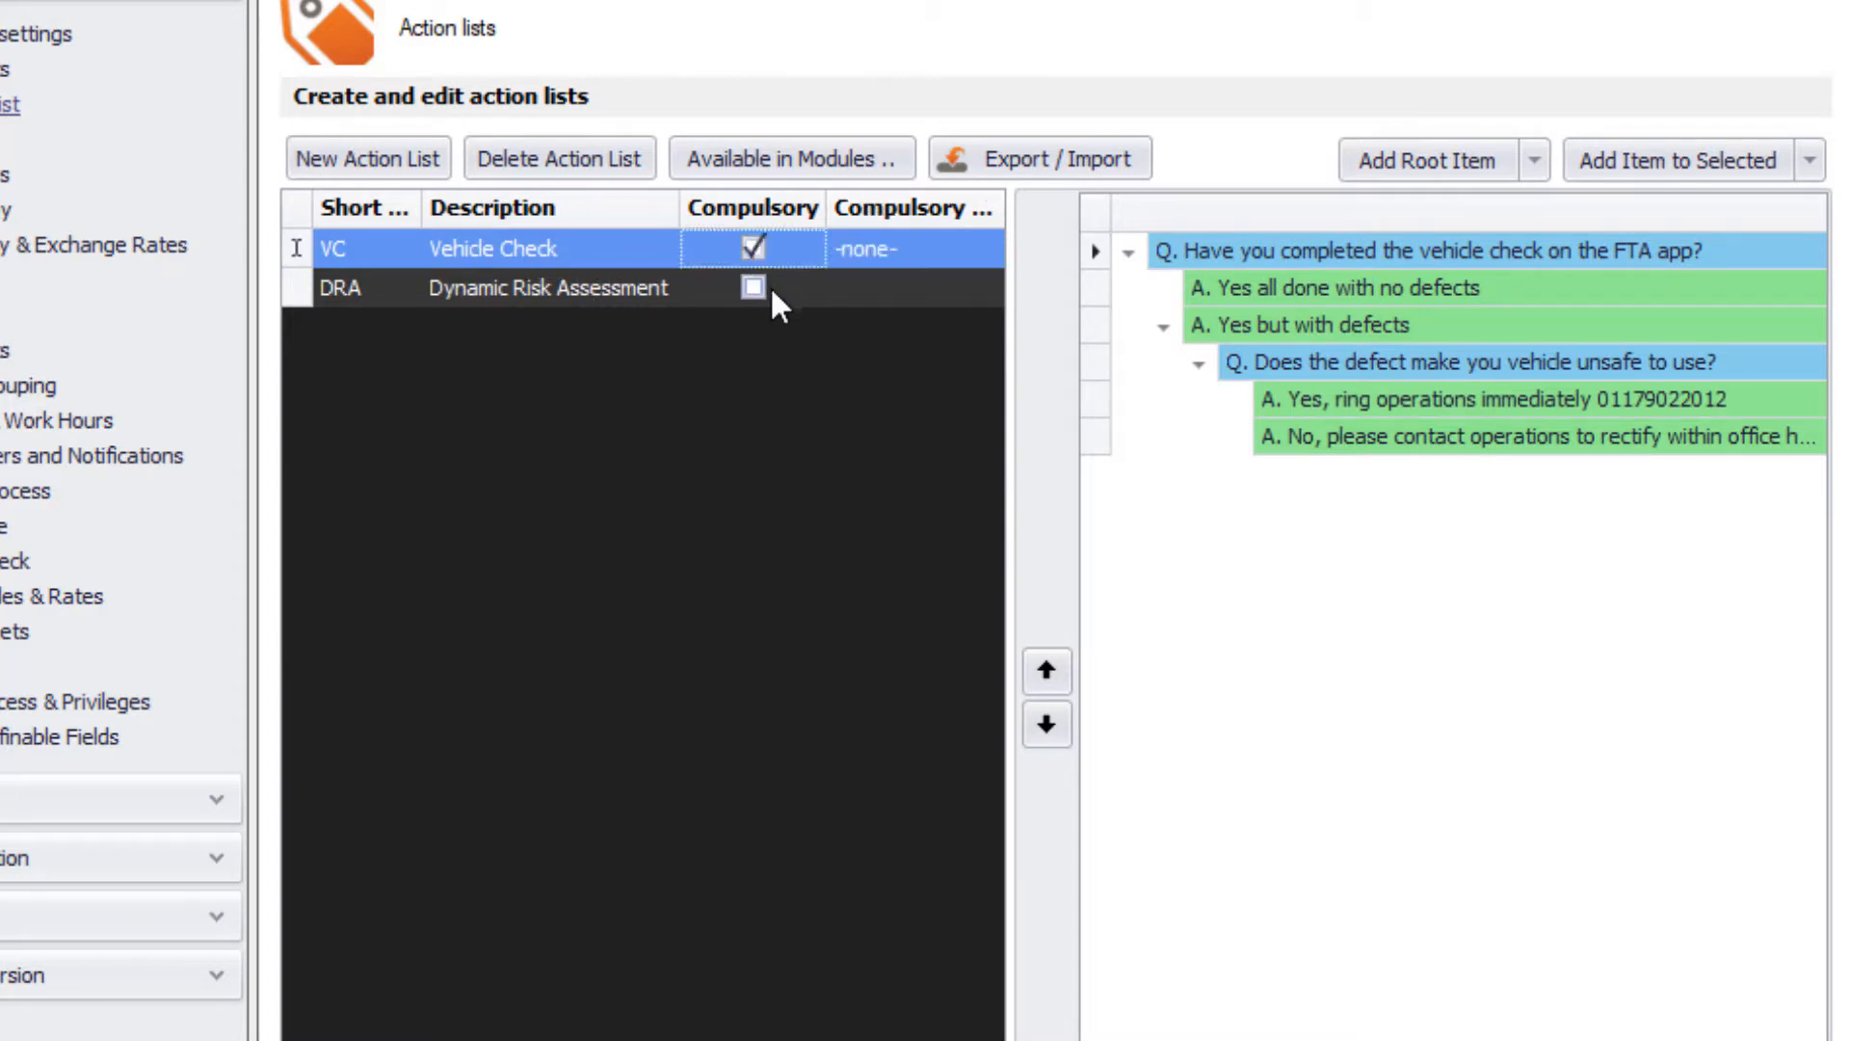
pyautogui.moveTo(495, 307)
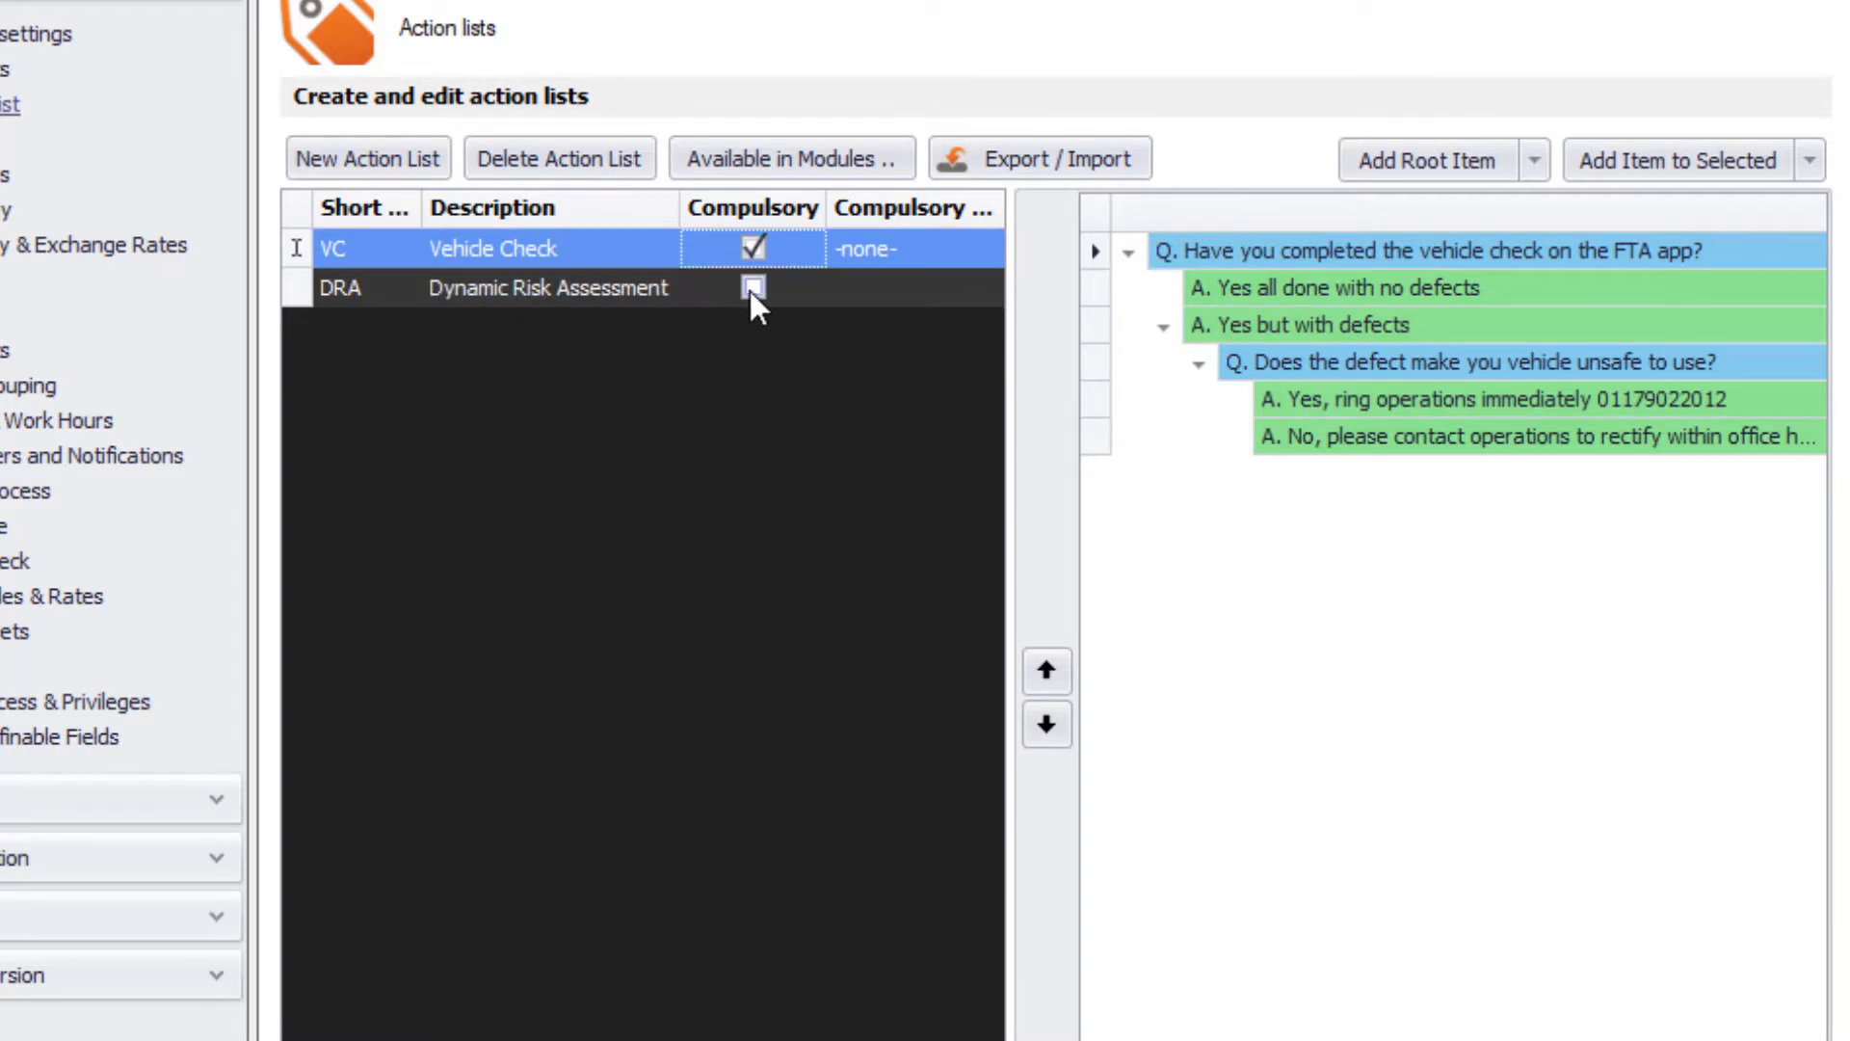
pyautogui.click(753, 287)
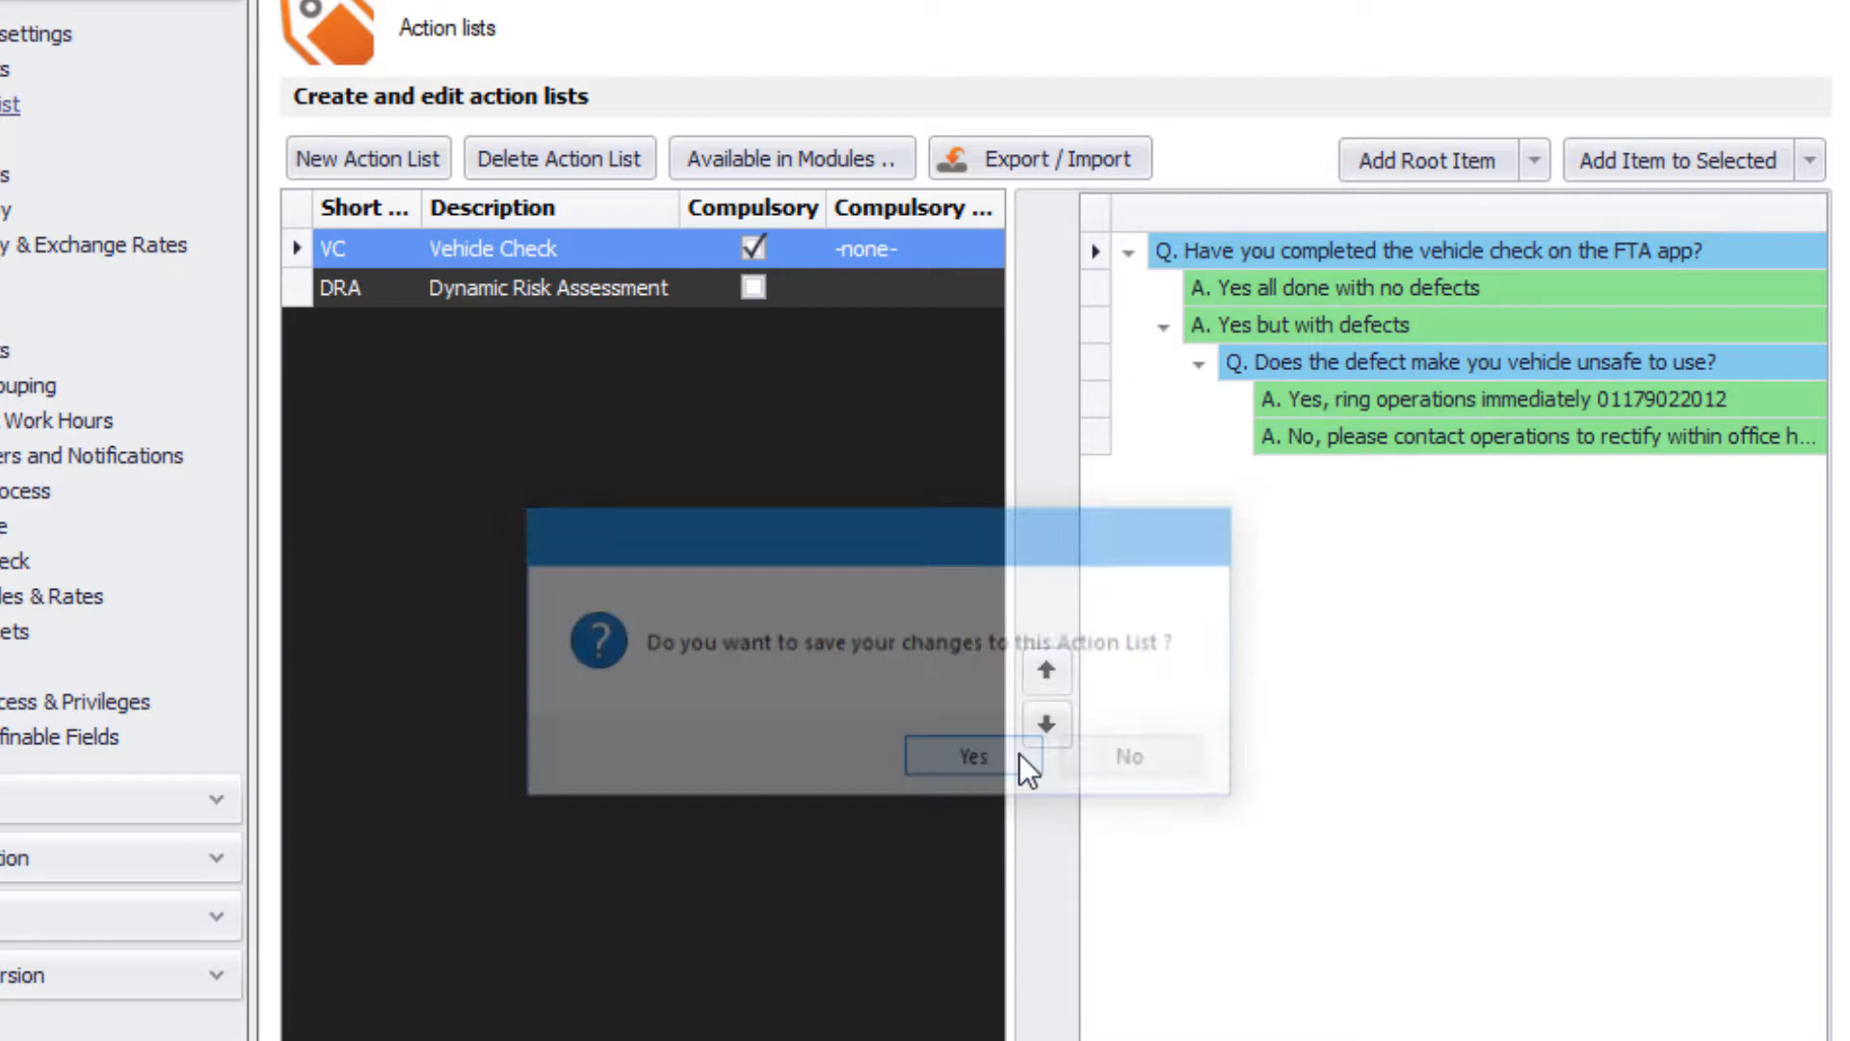
pyautogui.click(970, 756)
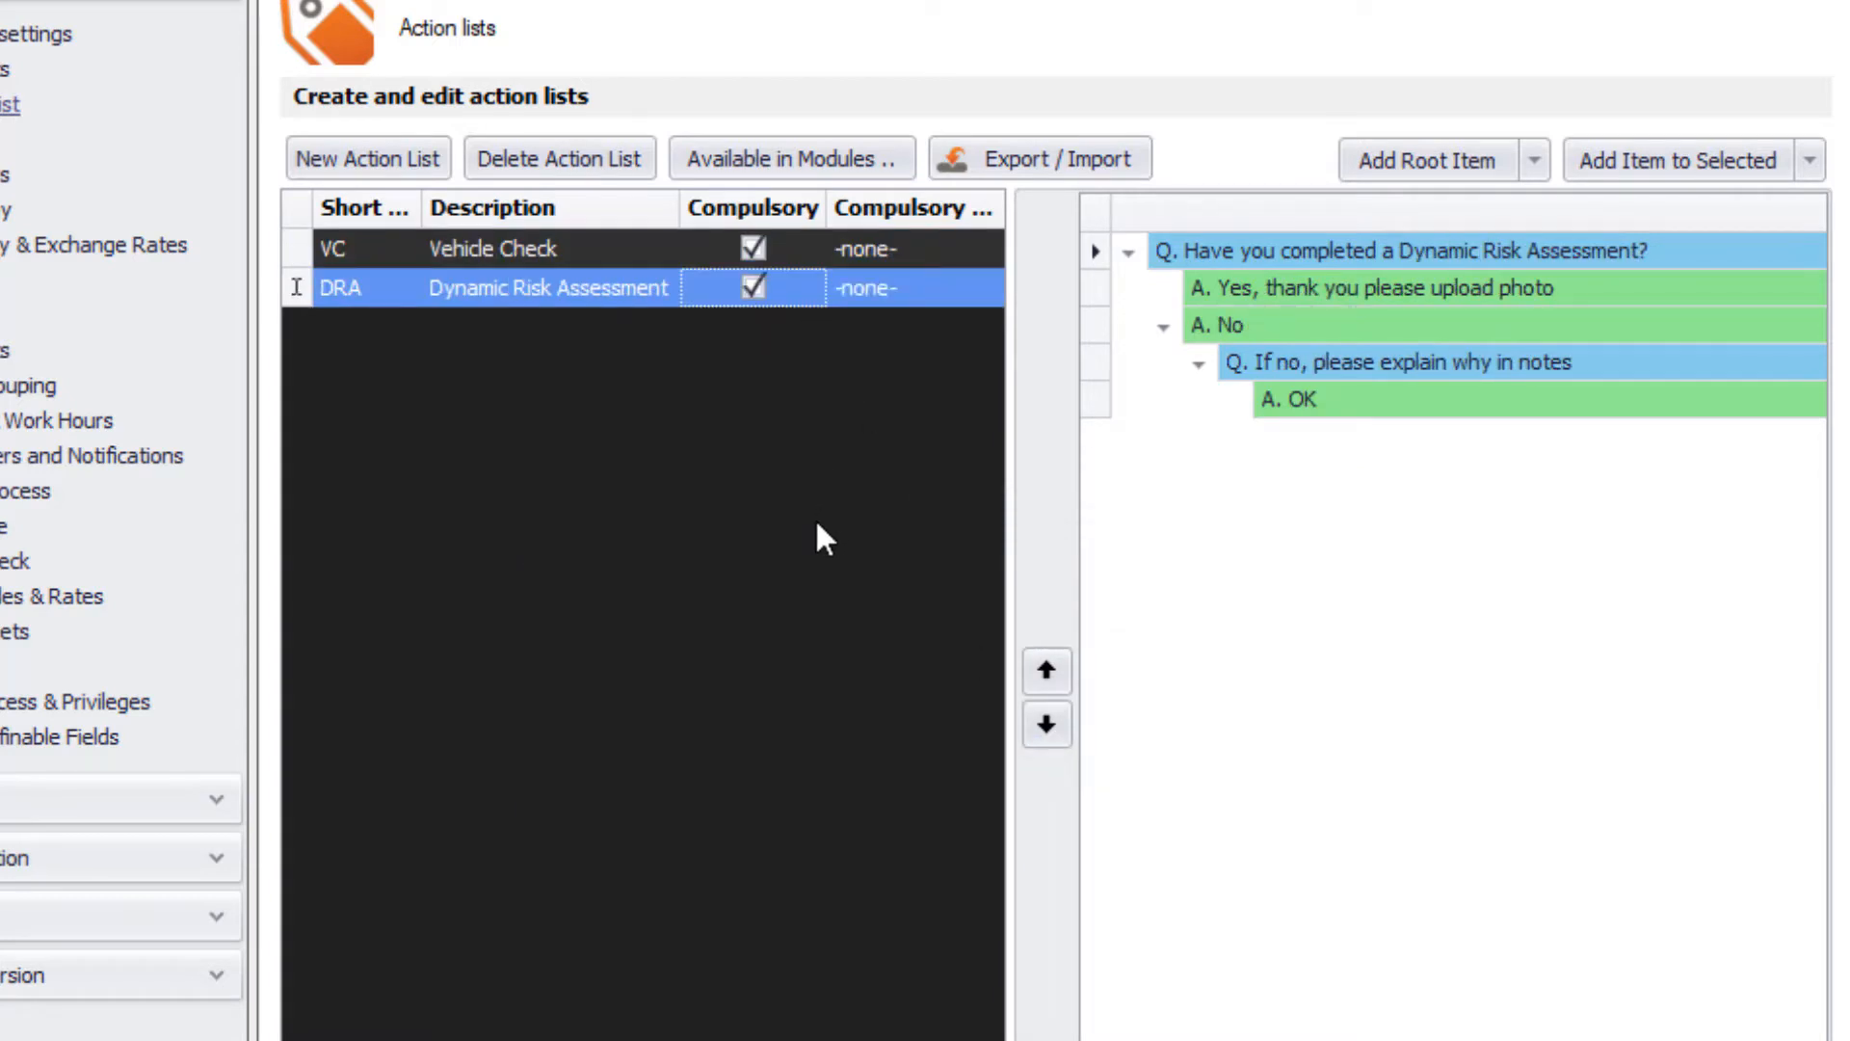
pyautogui.moveTo(937, 268)
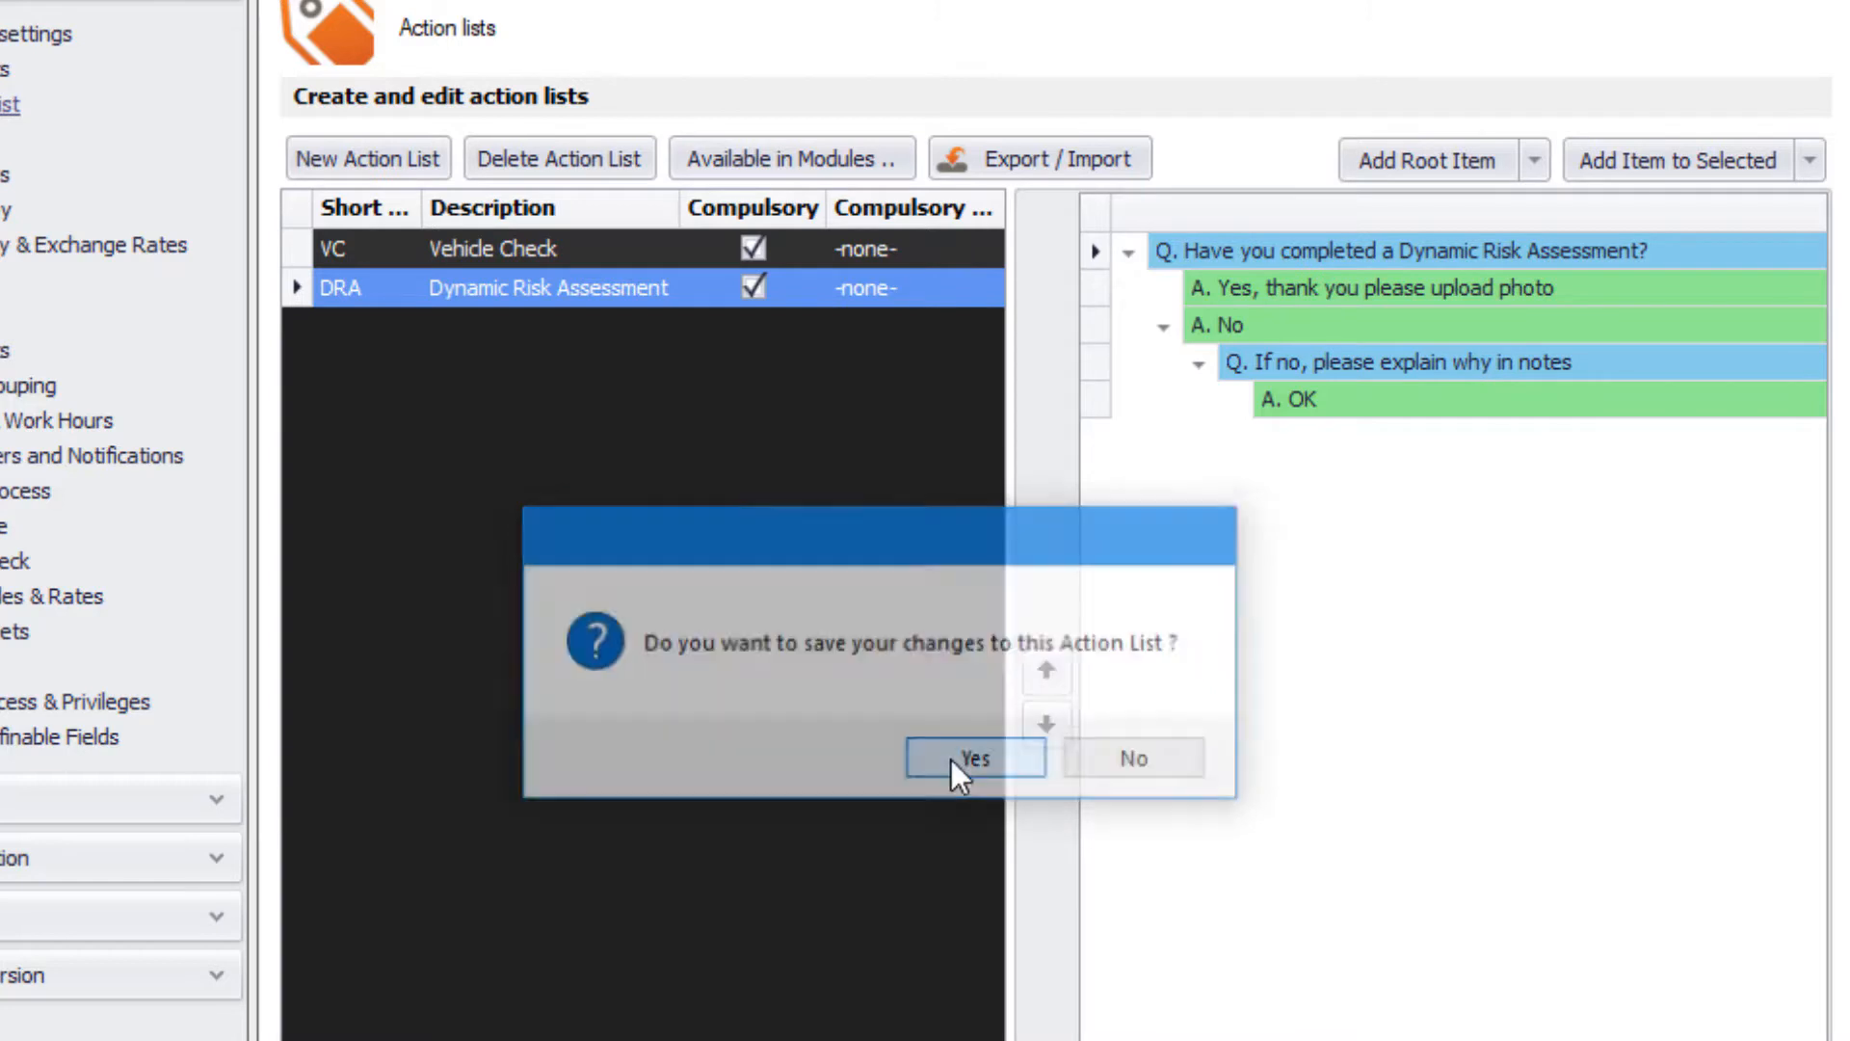
# Step: Save the DRA change, then assign Health and Safety Check to Vehicle Check and Risk Assessment to DRA
pyautogui.click(972, 756)
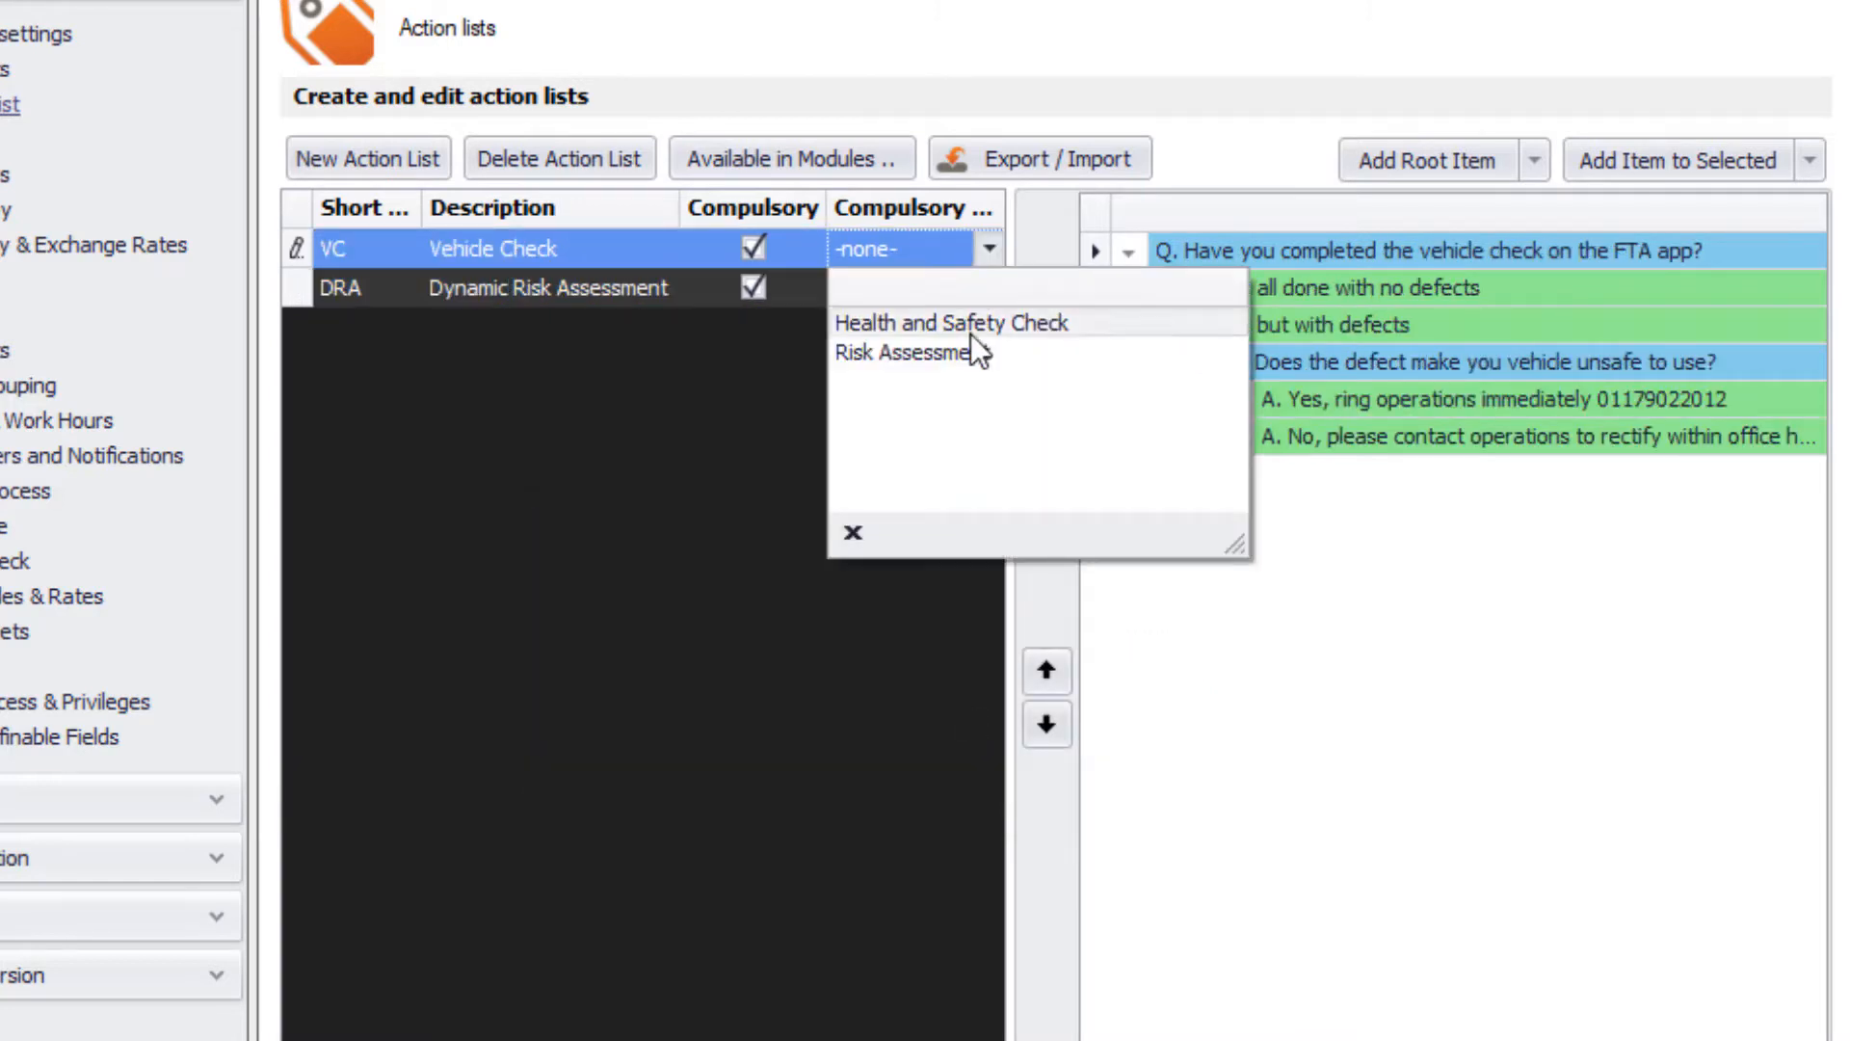
pyautogui.click(950, 322)
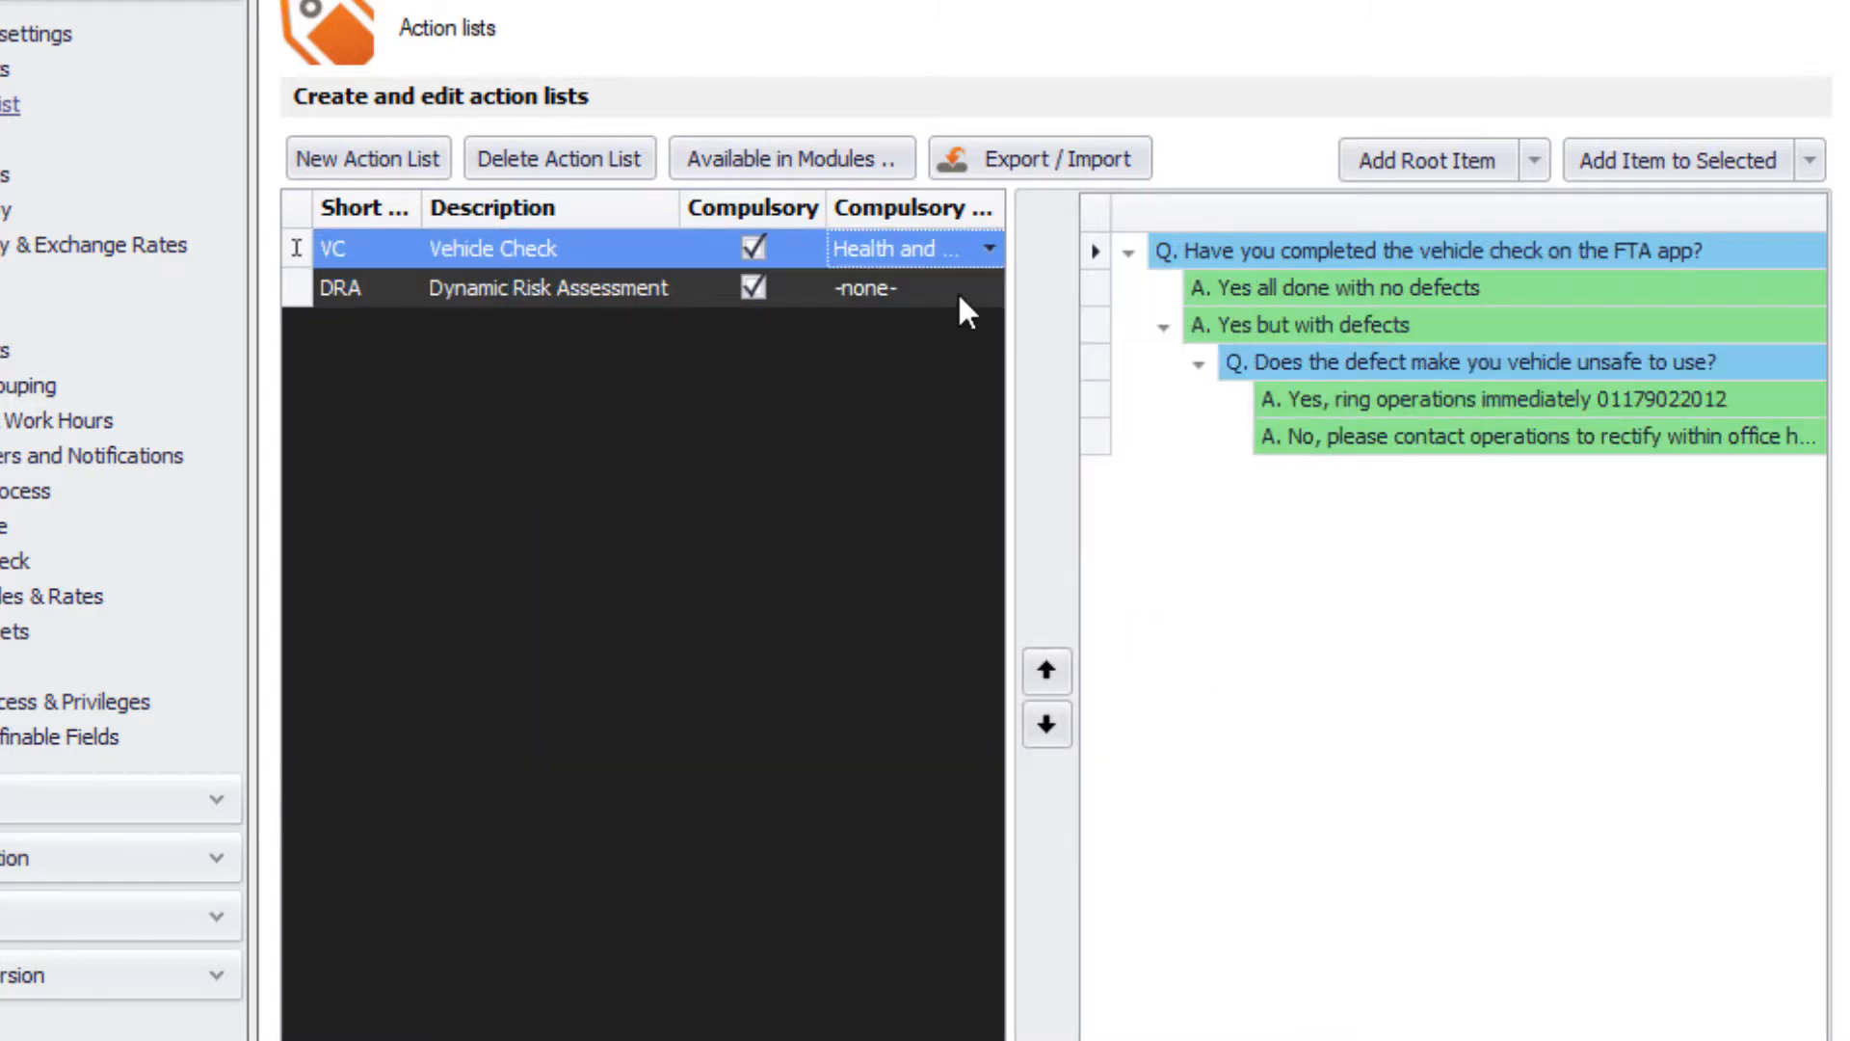
pyautogui.click(545, 288)
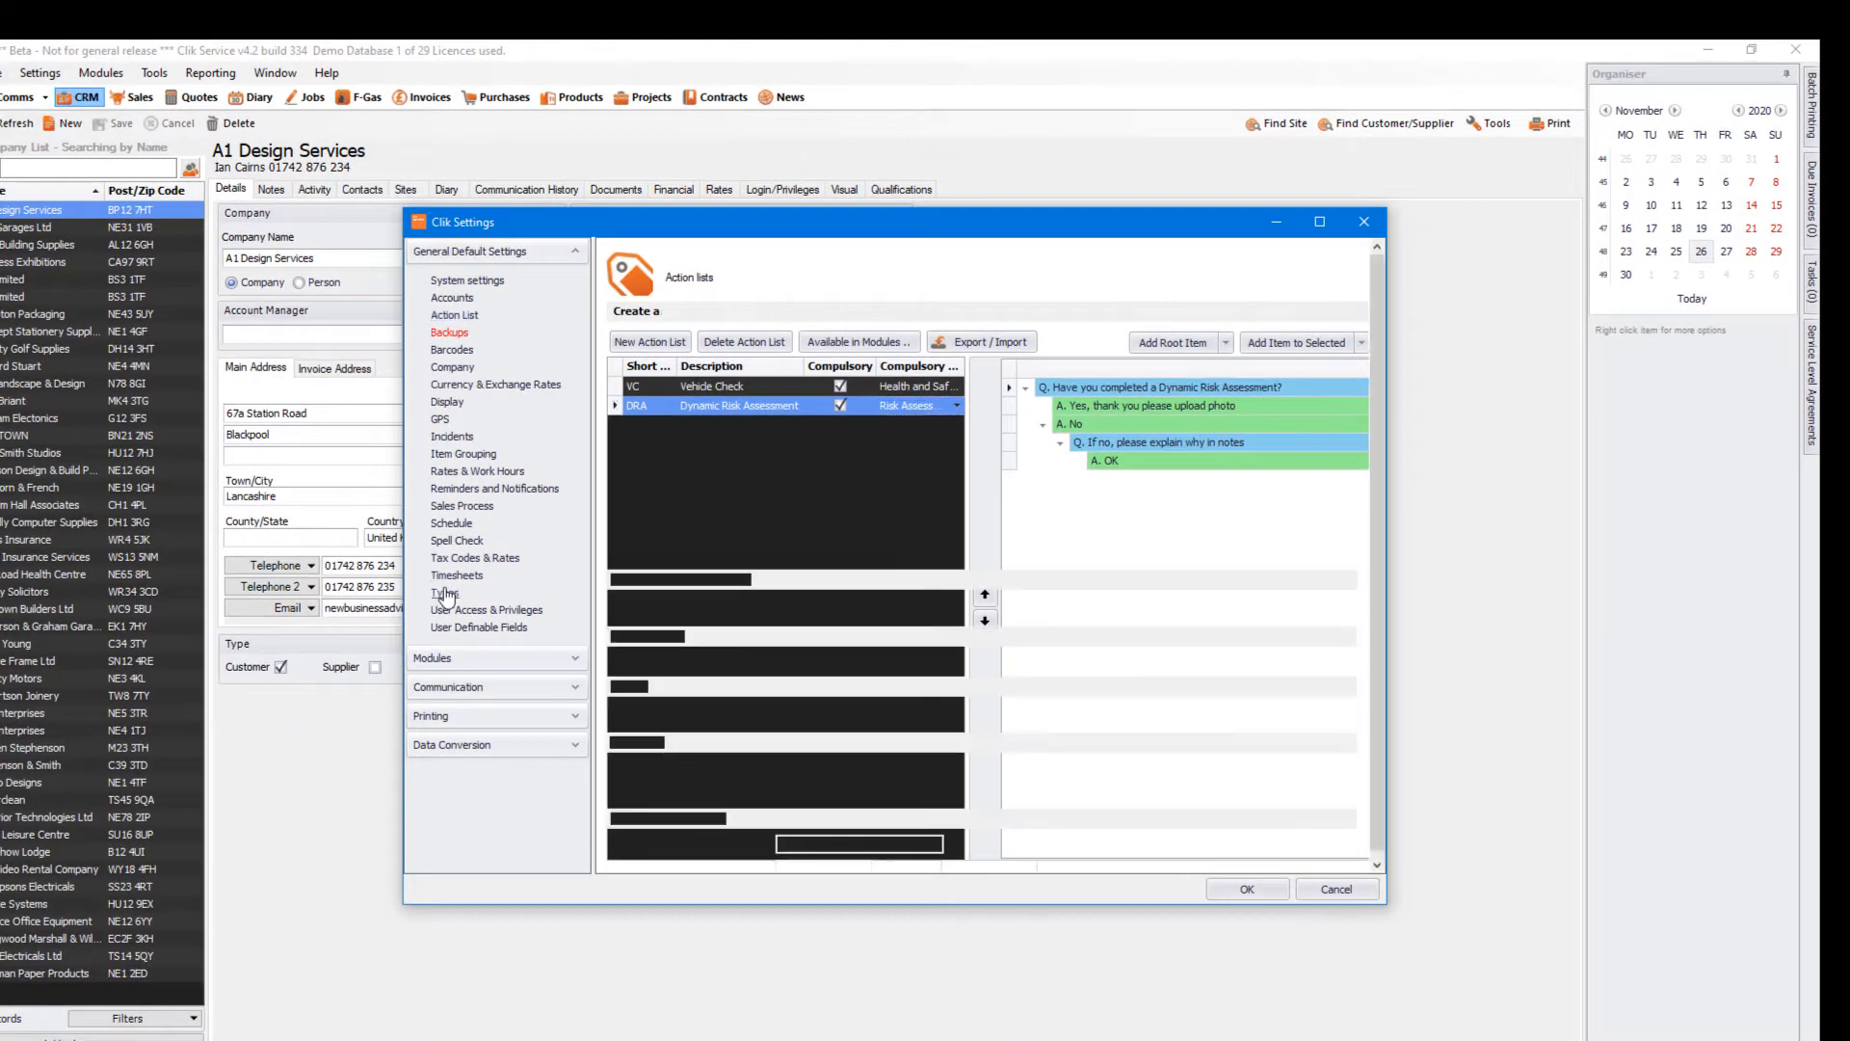
# Step: In Types, expand Compulsory Action List type and show its New / New Sub Item options
pyautogui.click(443, 594)
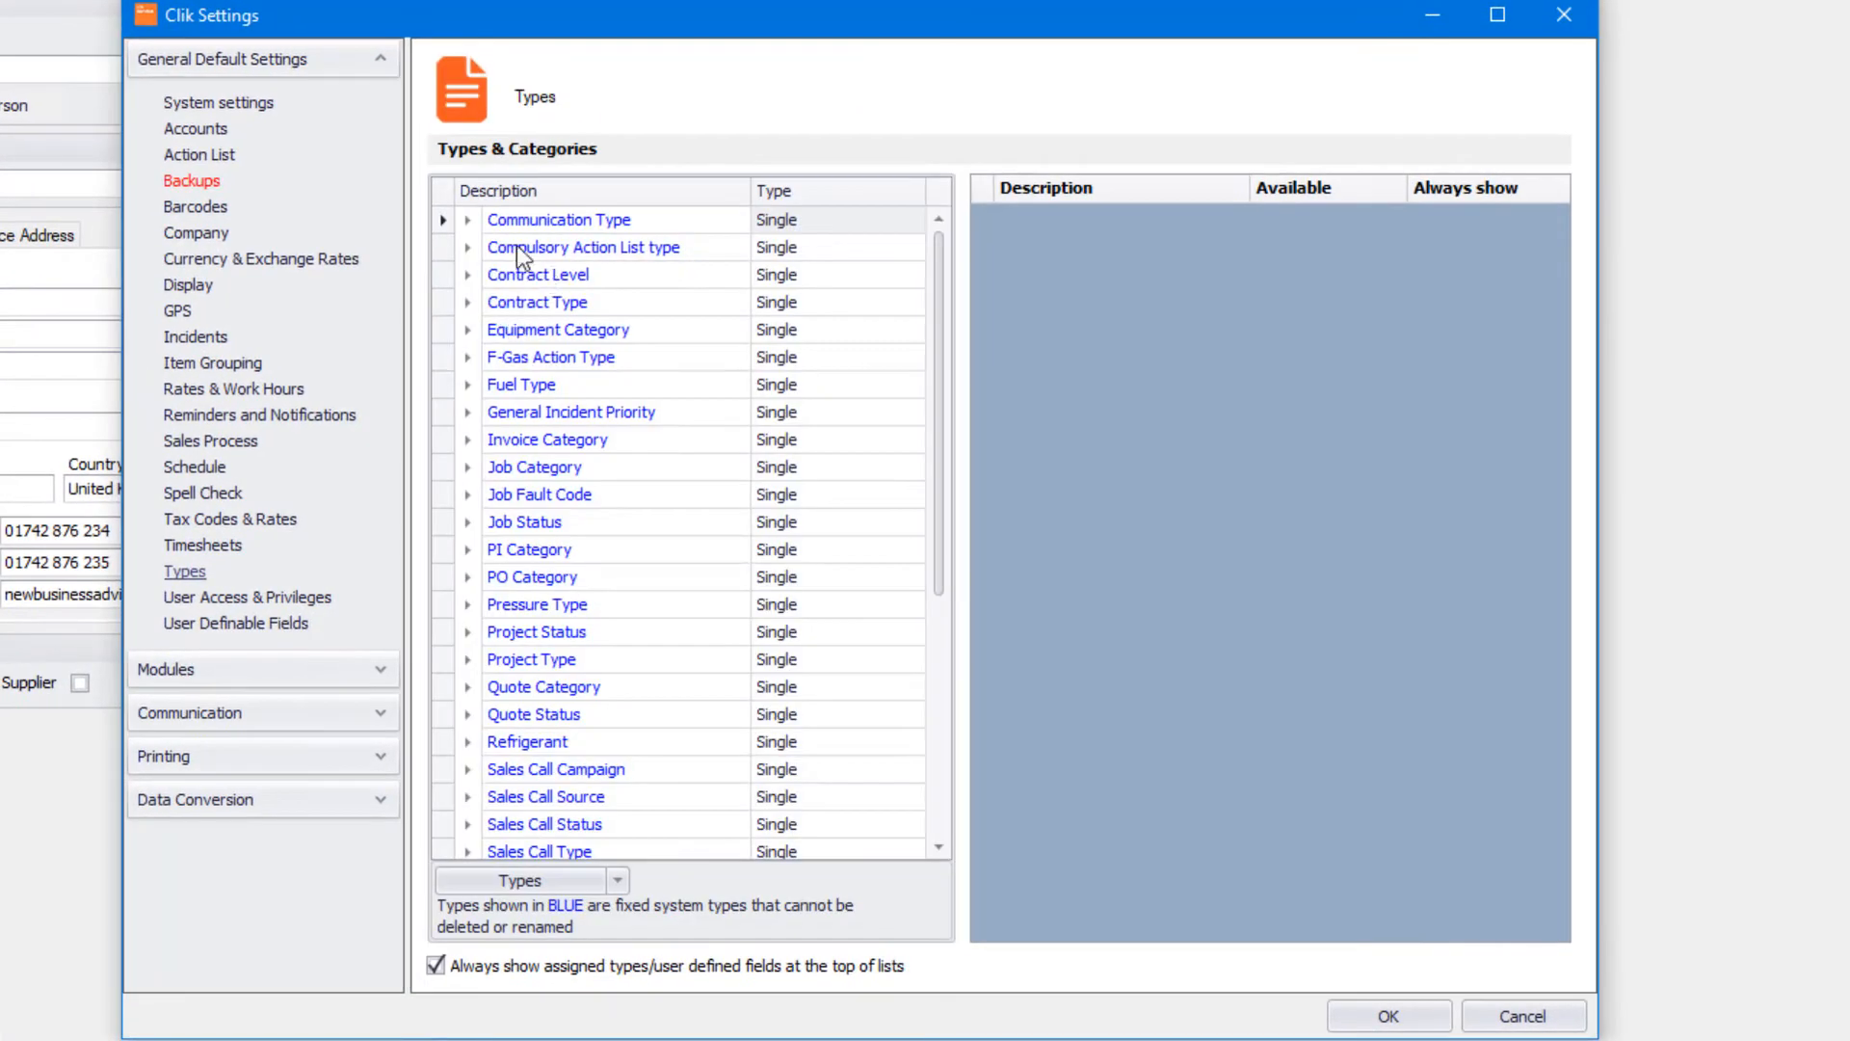
pyautogui.click(582, 247)
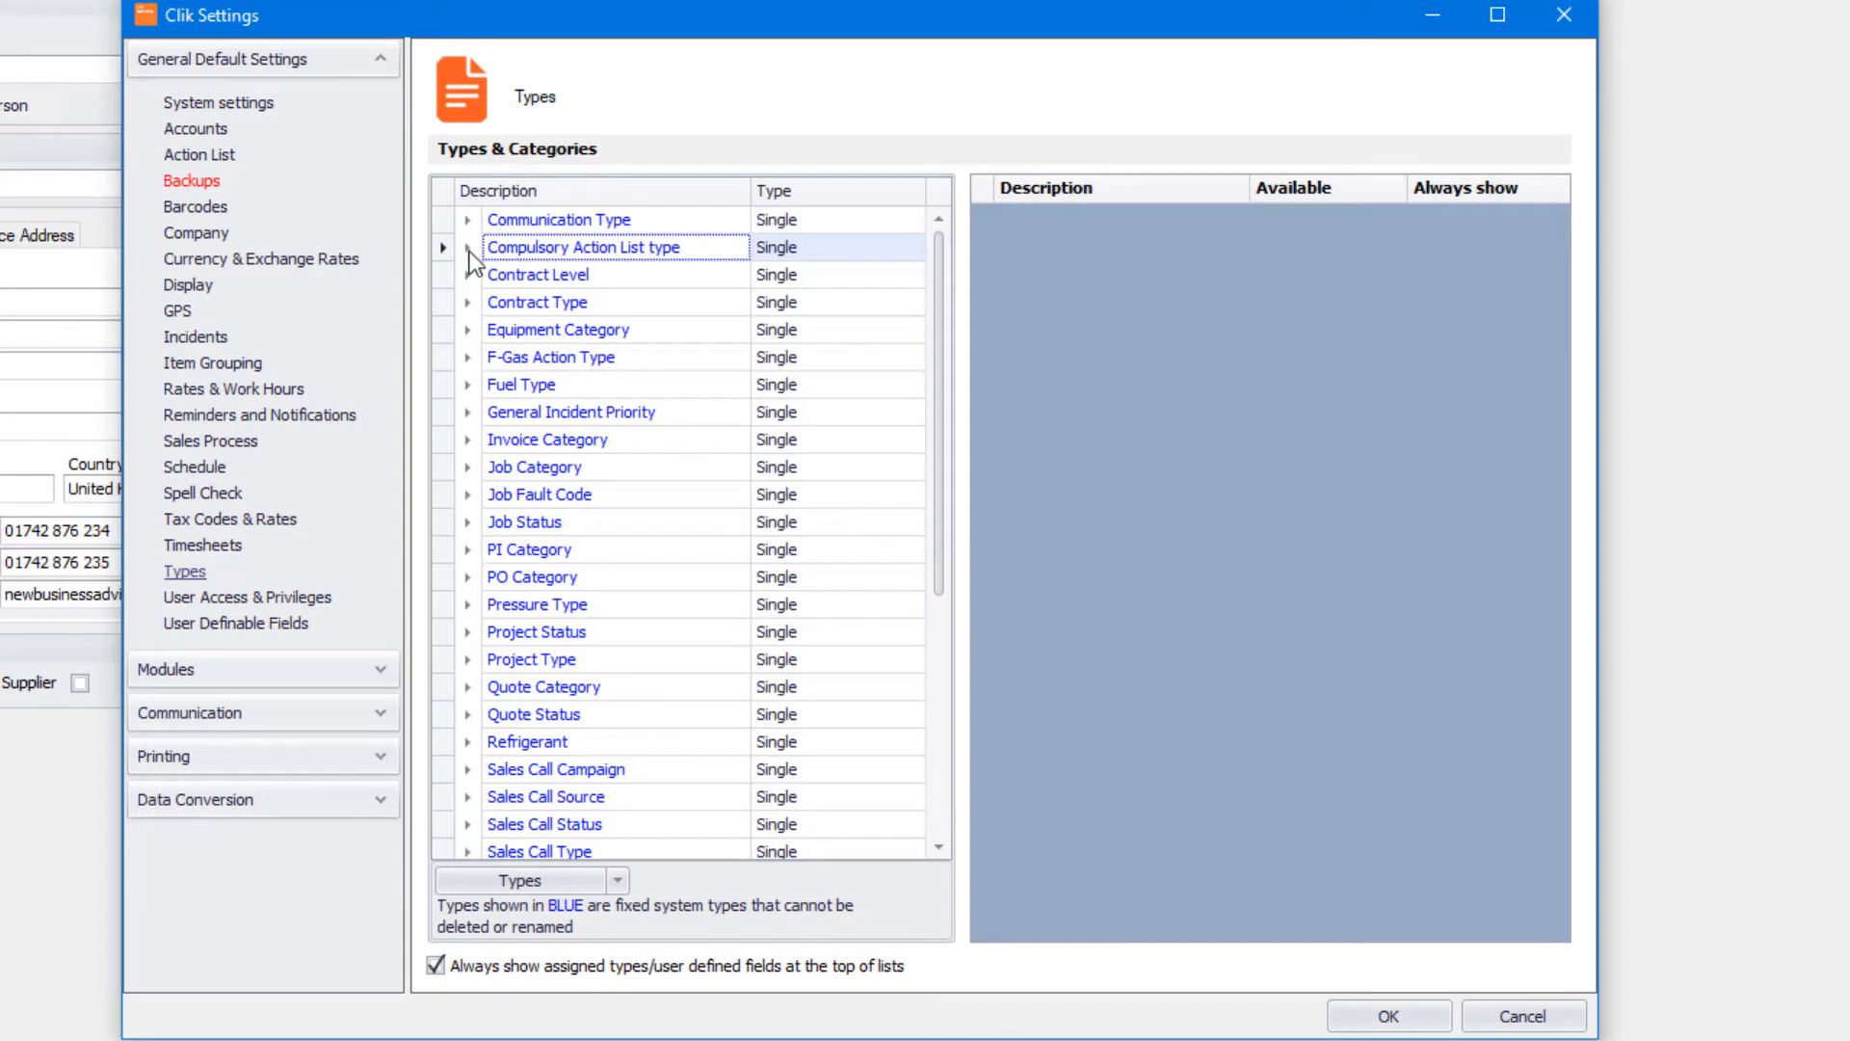
pyautogui.click(466, 248)
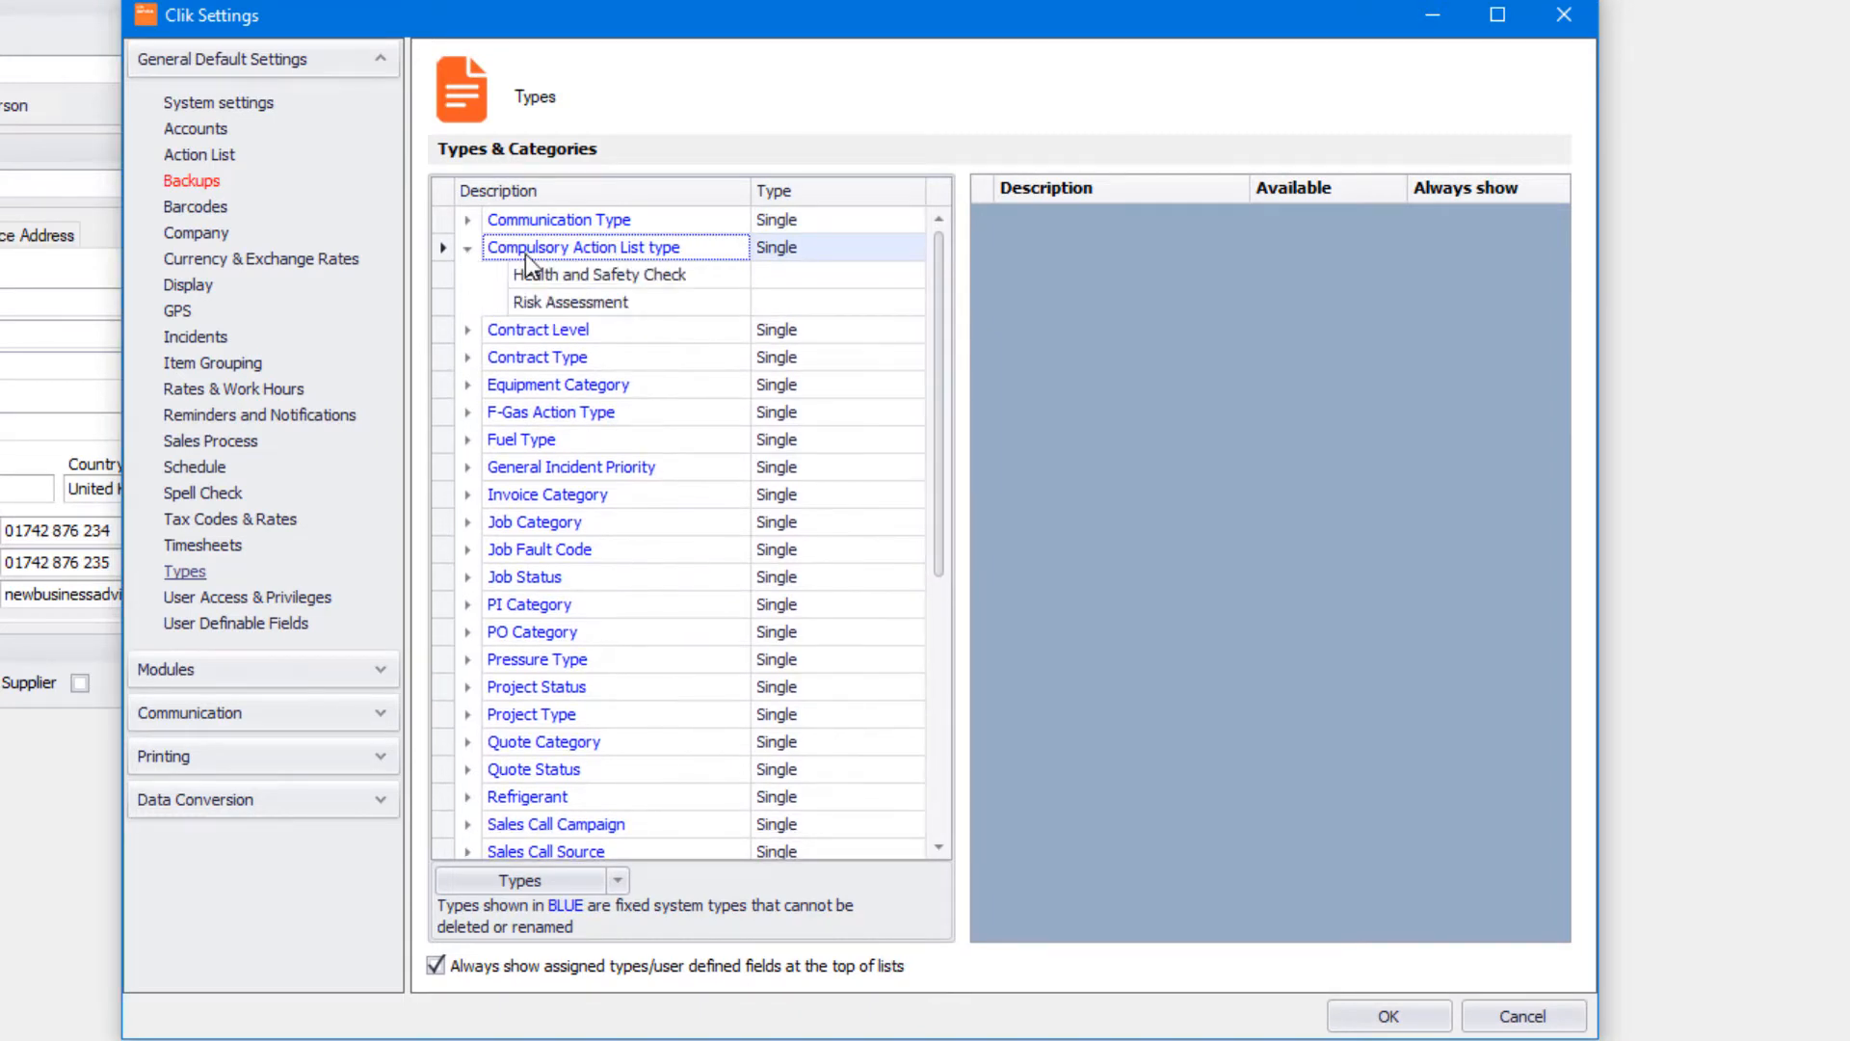
pyautogui.rightClick(584, 247)
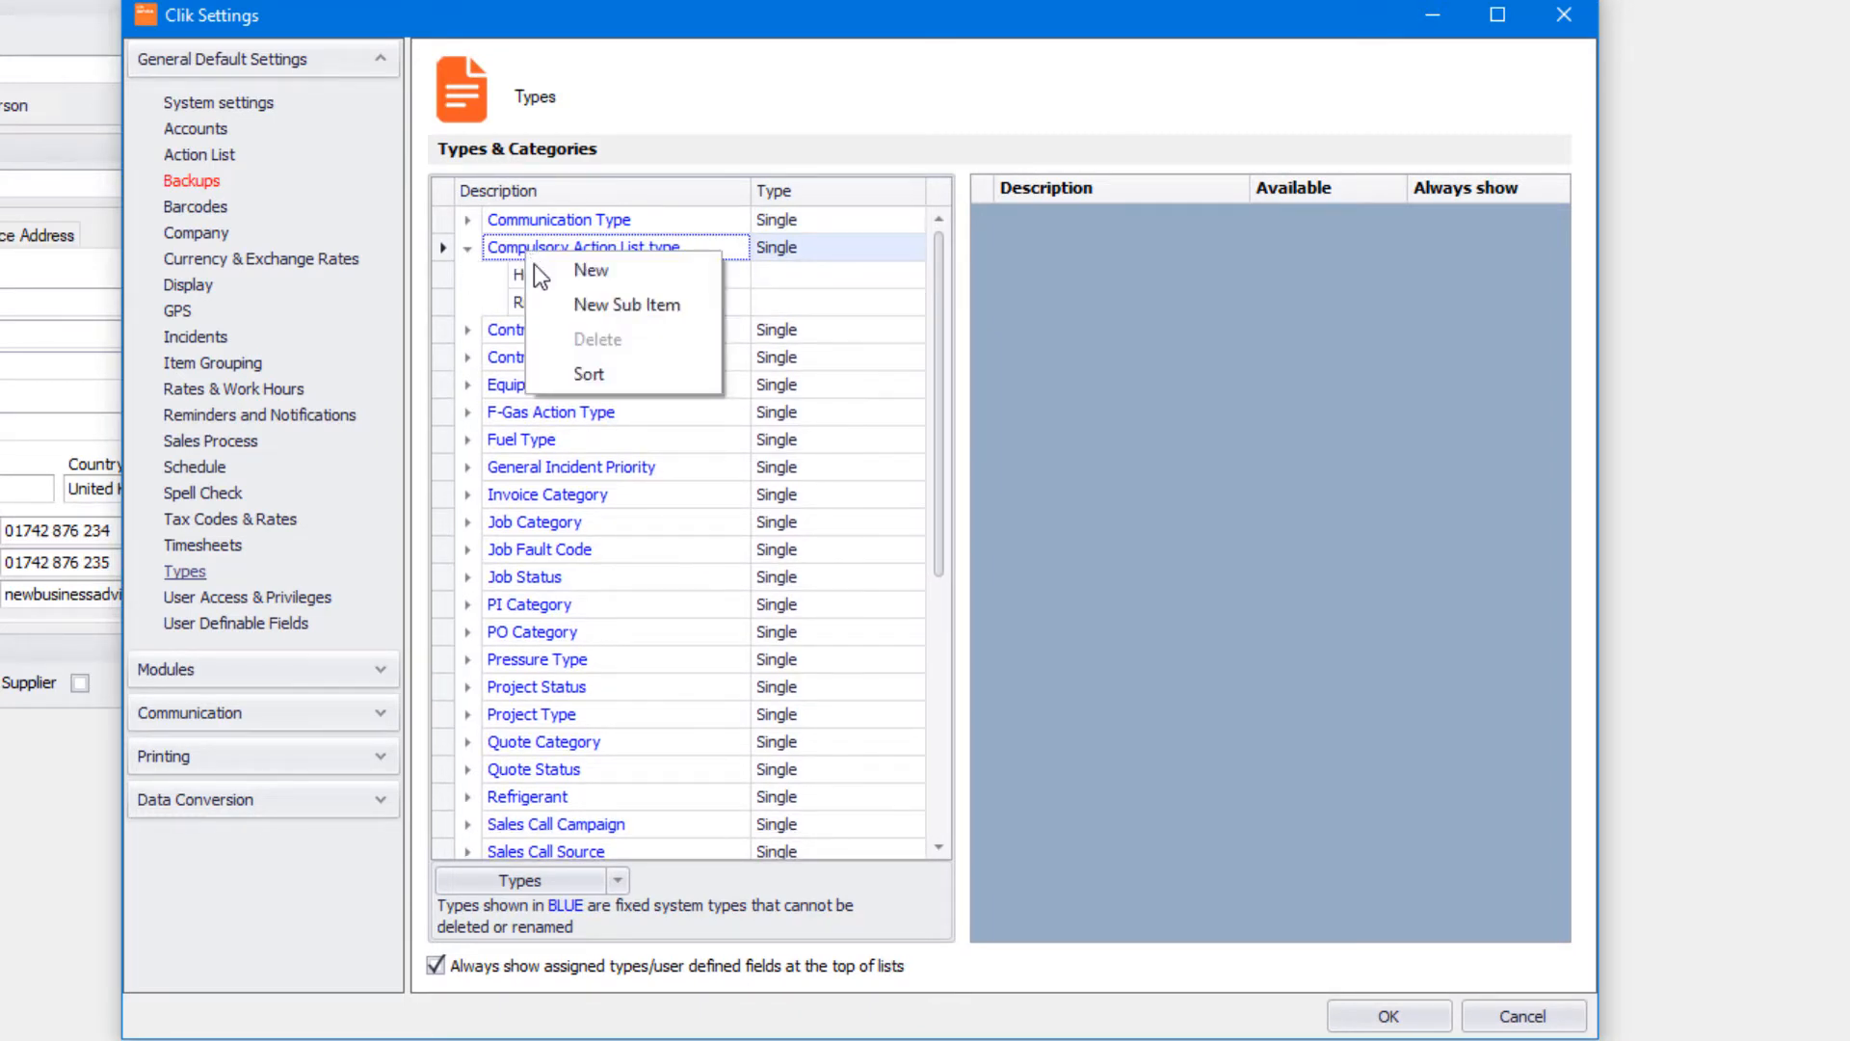
pyautogui.moveTo(626, 304)
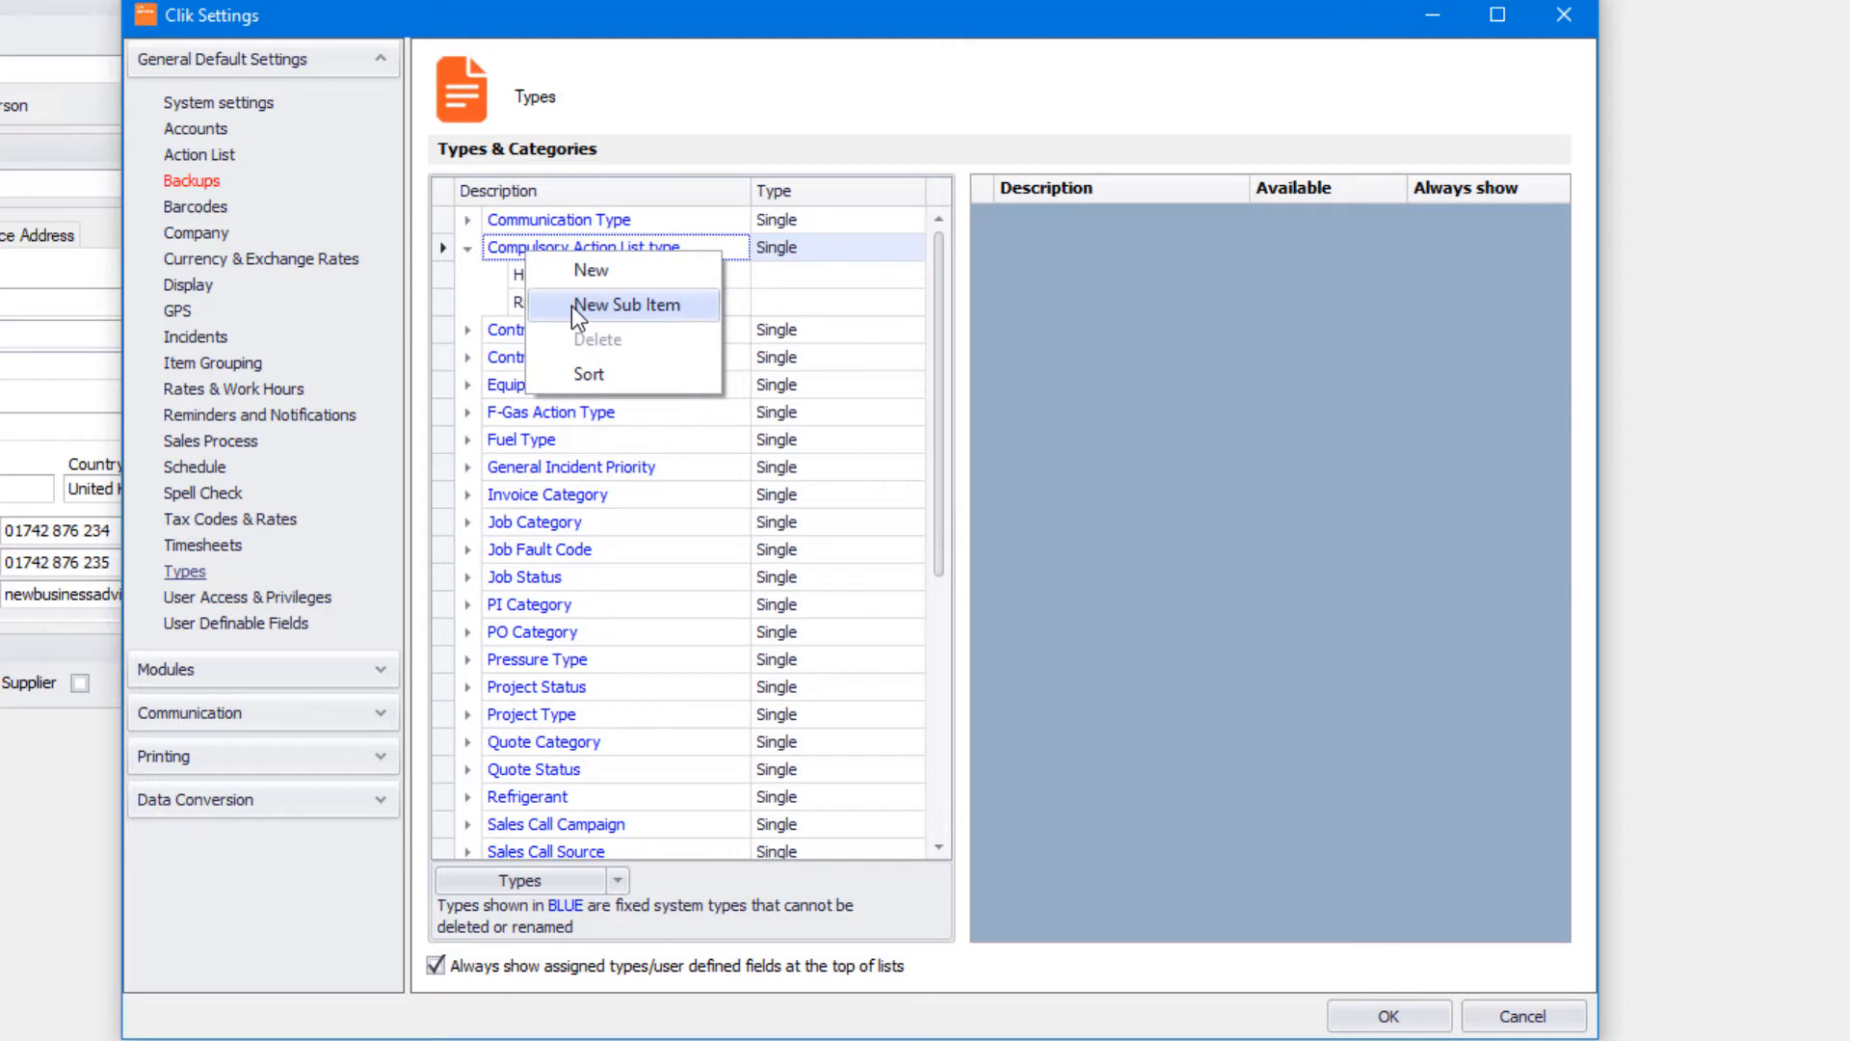
pyautogui.moveTo(198, 169)
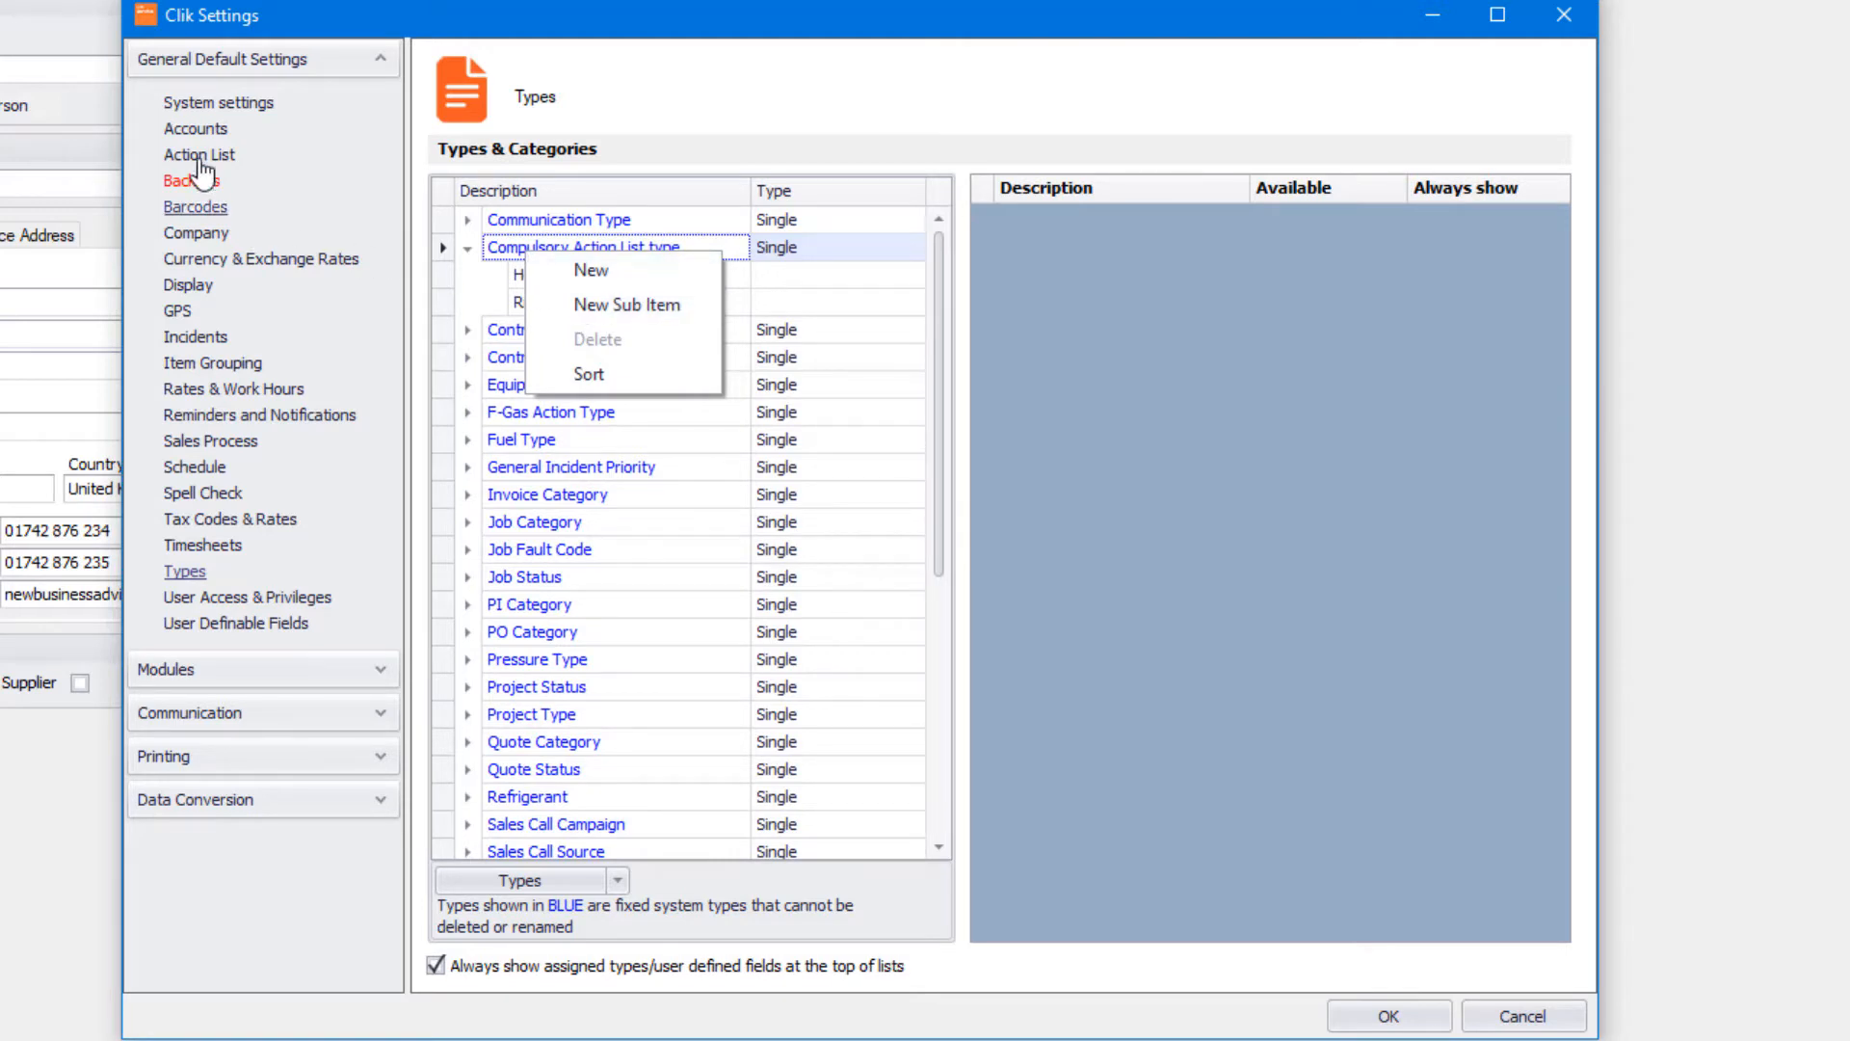
# Step: Review the Vehicle Check list on the Action Lists page and close settings with OK
pyautogui.click(198, 154)
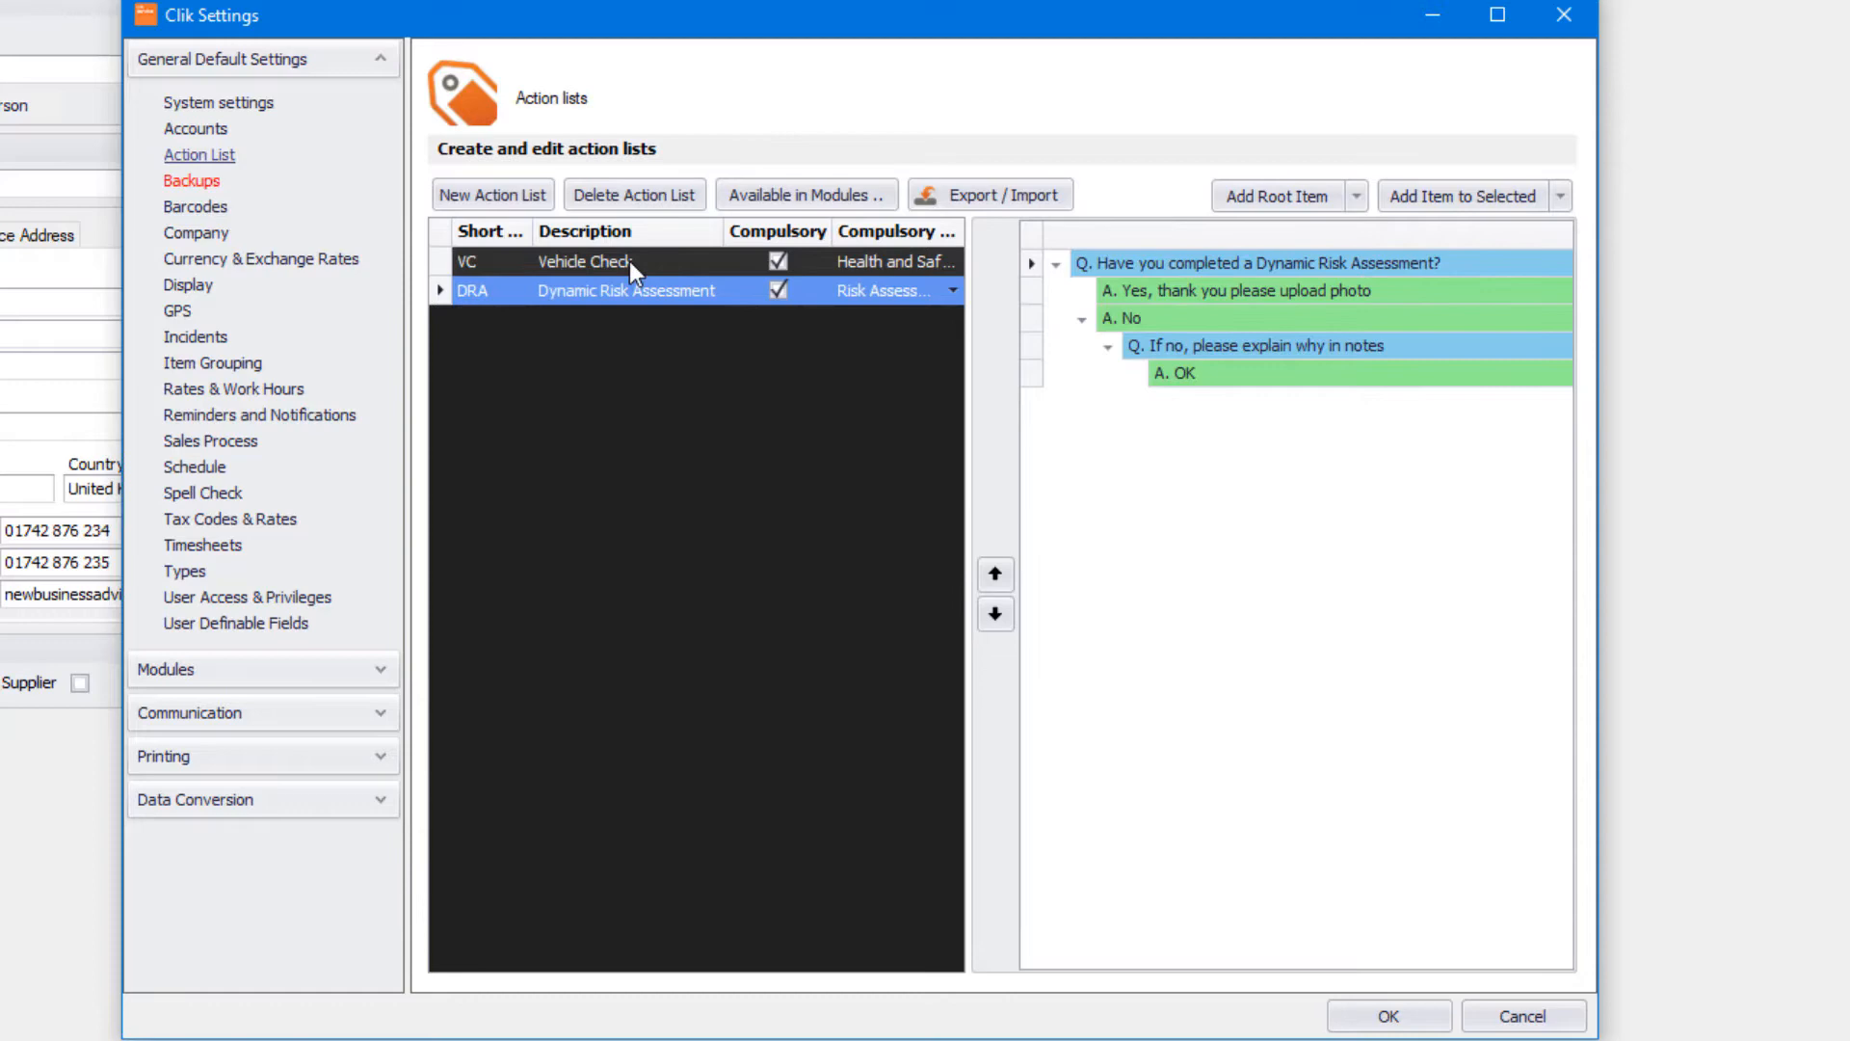
pyautogui.click(586, 260)
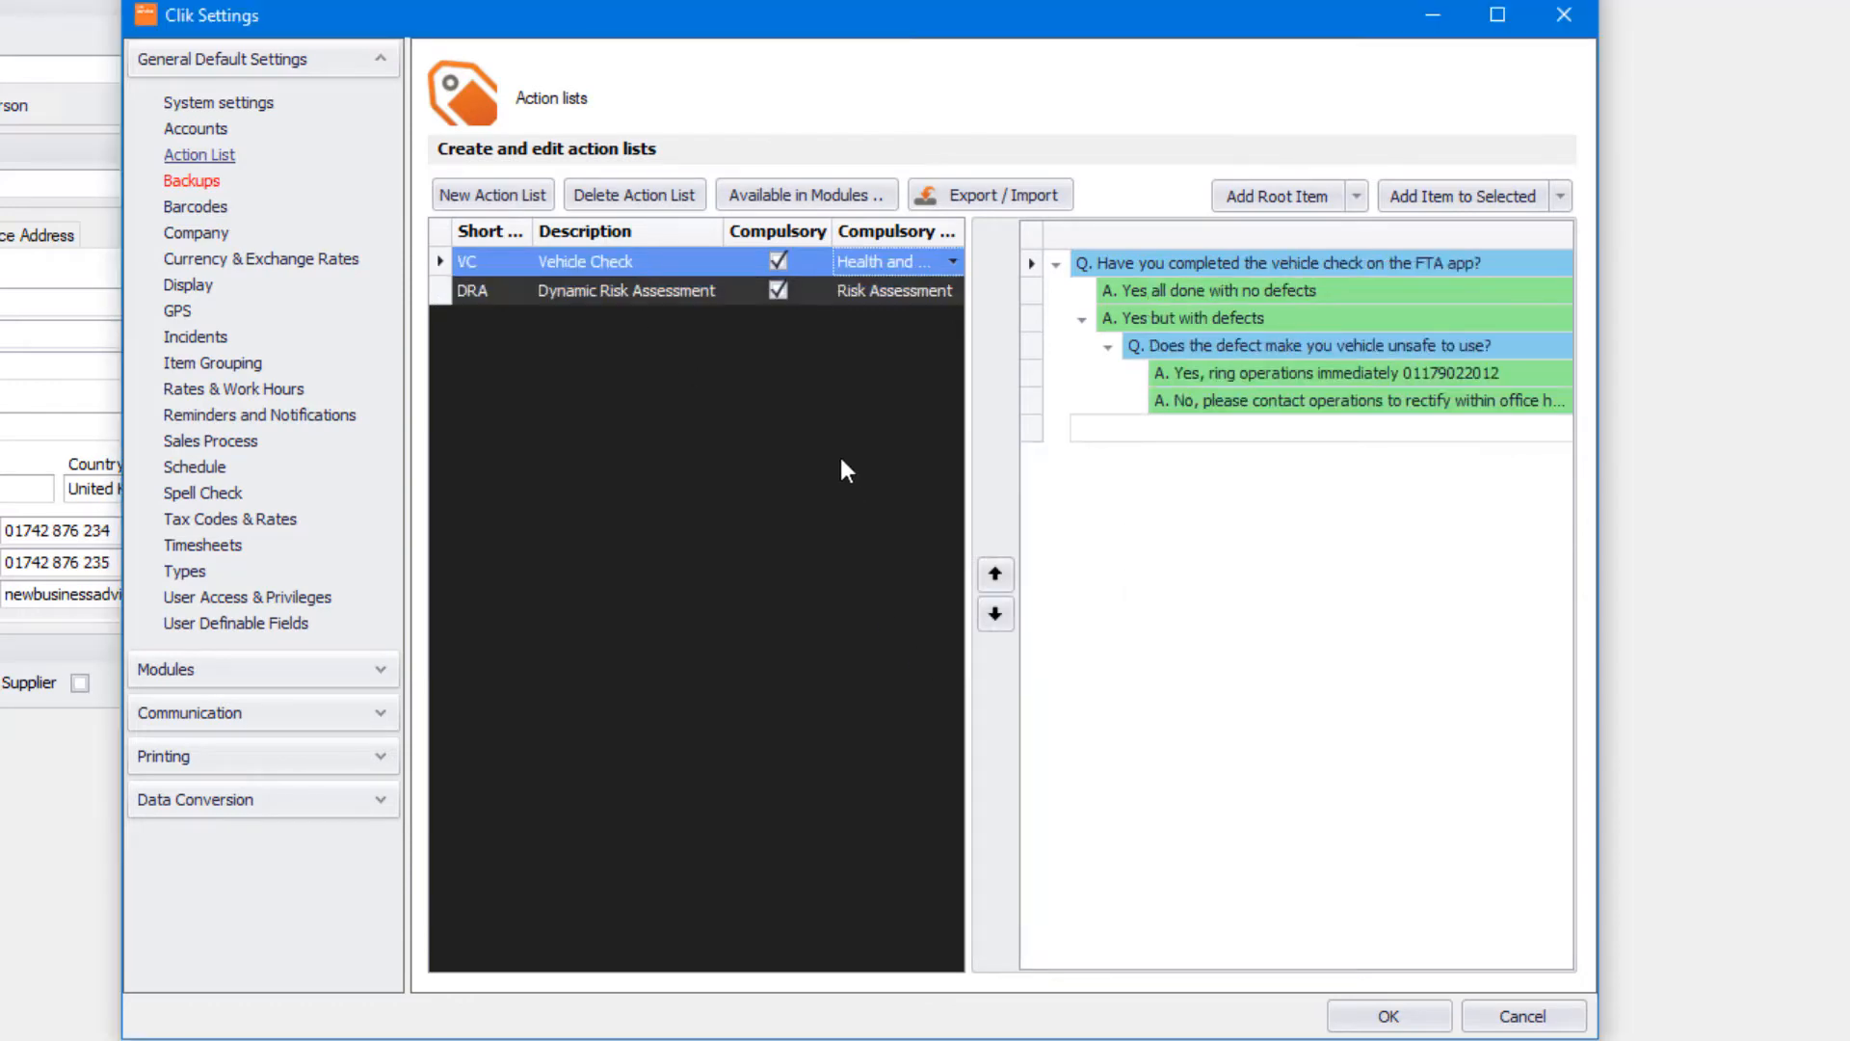
pyautogui.moveTo(1357, 1016)
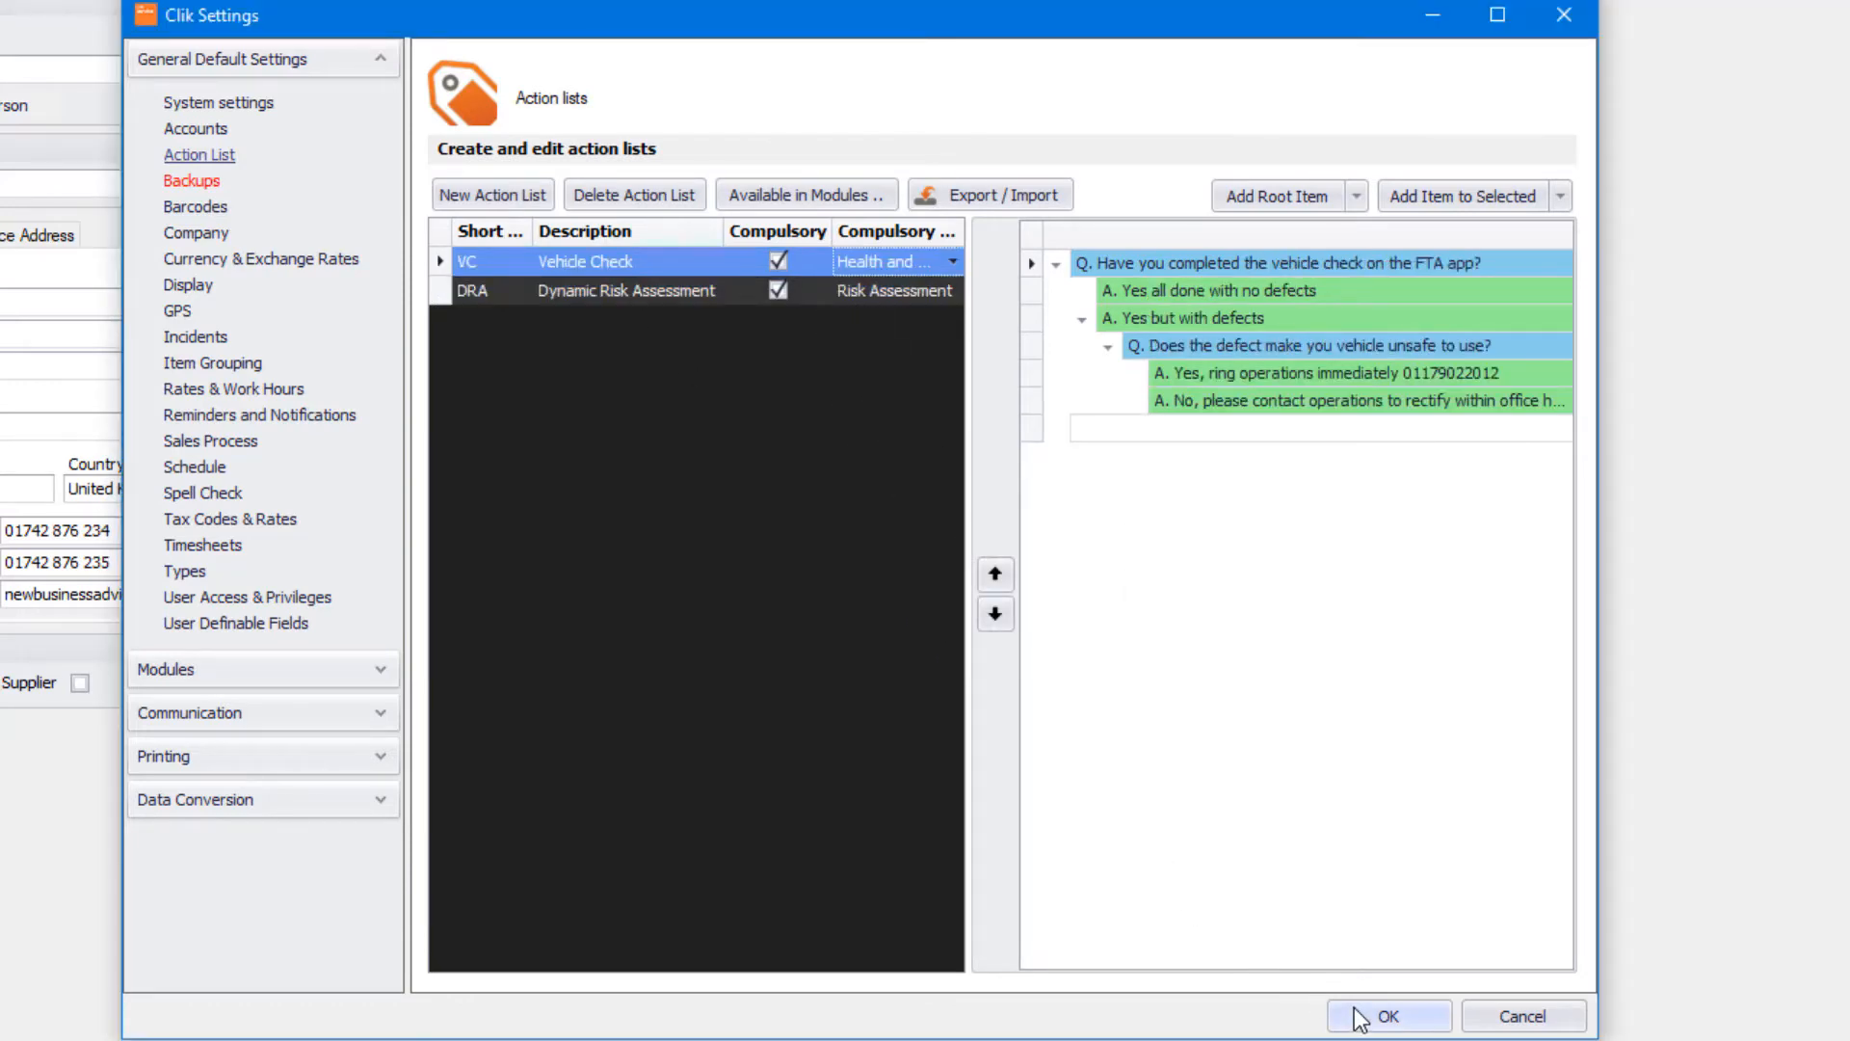
pyautogui.click(1388, 1016)
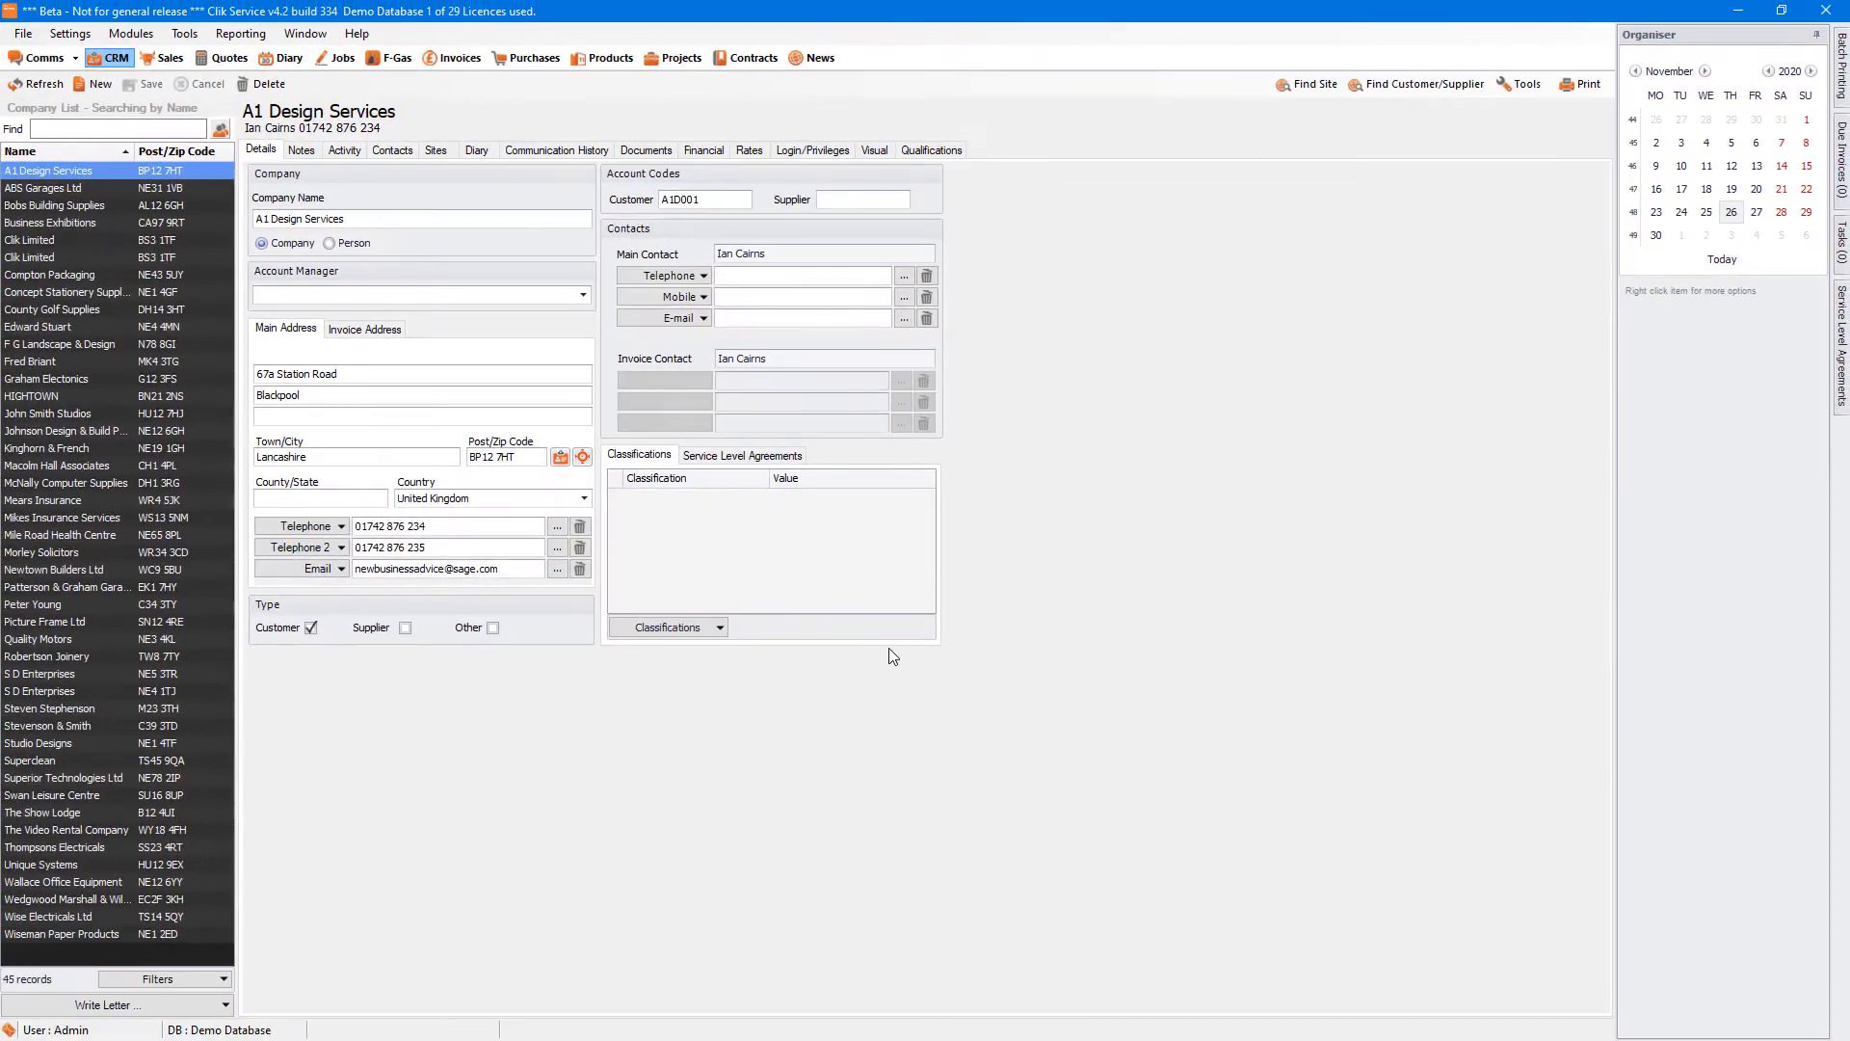
pyautogui.moveTo(562, 547)
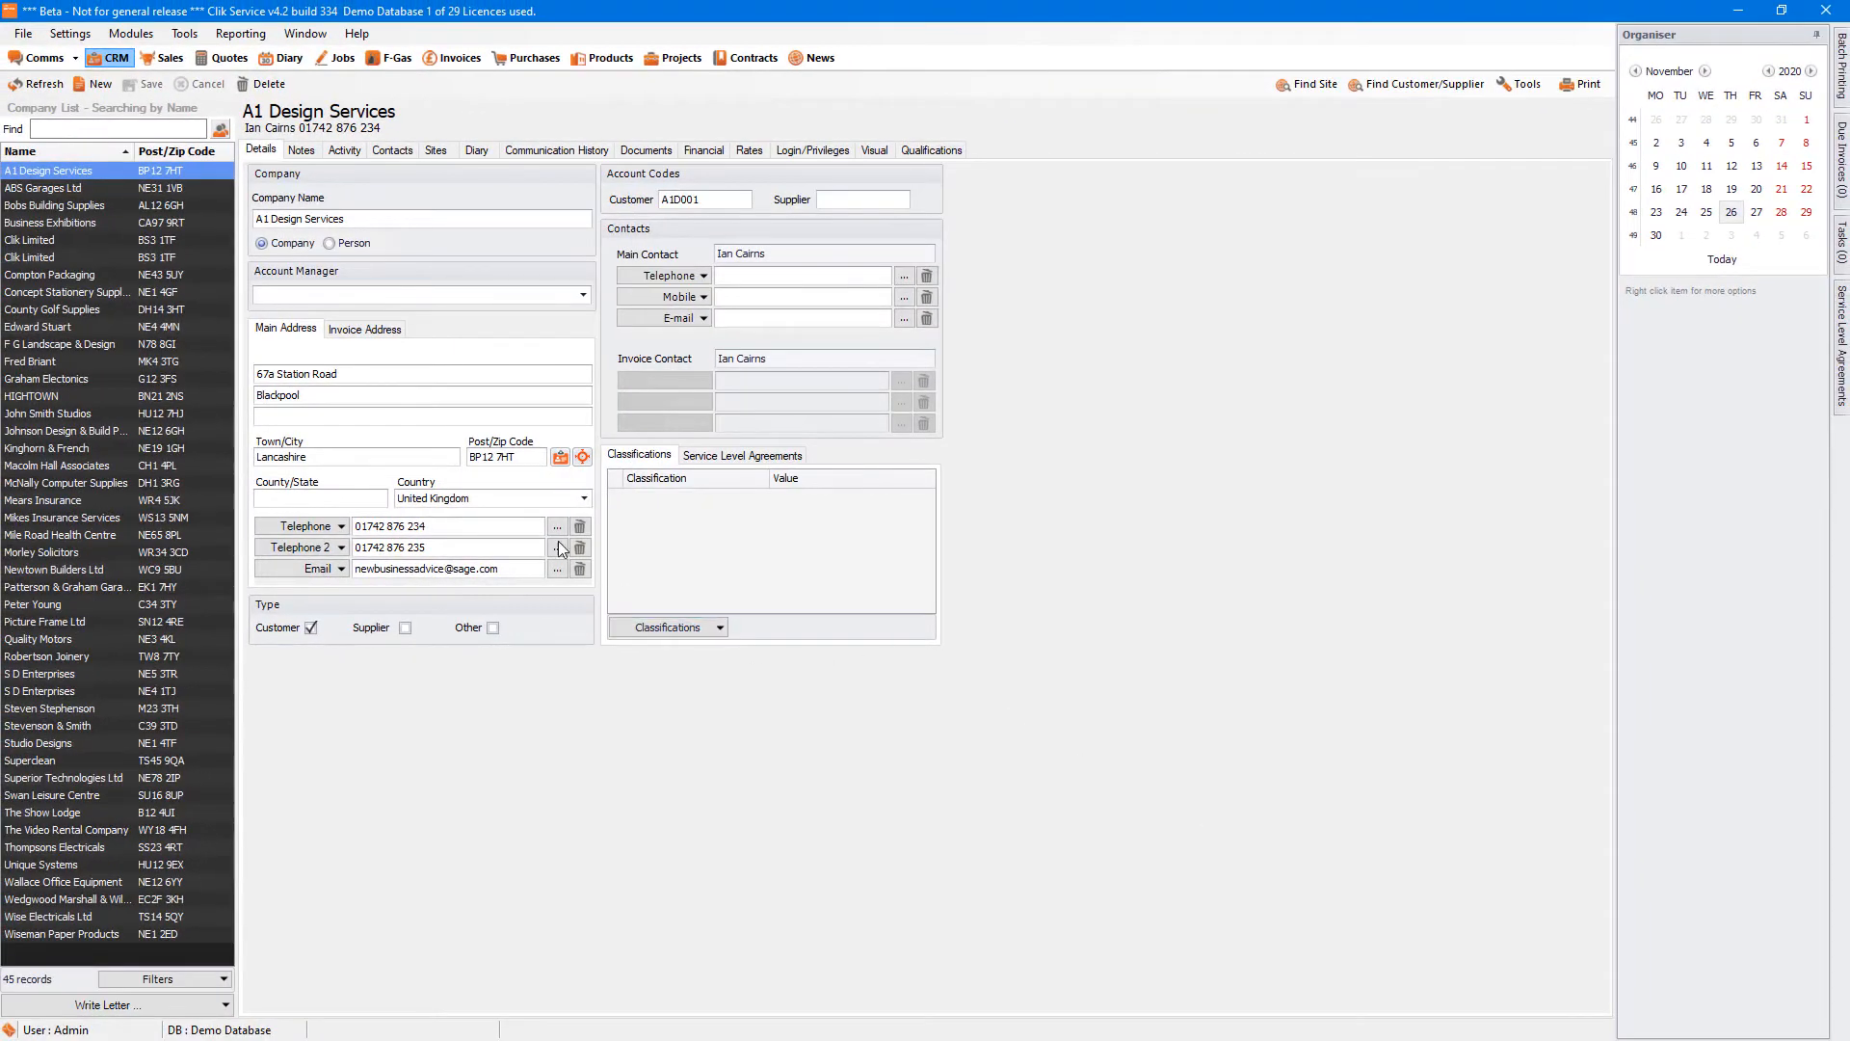
# Step: From Jobs, start a new job from the Call Out template and view its VC and DRA action lists
pyautogui.click(345, 60)
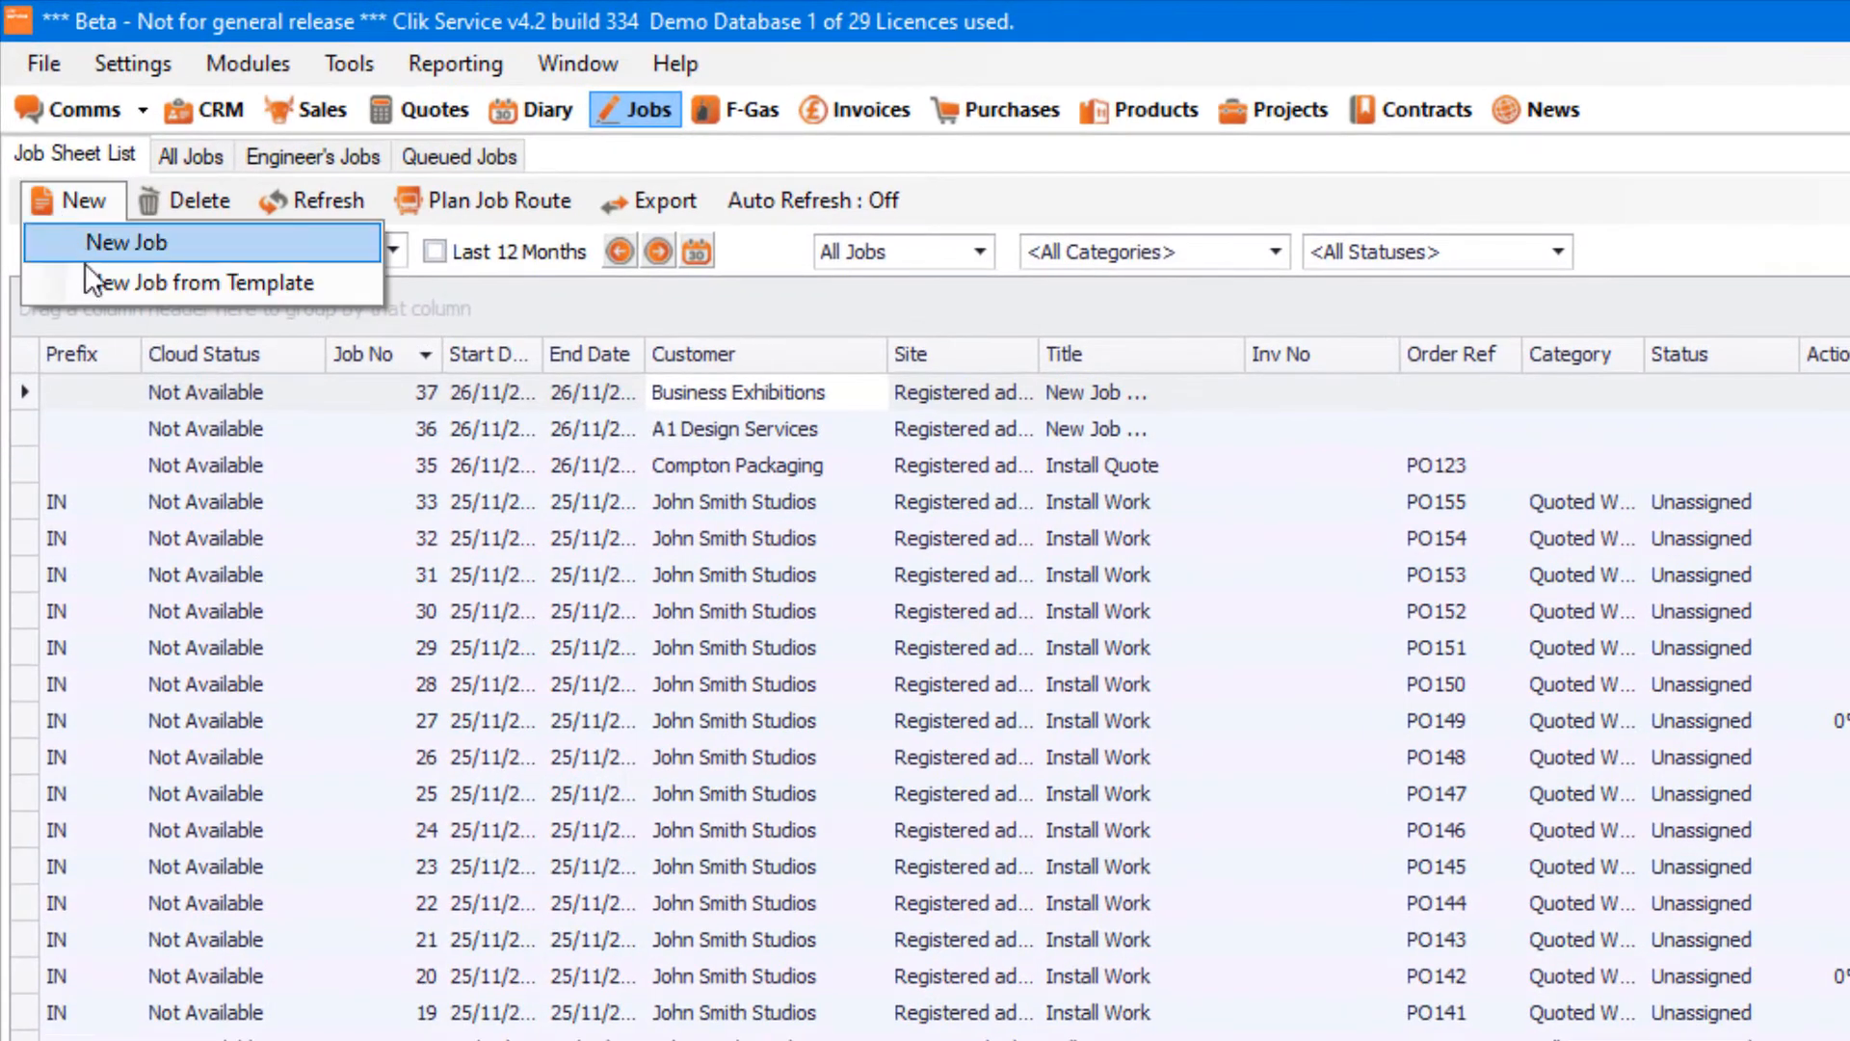
pyautogui.moveTo(203, 281)
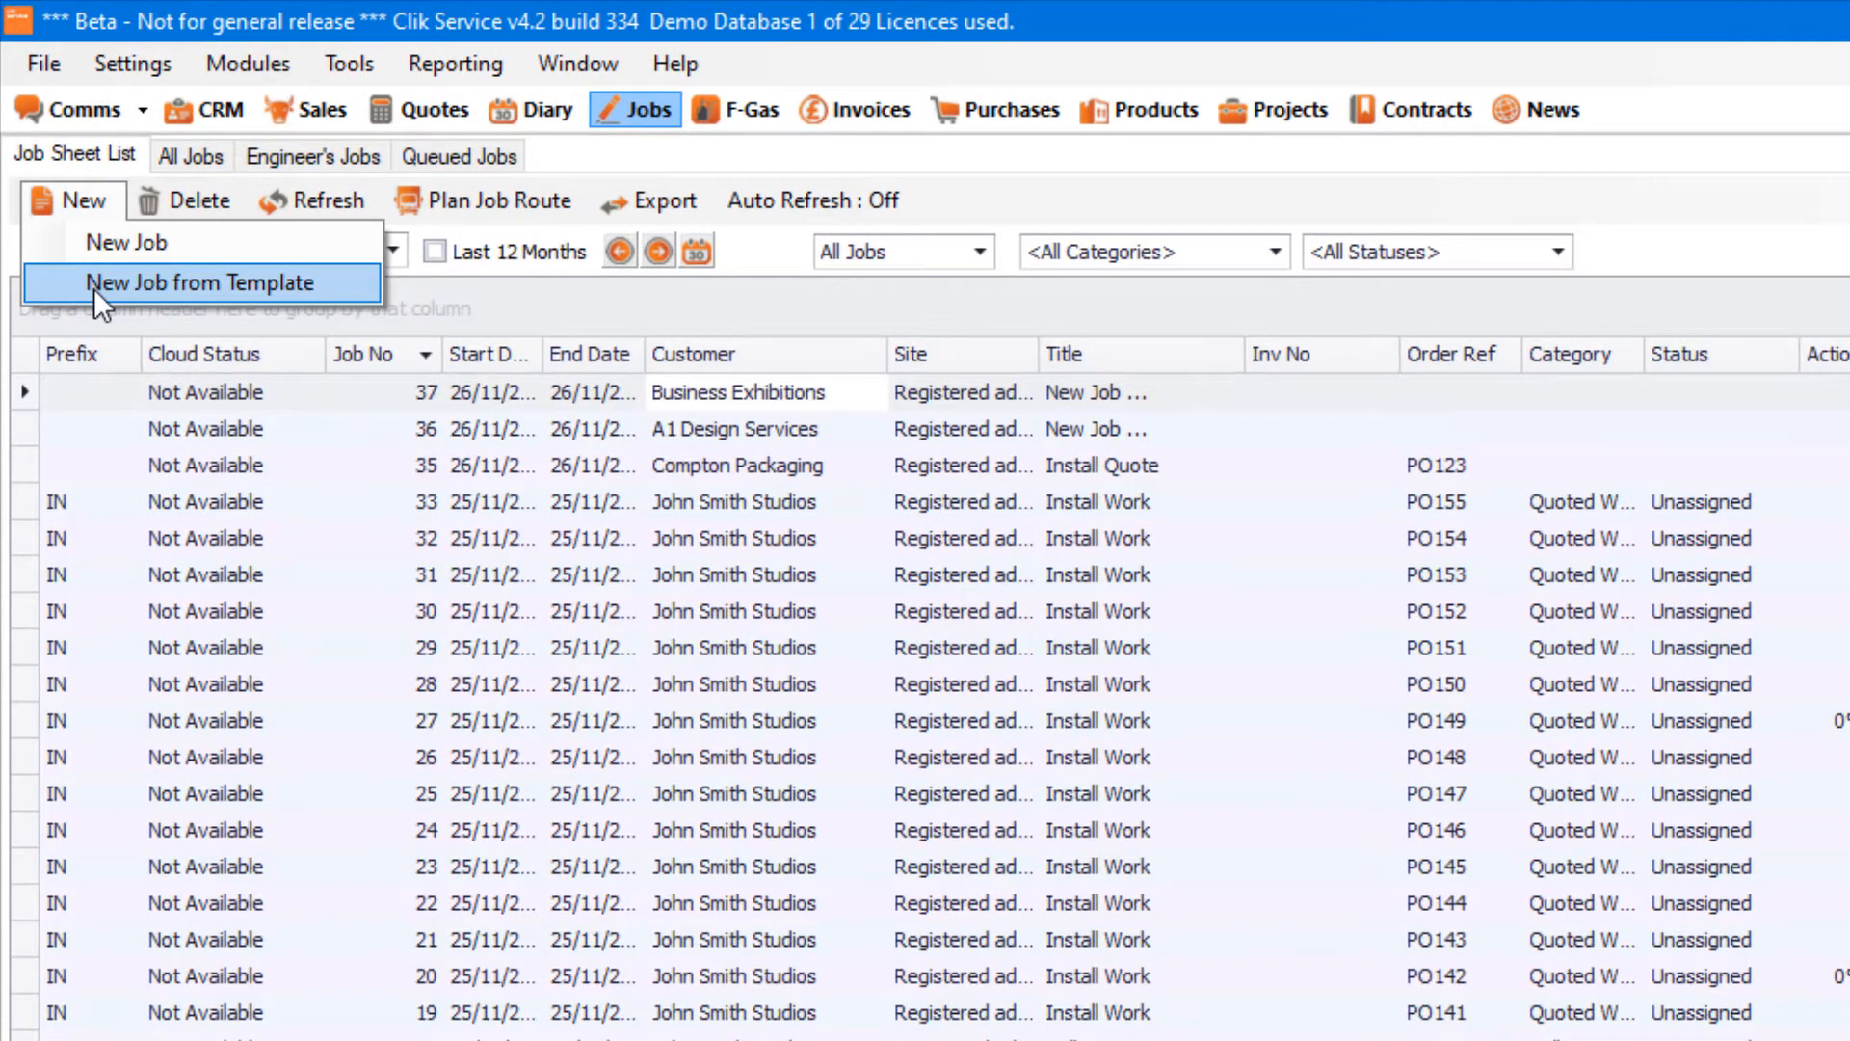
pyautogui.click(203, 281)
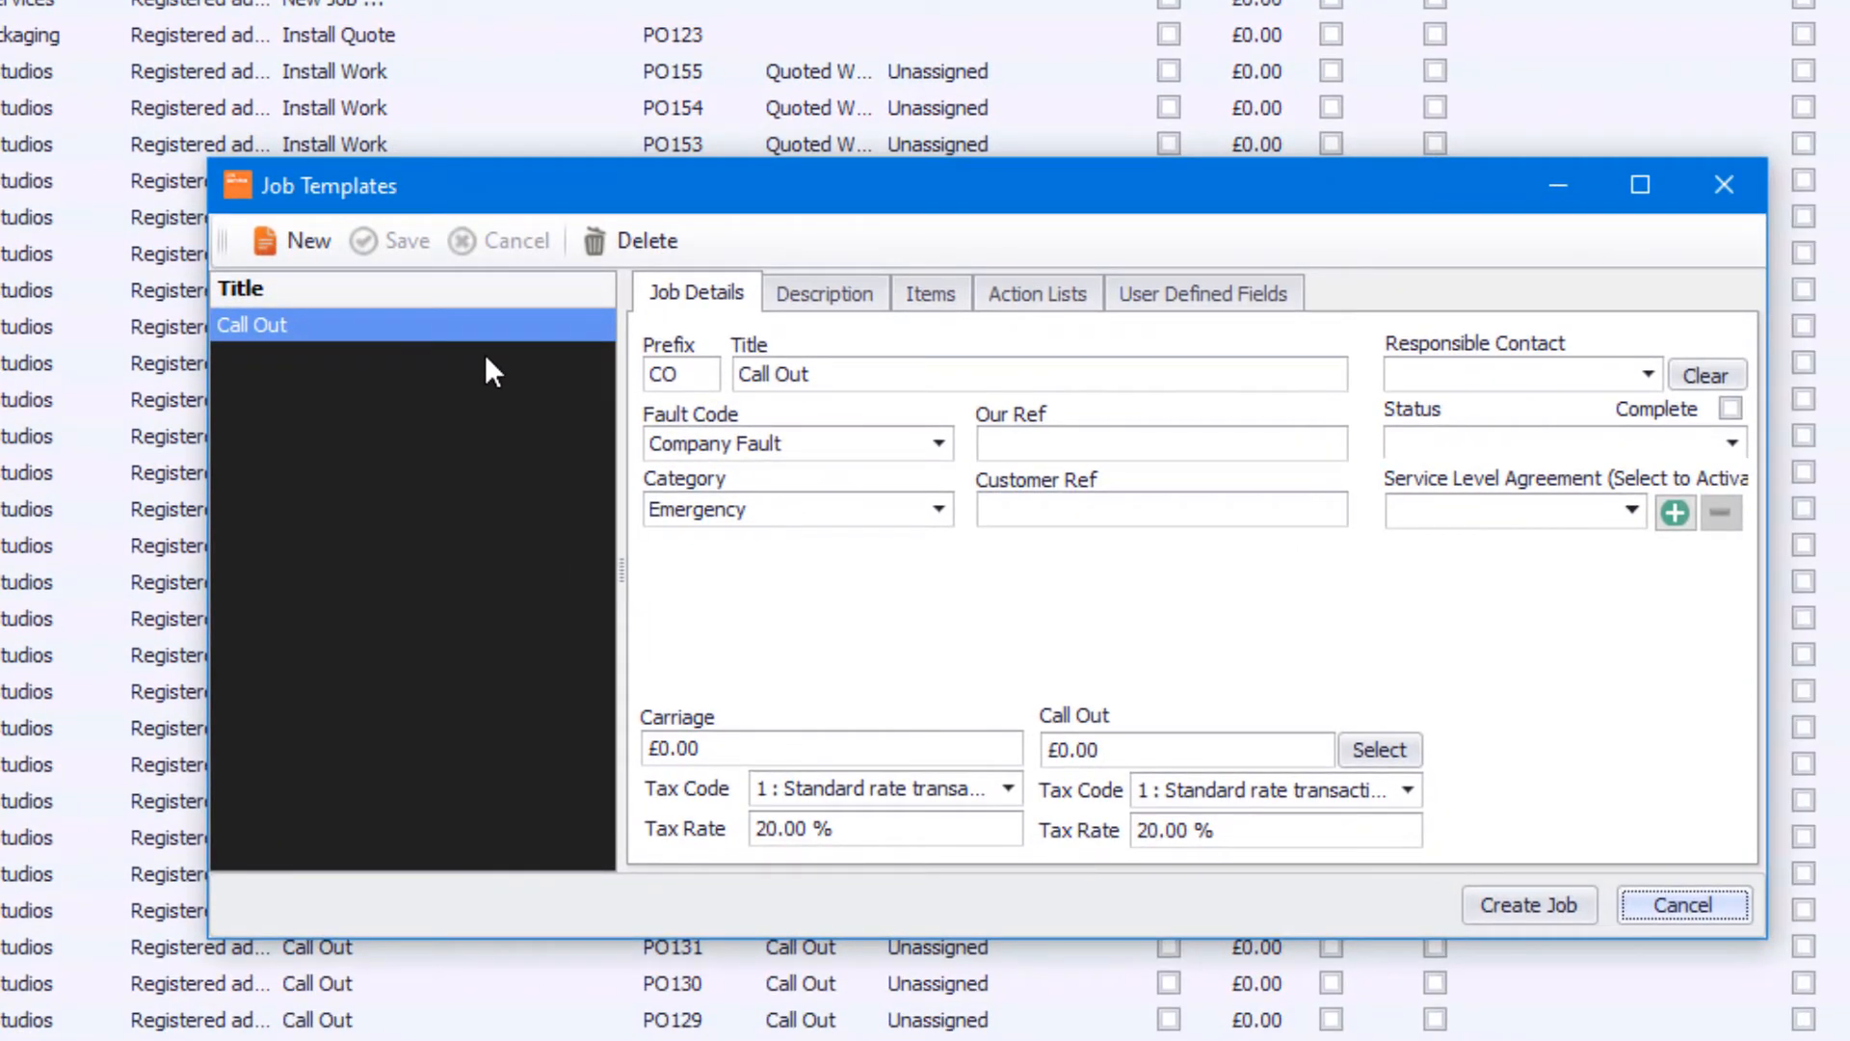
pyautogui.moveTo(914, 349)
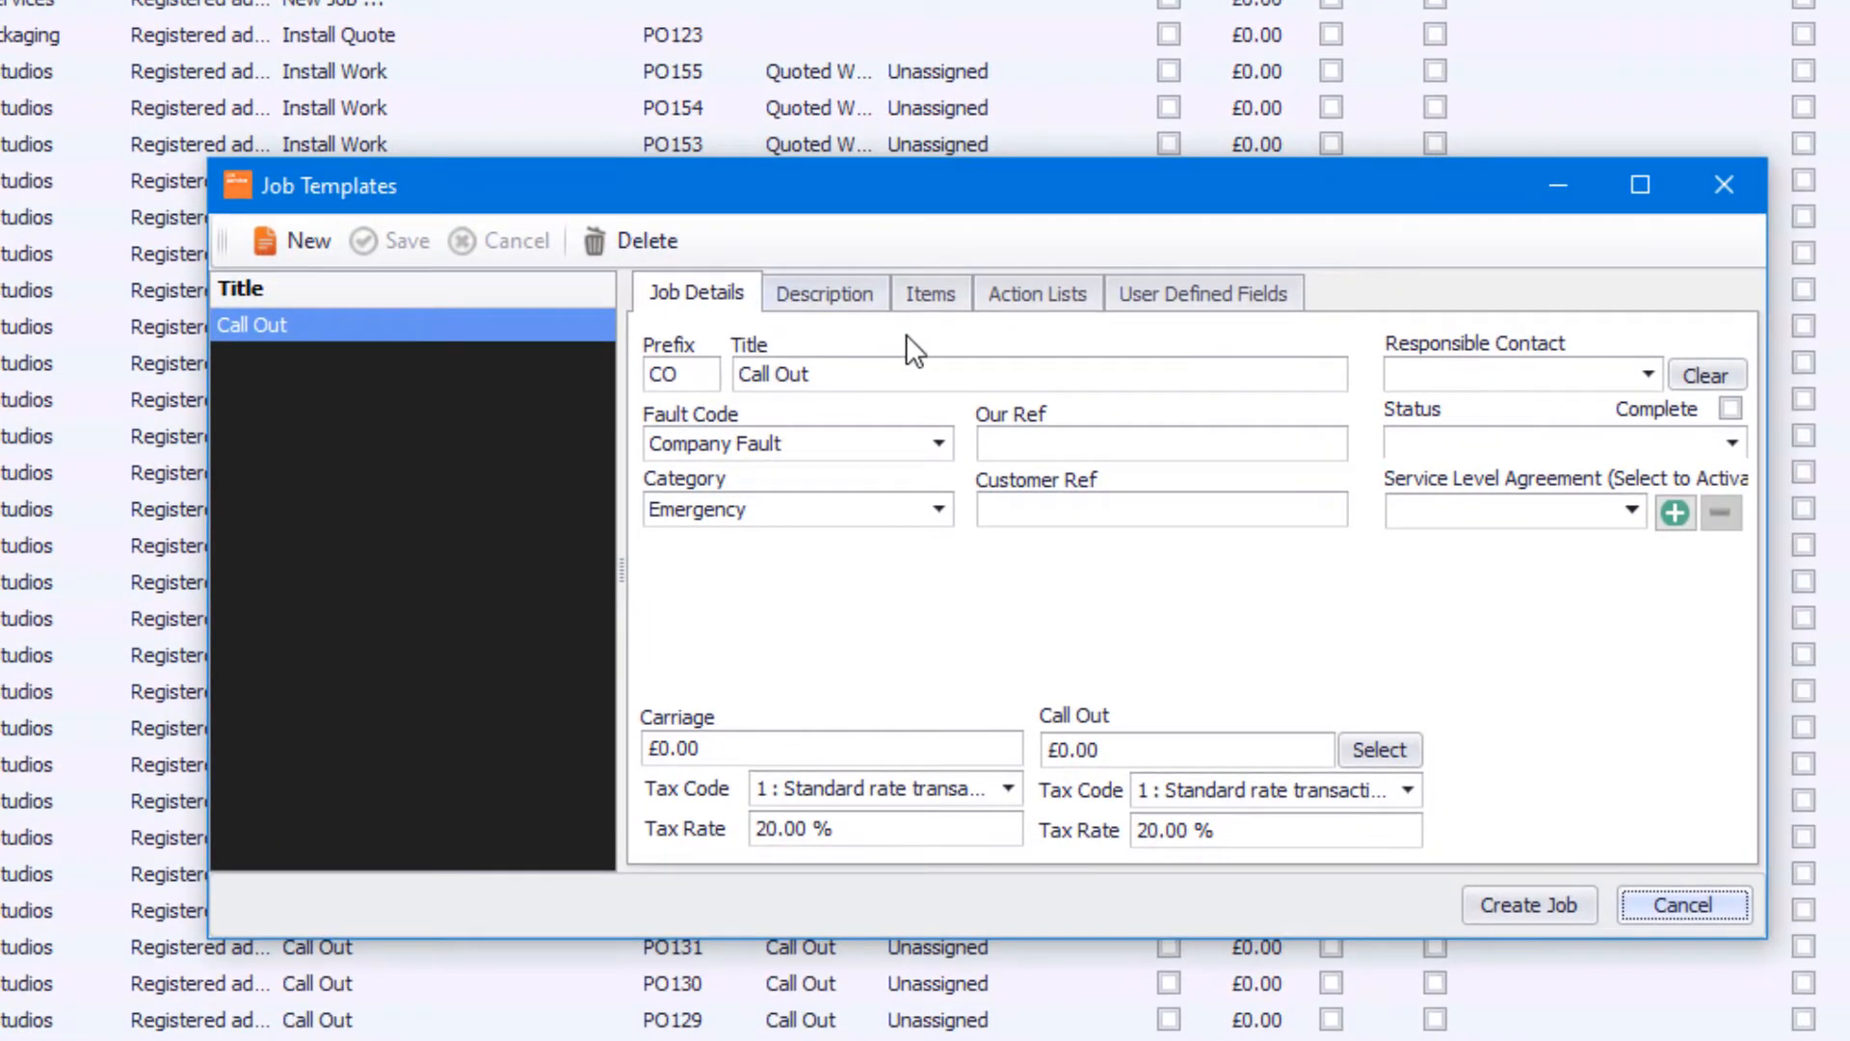
pyautogui.click(1037, 293)
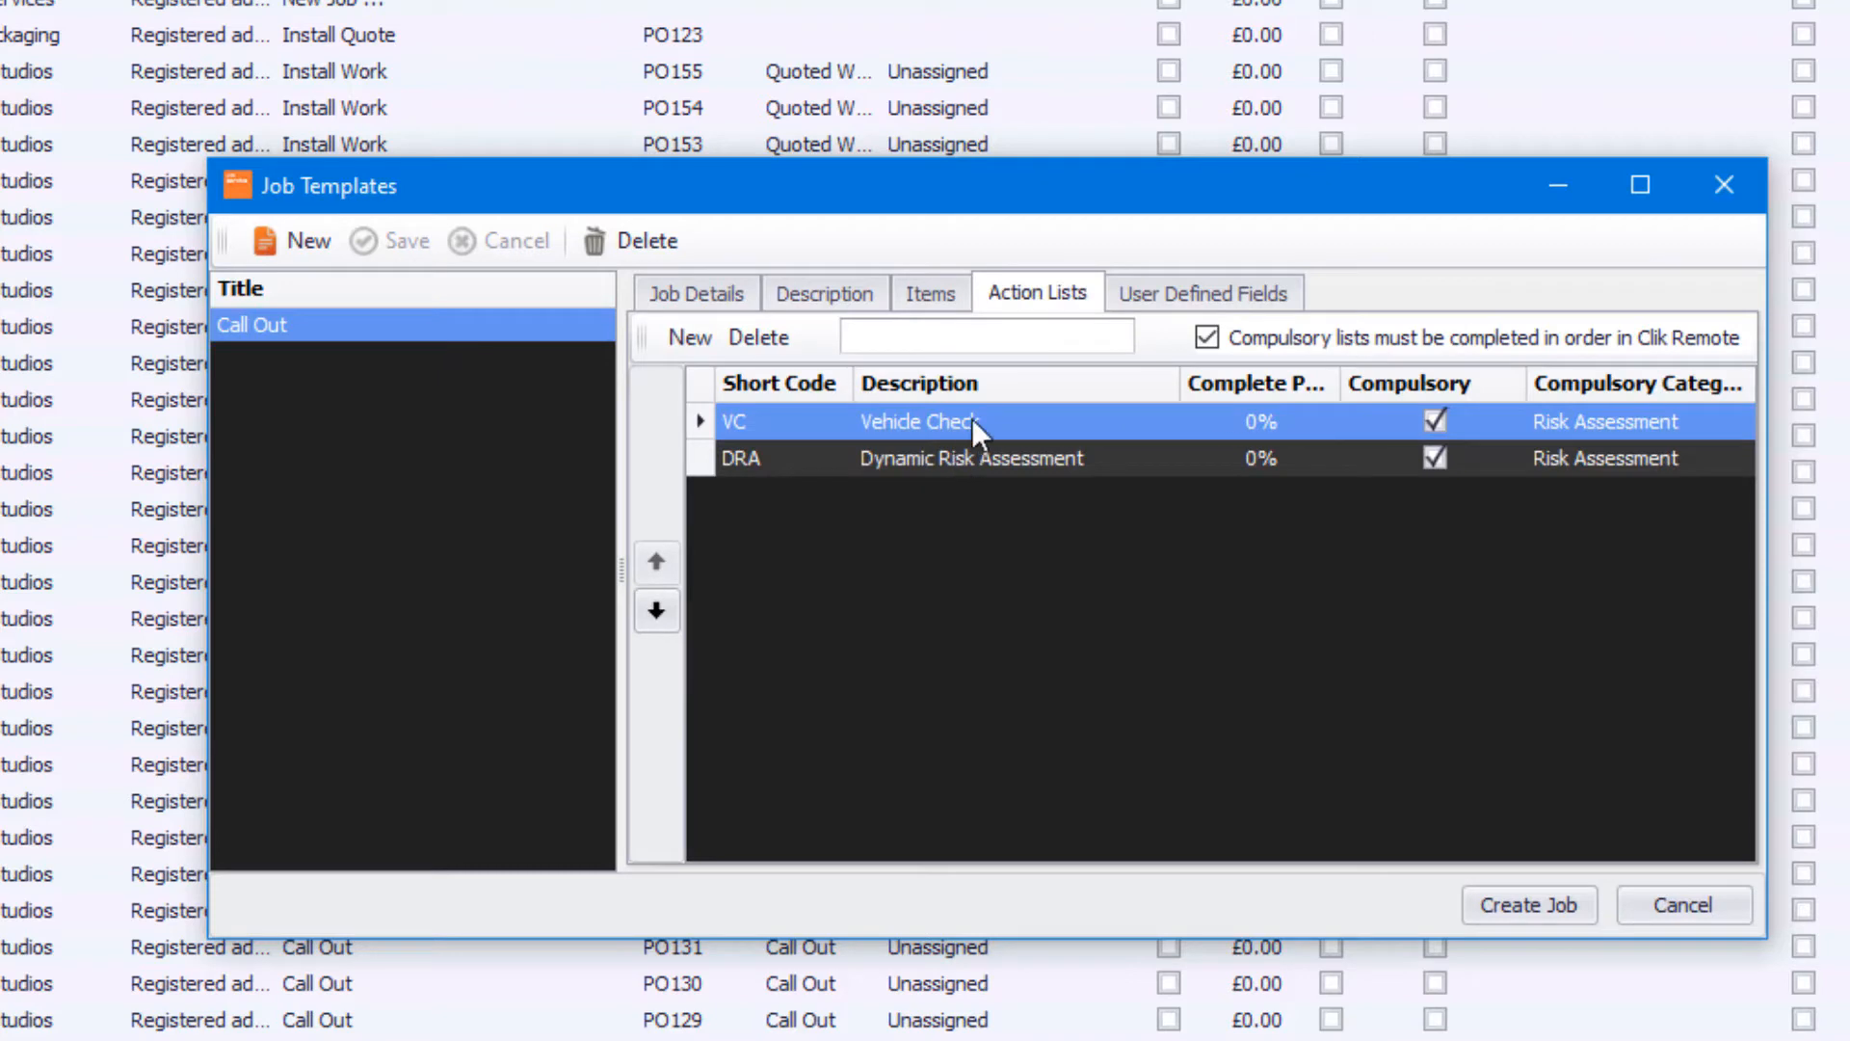
pyautogui.moveTo(985, 482)
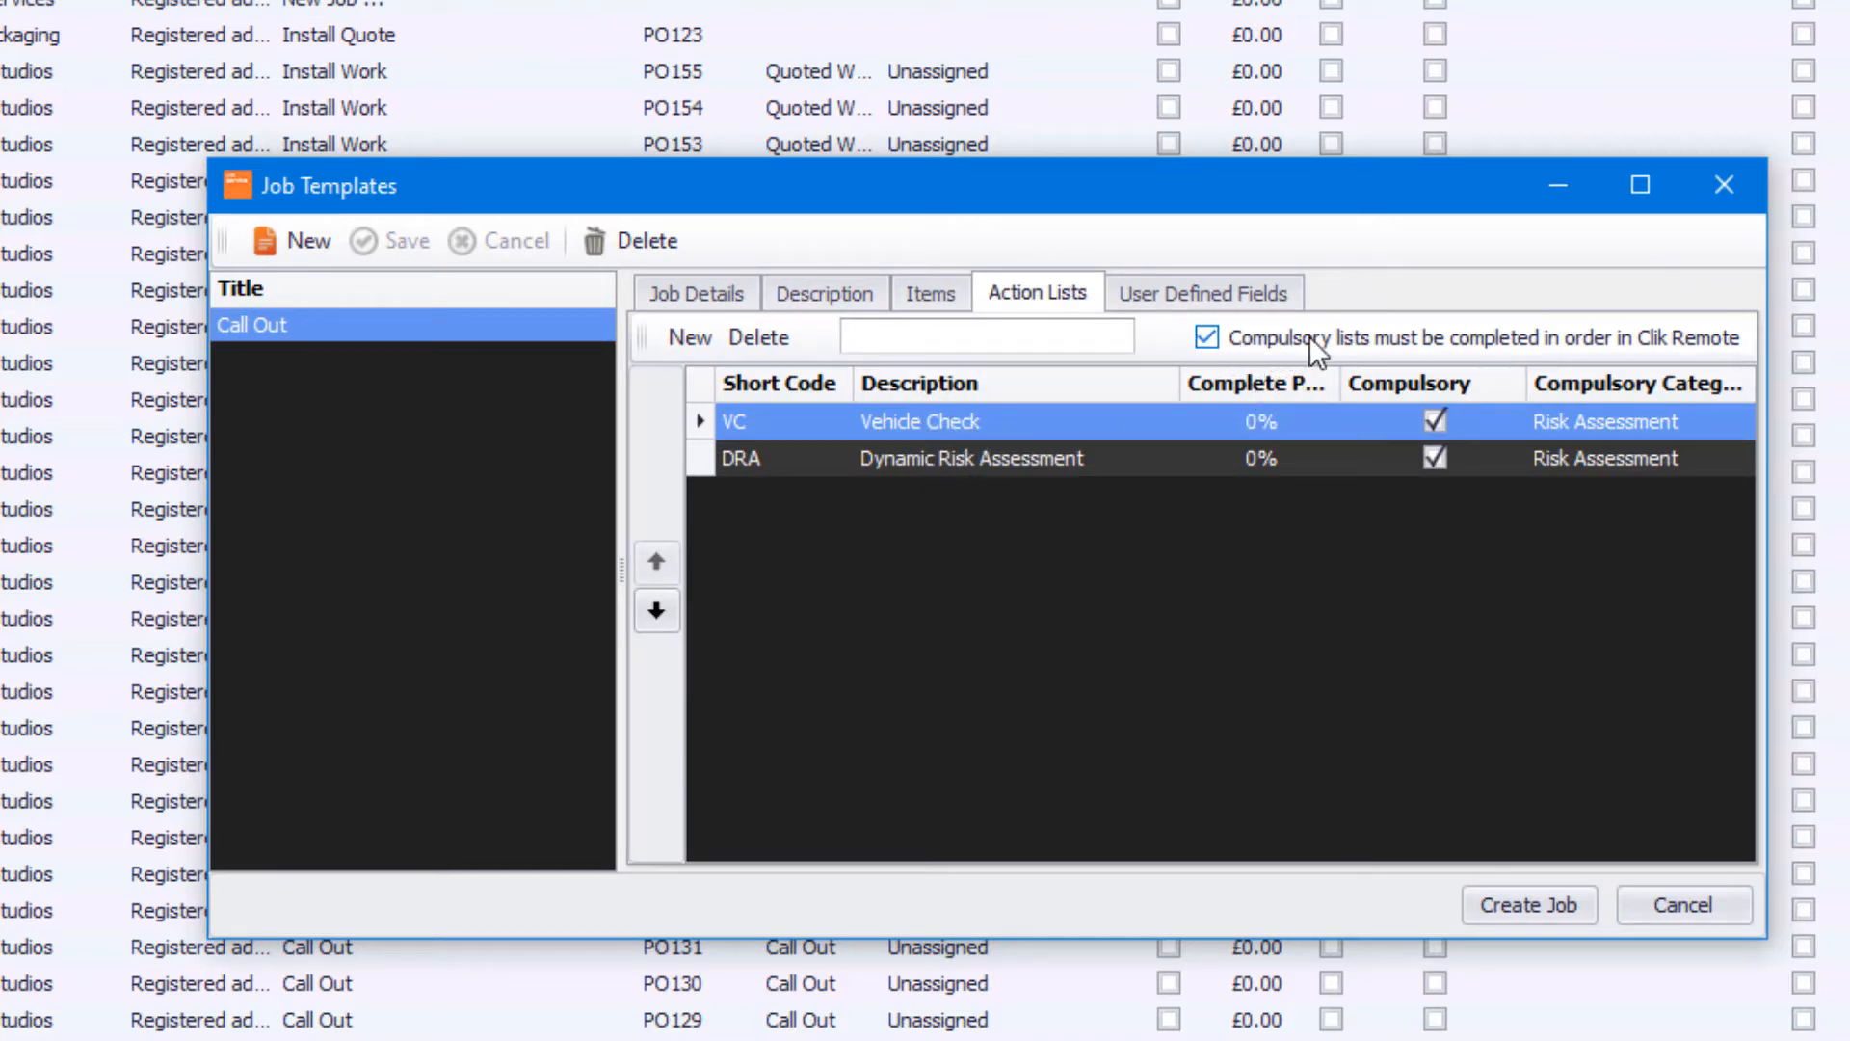
pyautogui.moveTo(1369, 355)
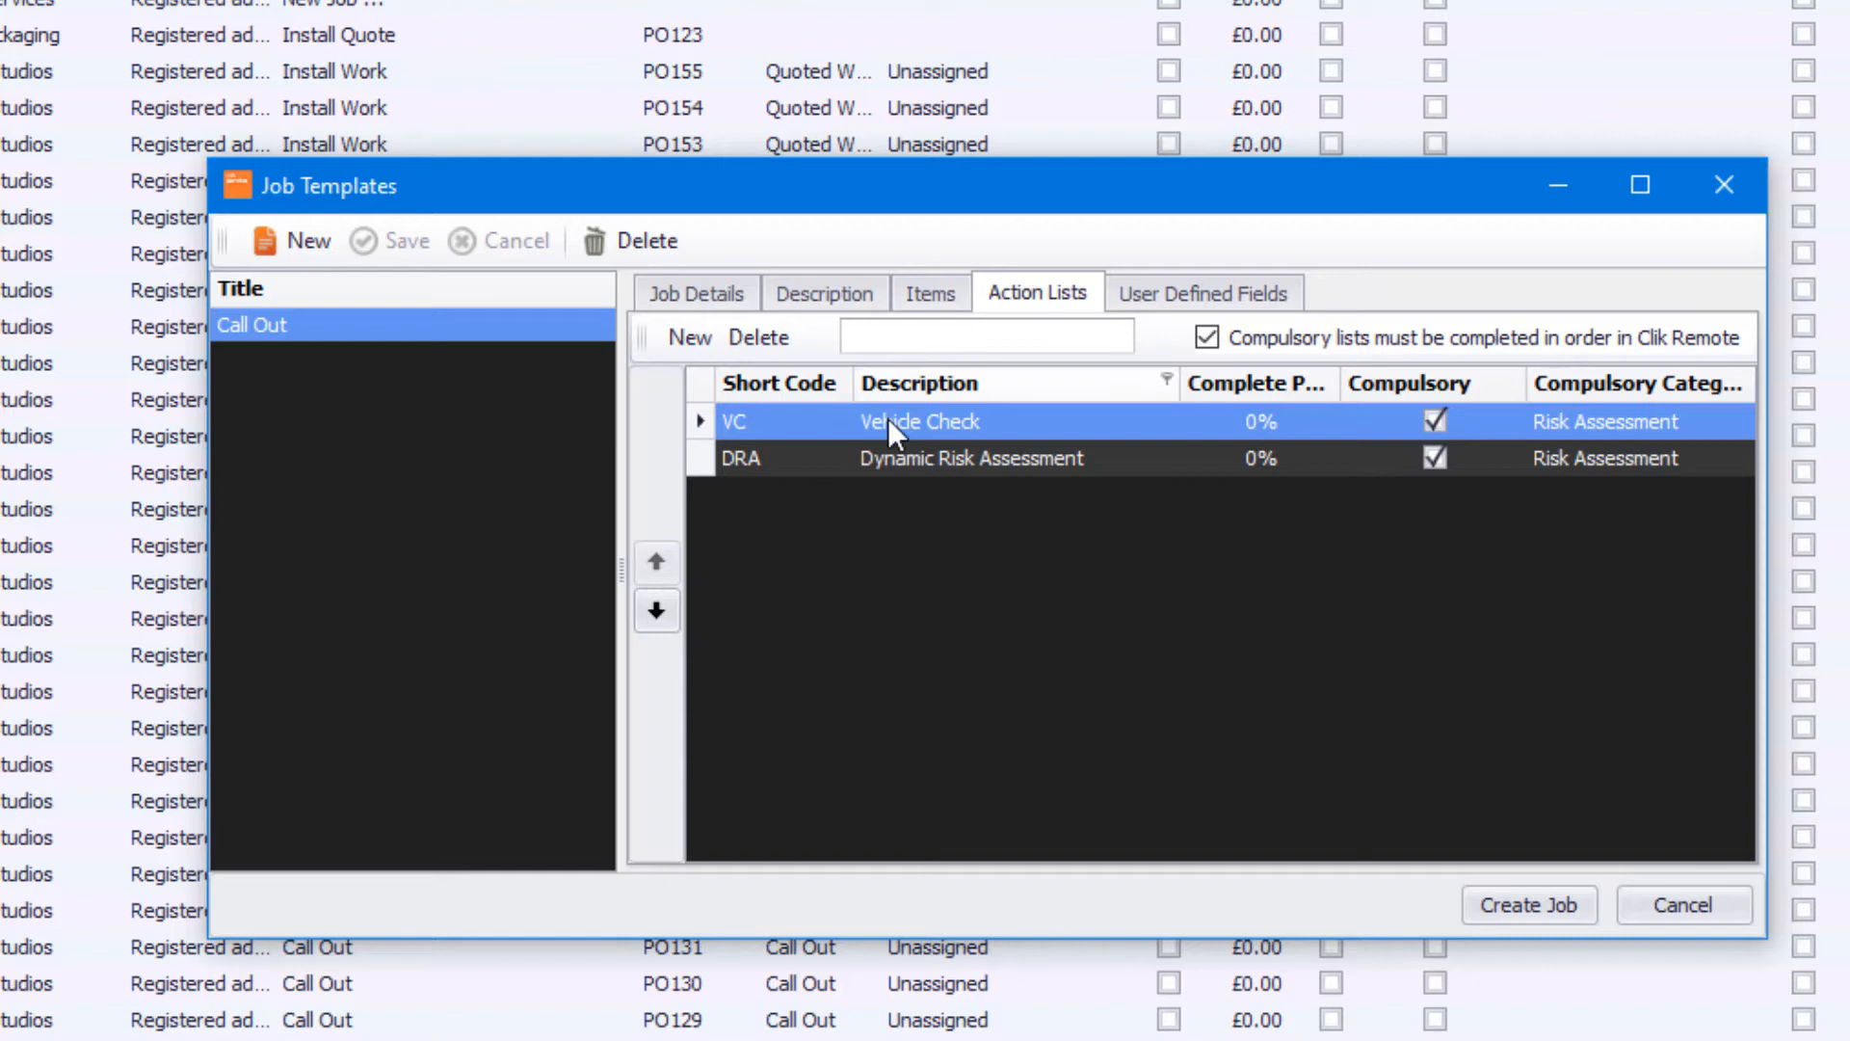
pyautogui.moveTo(653, 538)
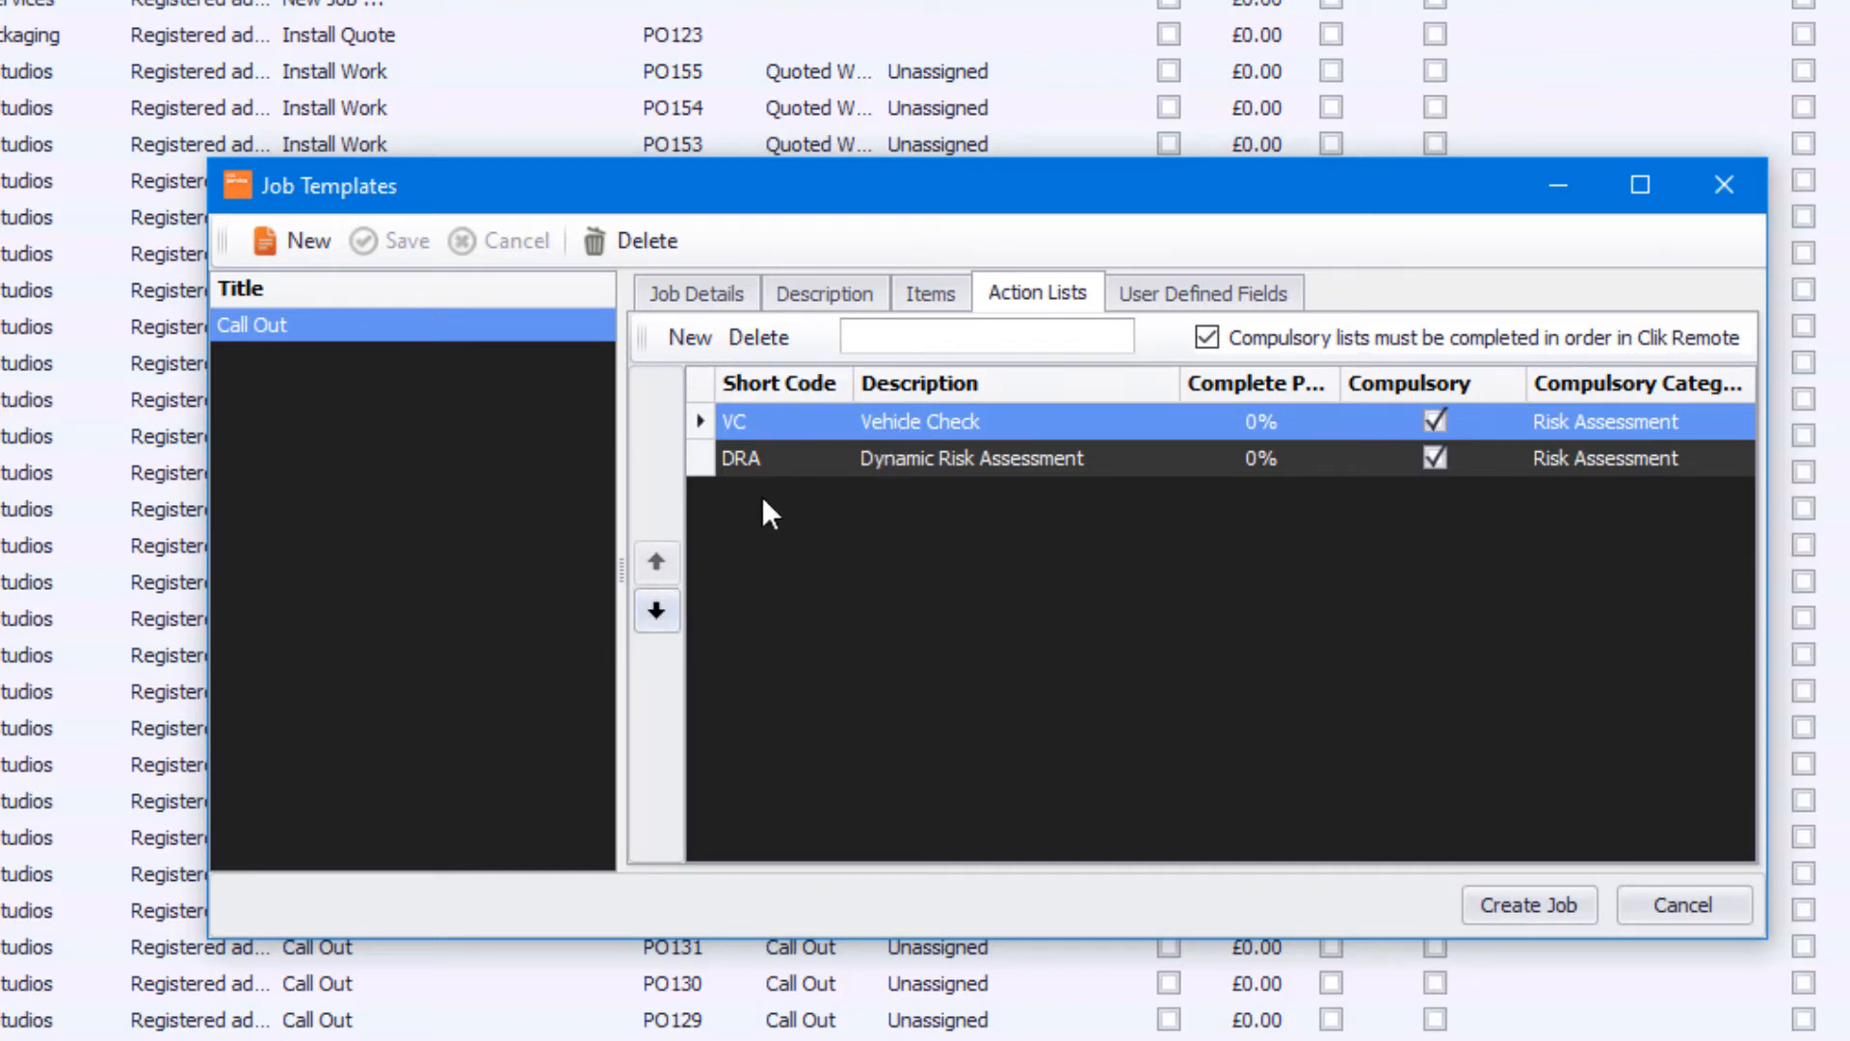
pyautogui.moveTo(1532, 740)
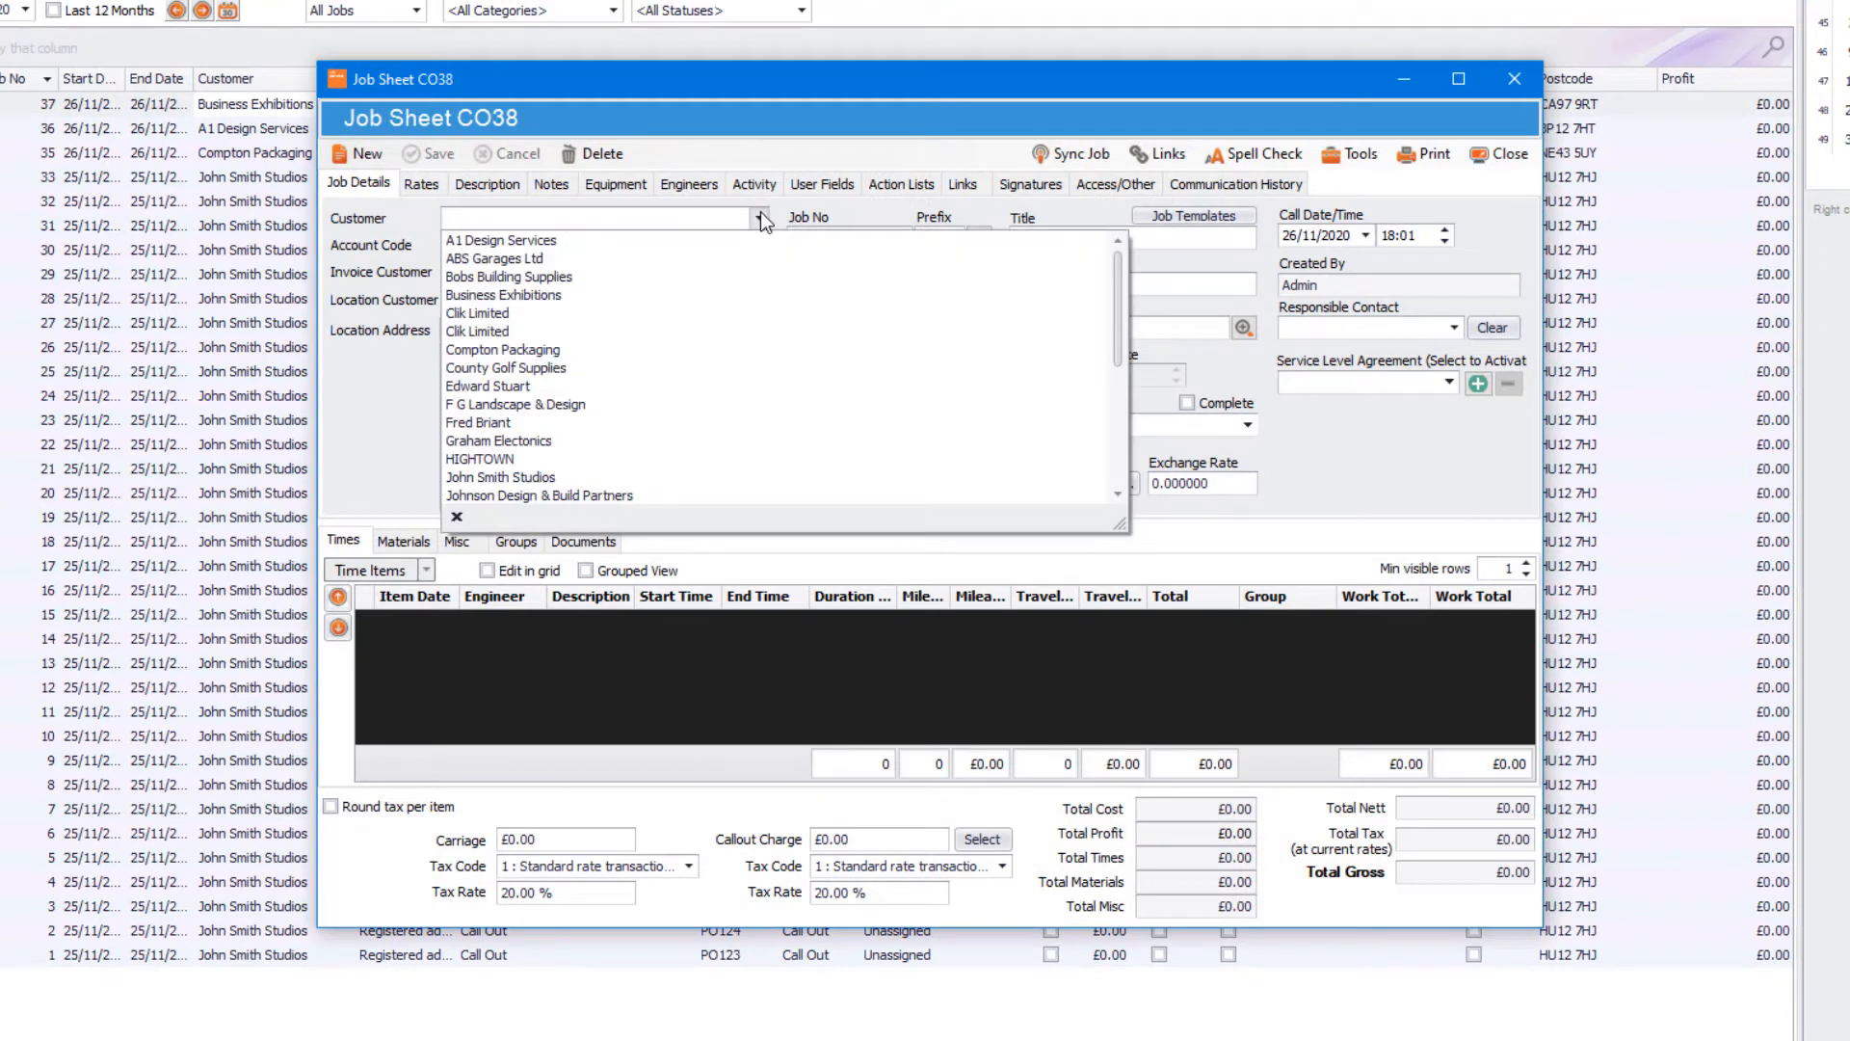
pyautogui.click(501, 349)
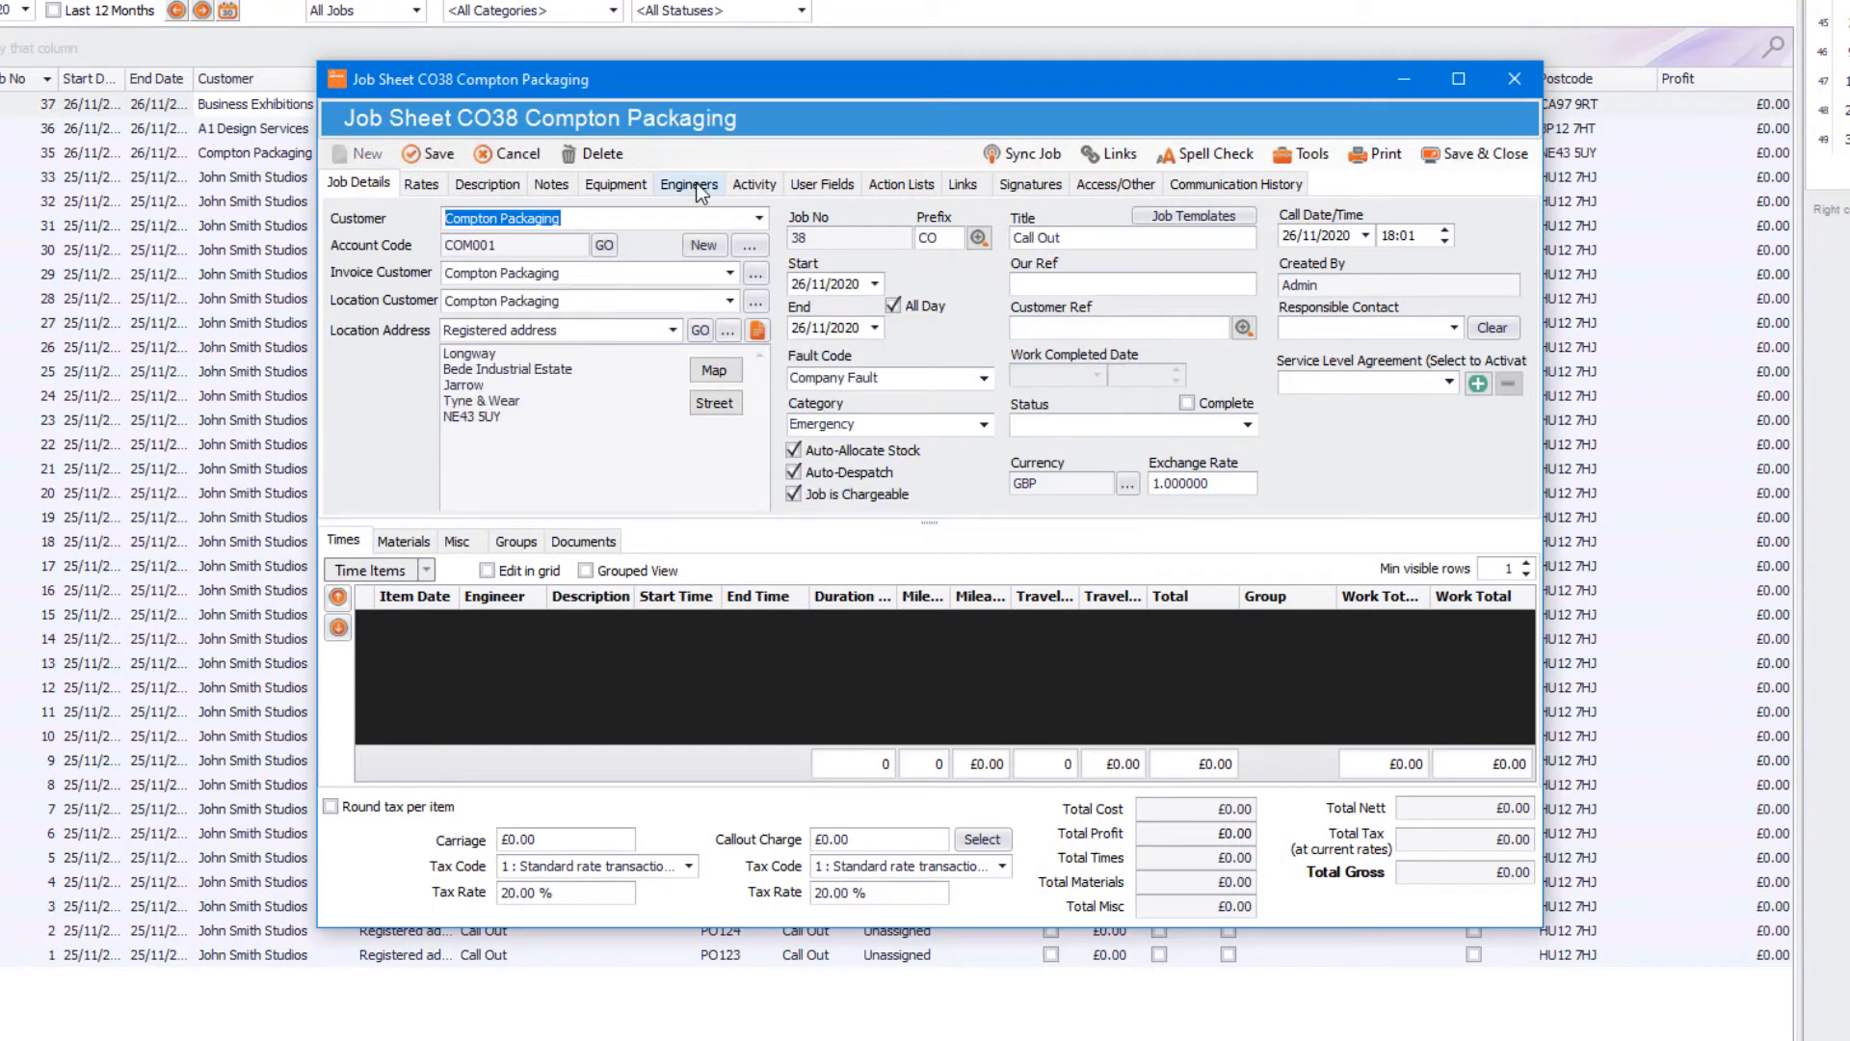
pyautogui.click(690, 183)
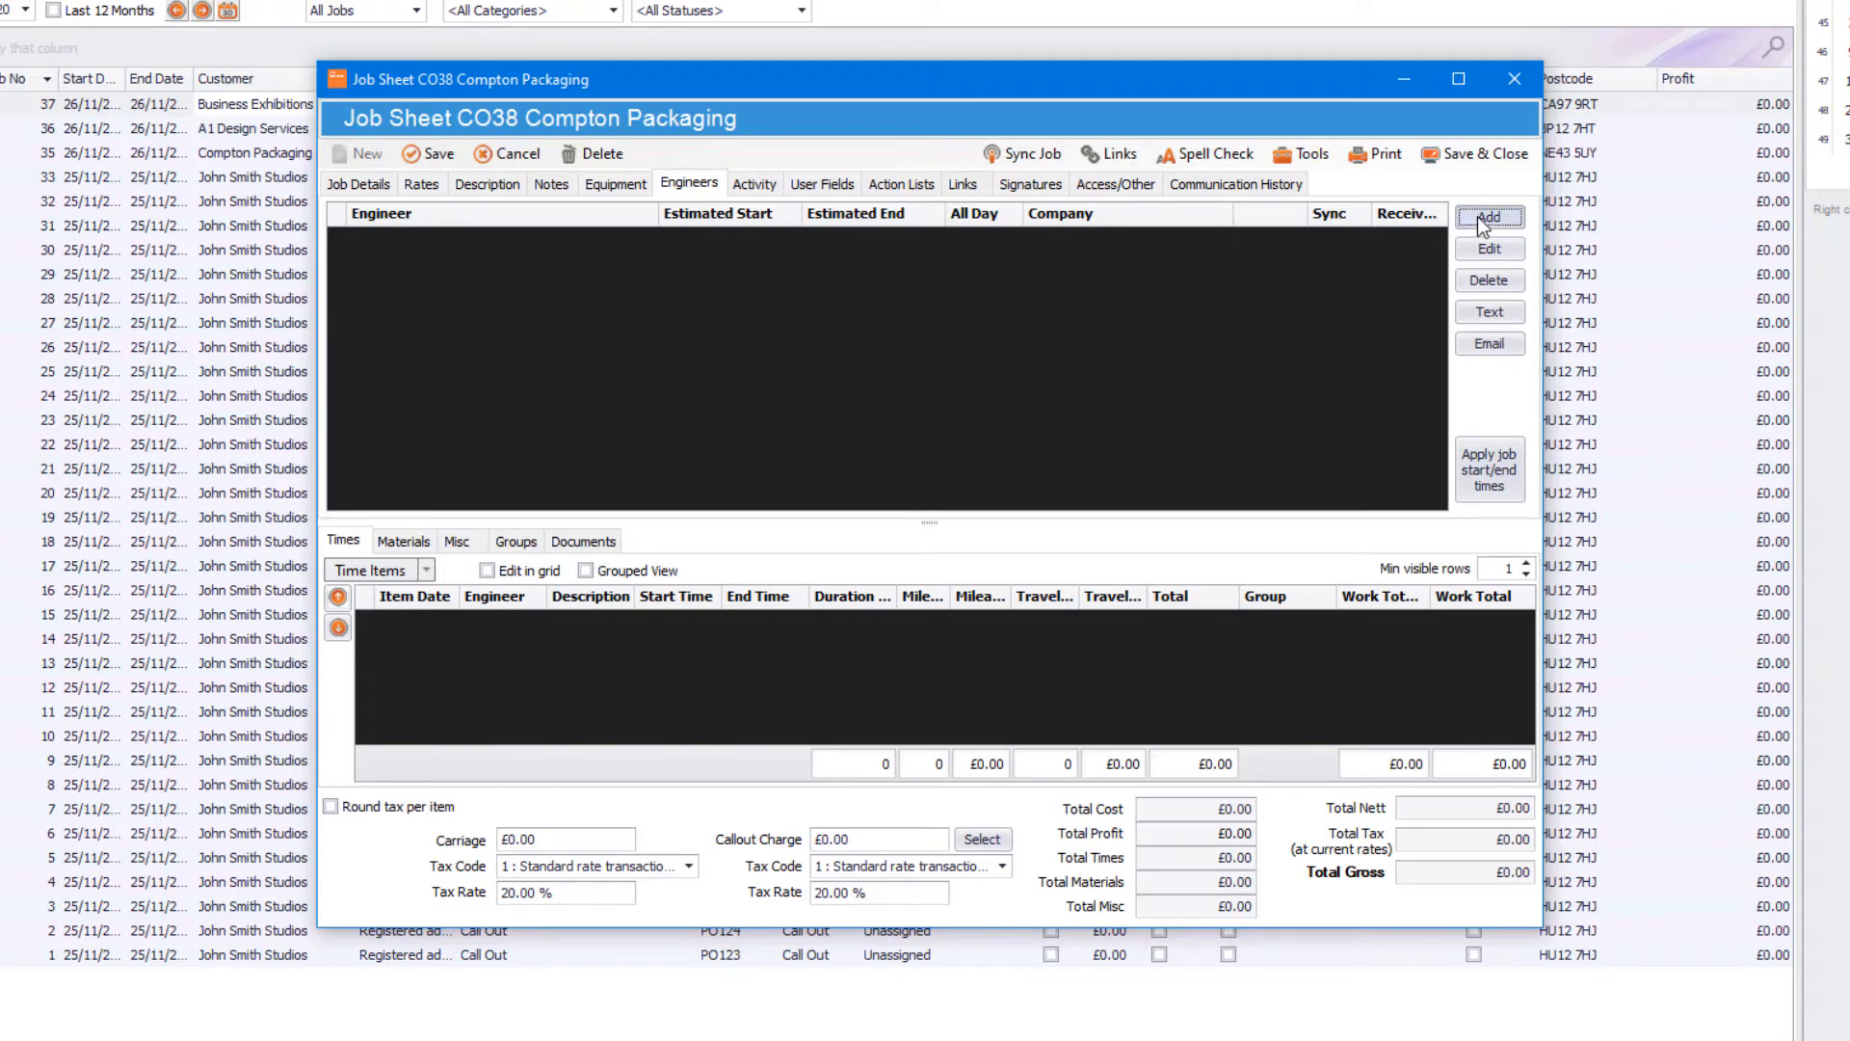
pyautogui.click(1488, 218)
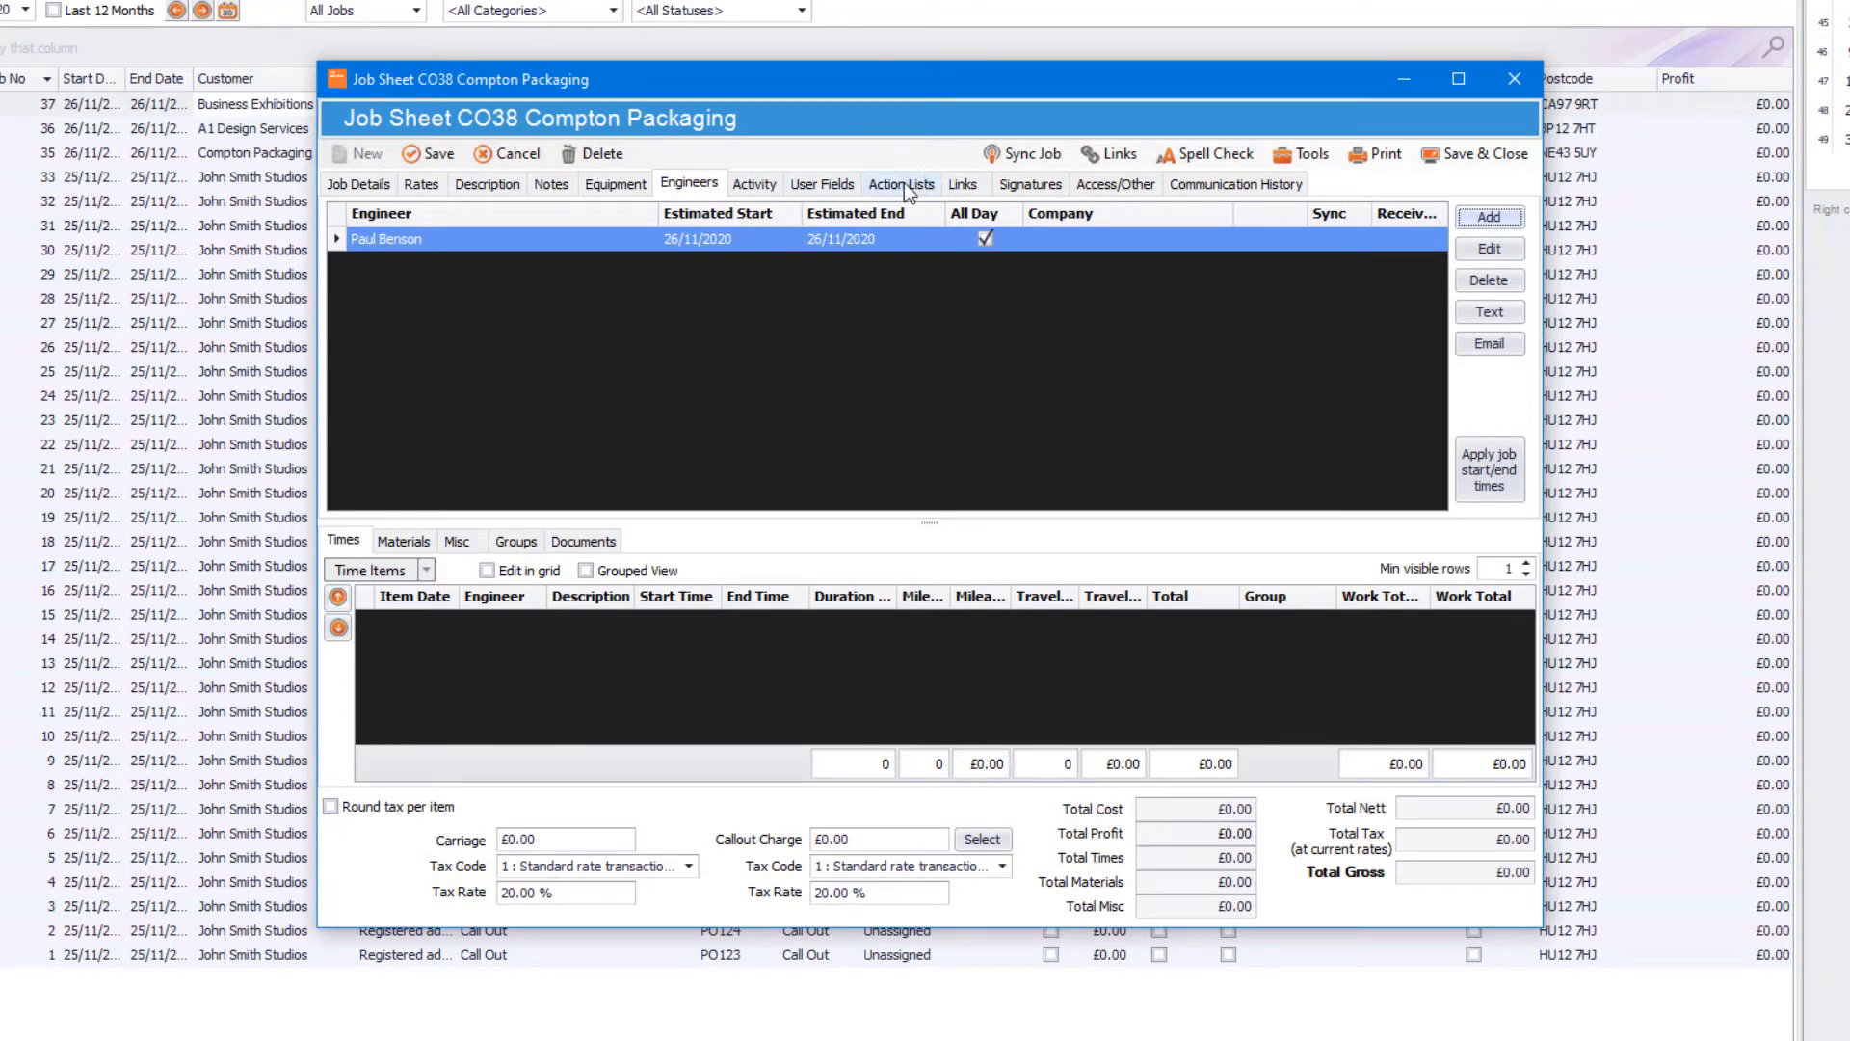
pyautogui.click(900, 183)
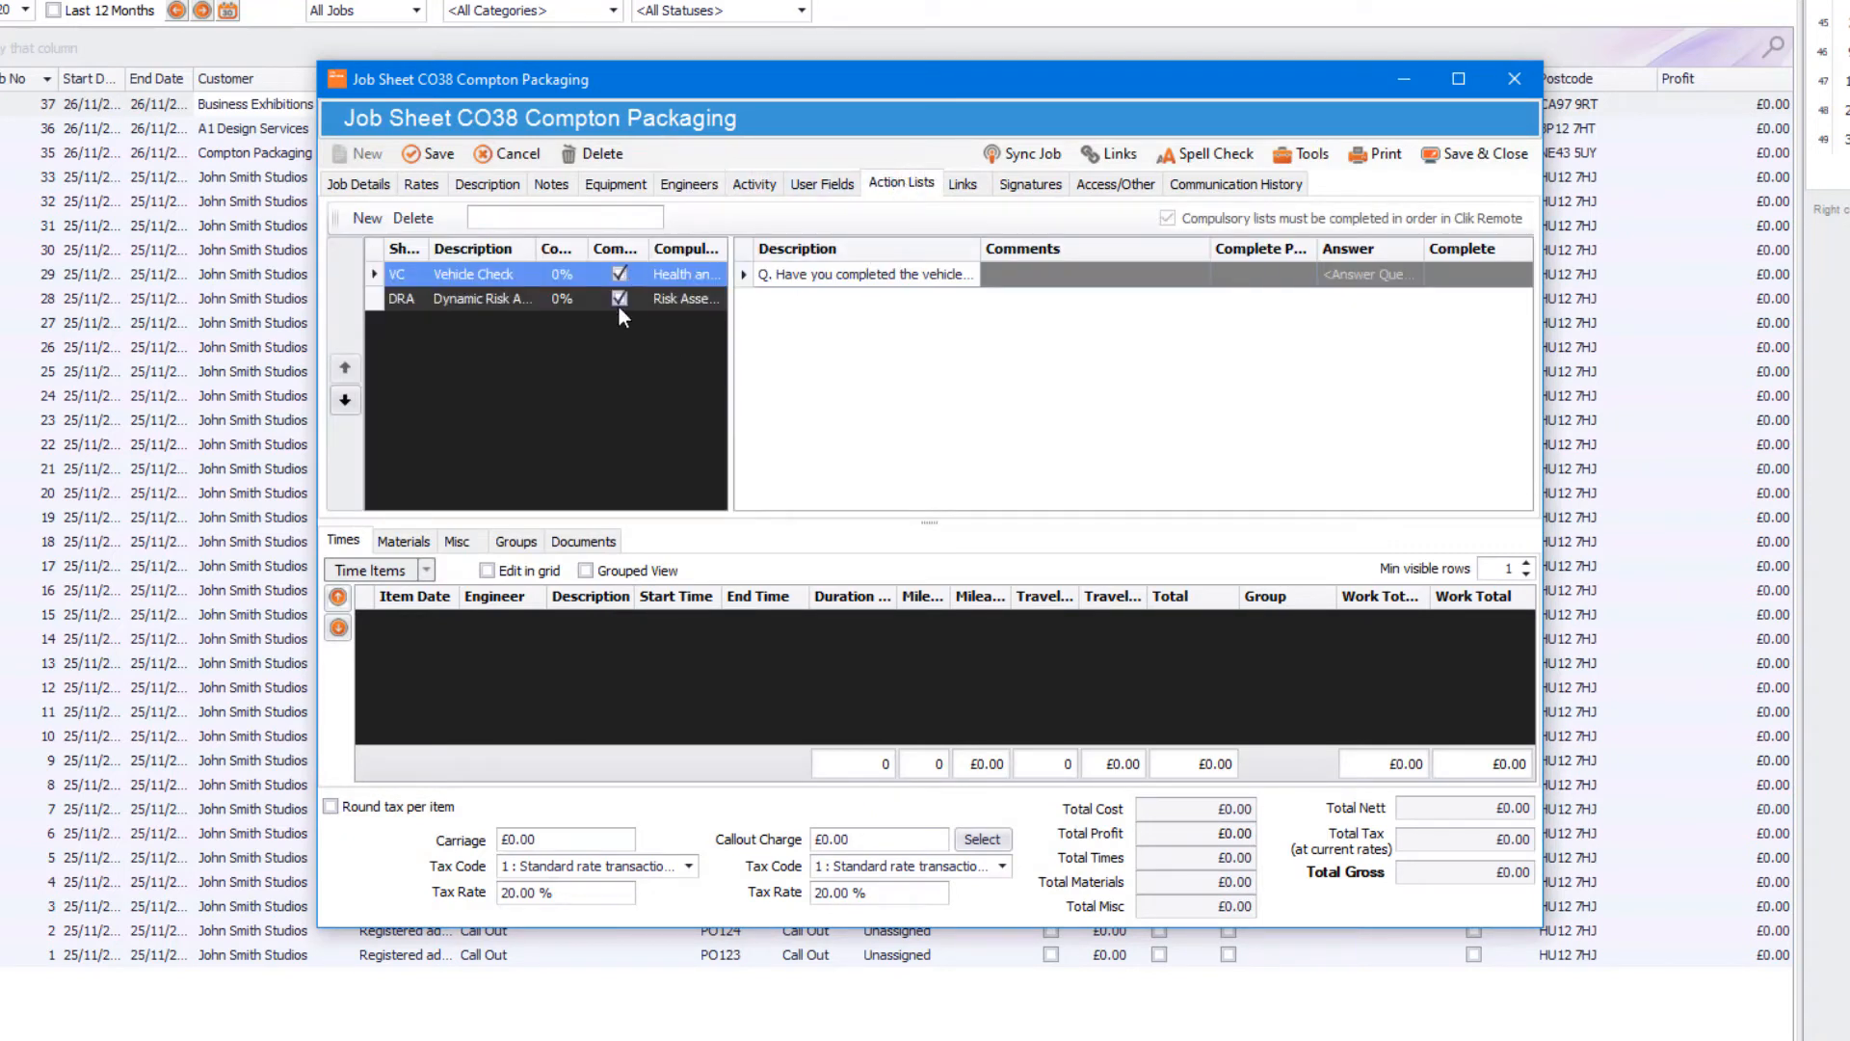
pyautogui.moveTo(1174, 239)
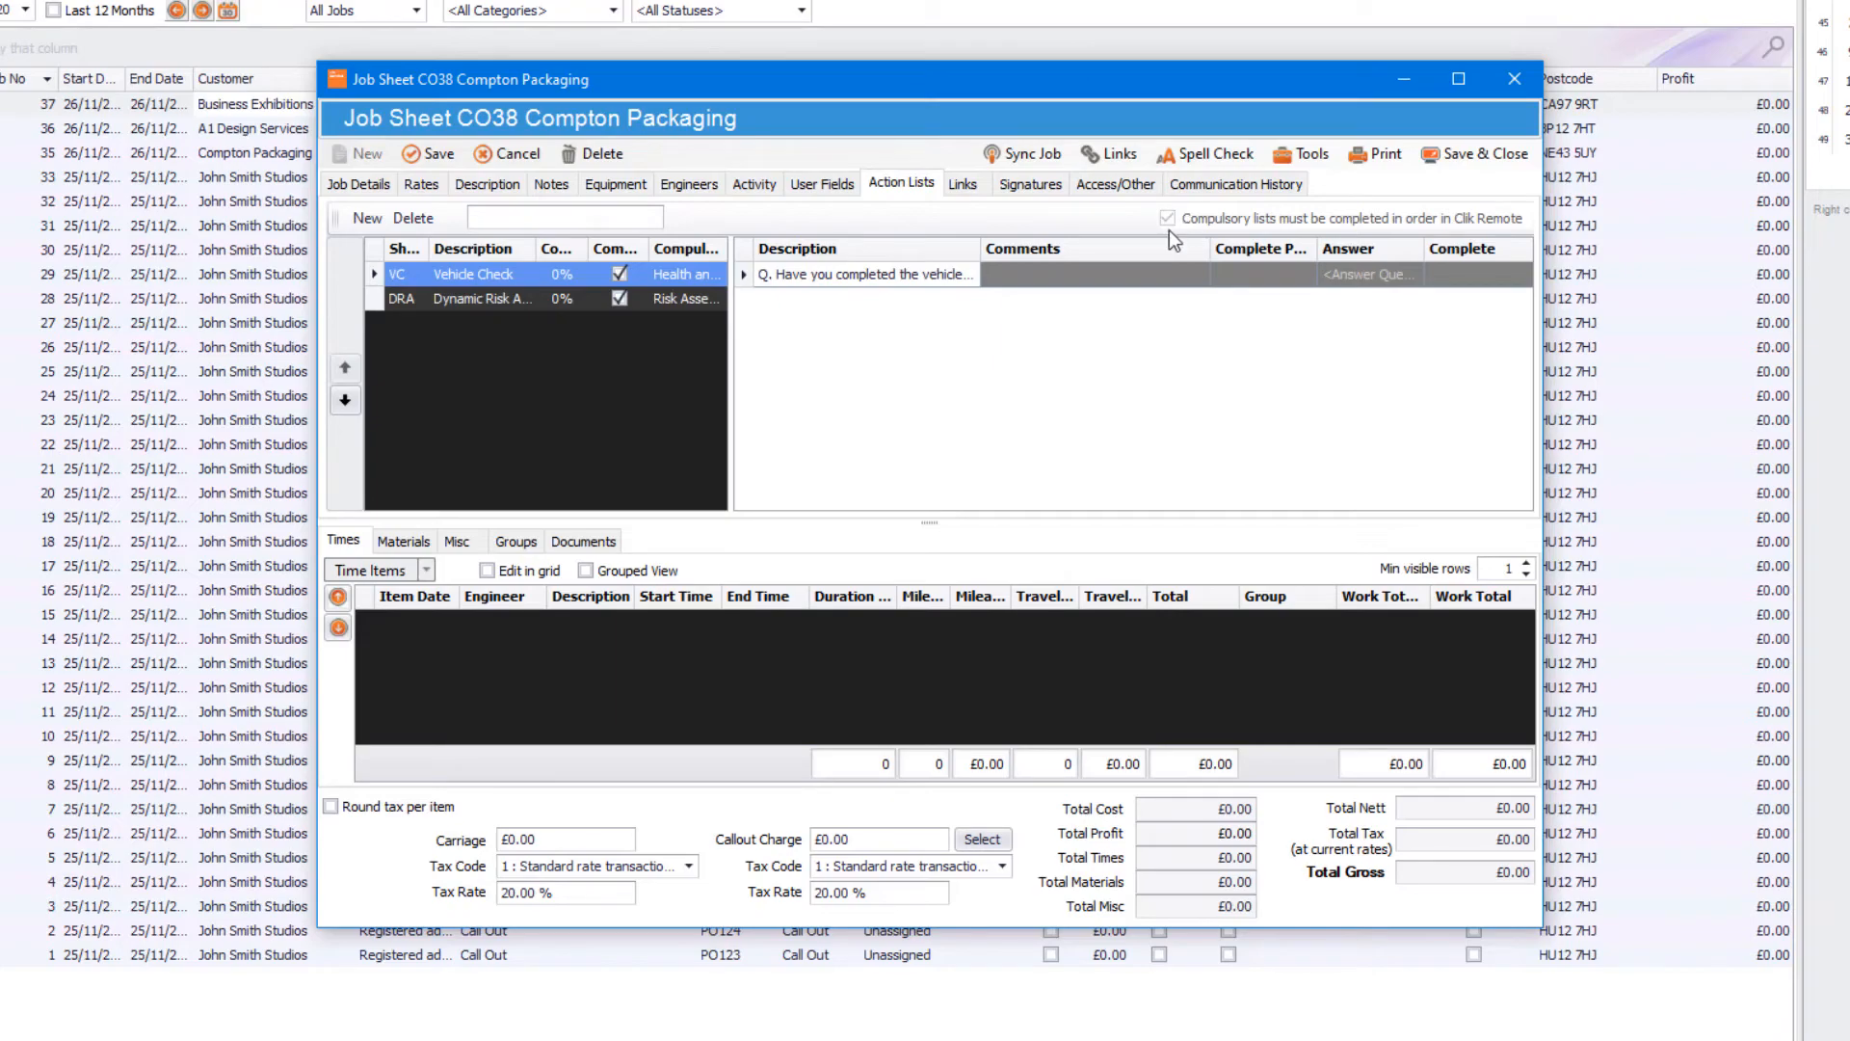
pyautogui.moveTo(1443, 233)
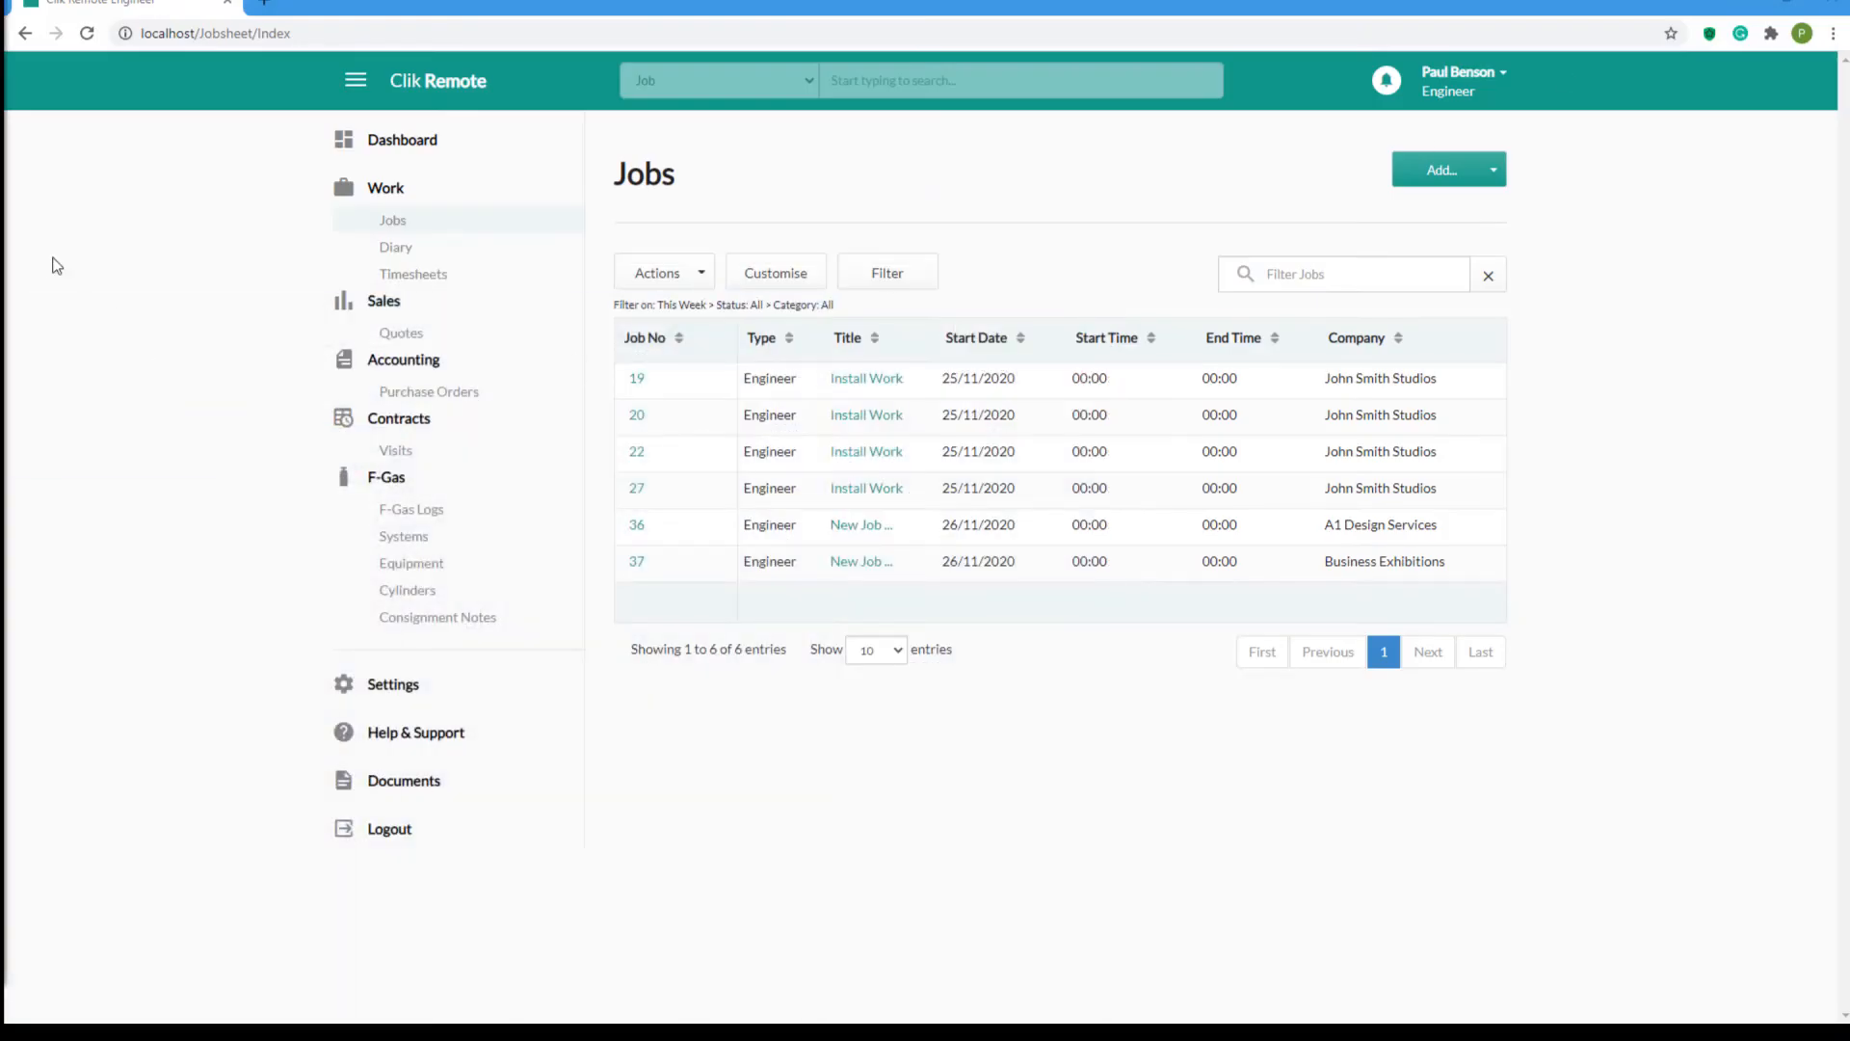
pyautogui.moveTo(87, 32)
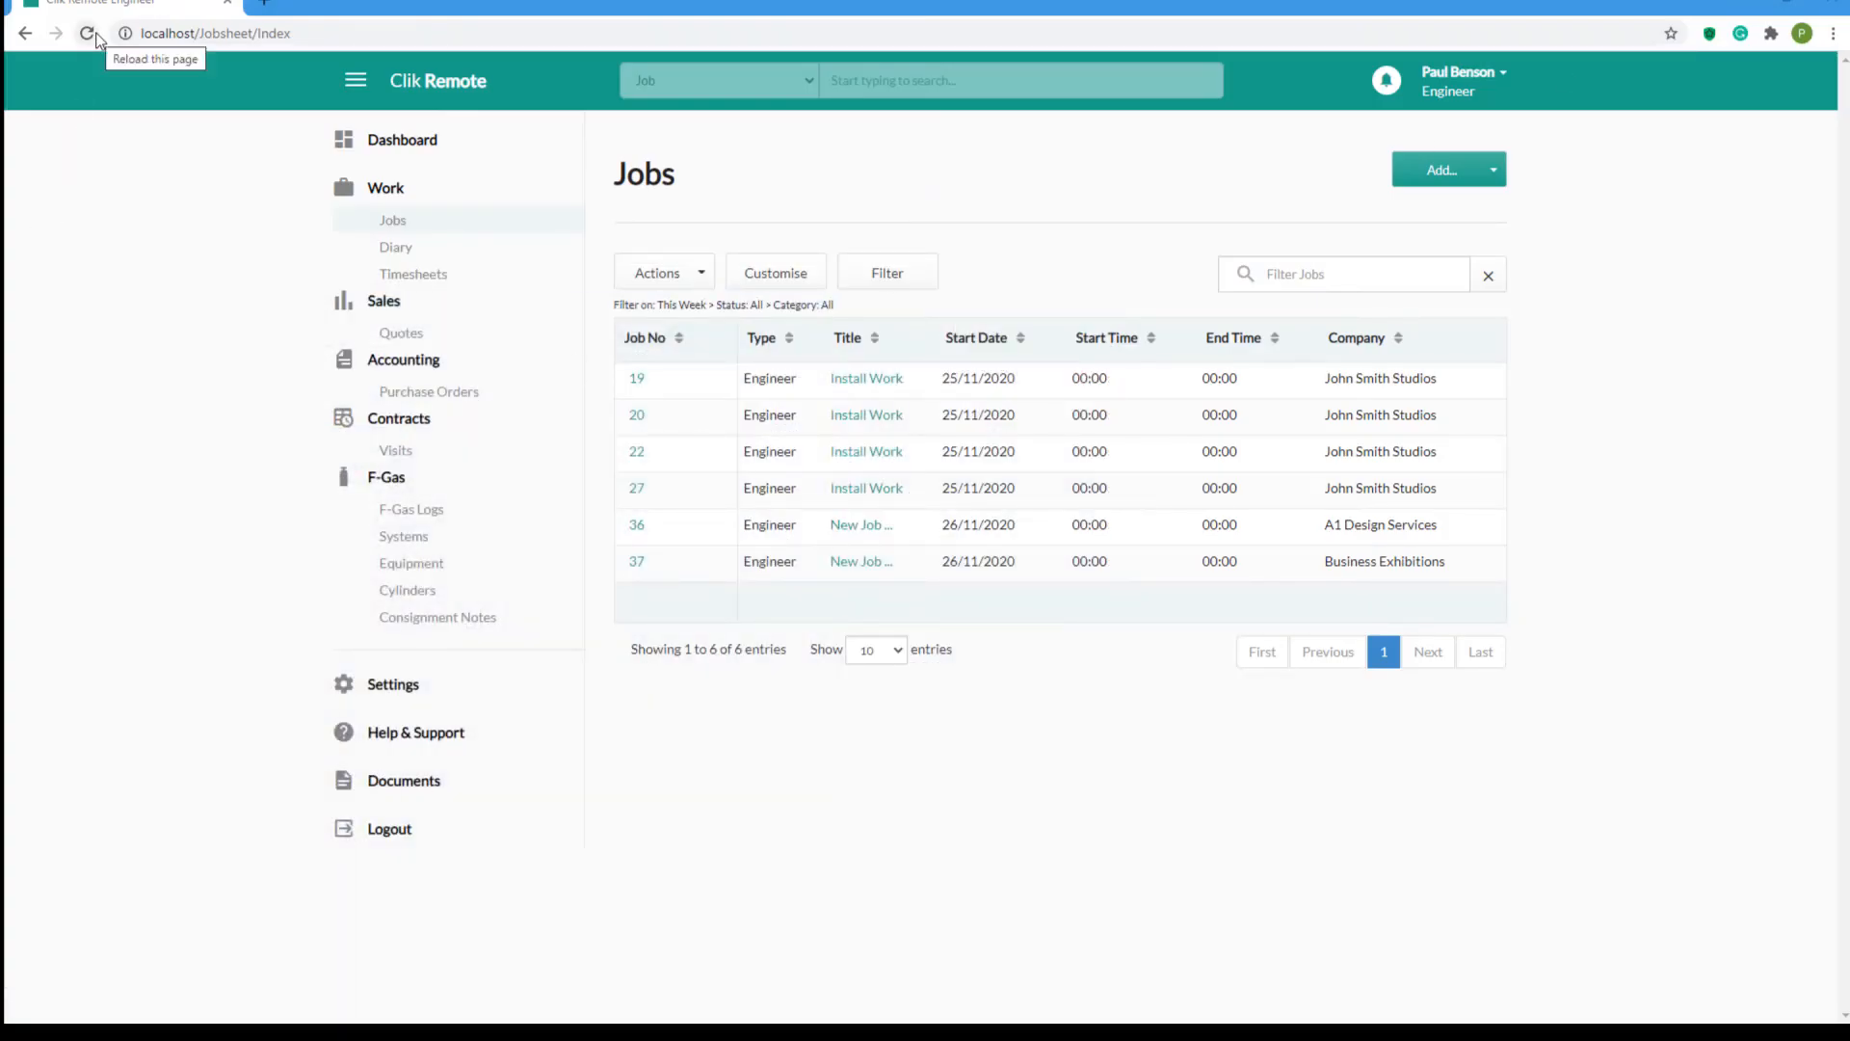
# Step: Reload the Jobs page so job 38 for Compton Packaging appears
pyautogui.click(87, 32)
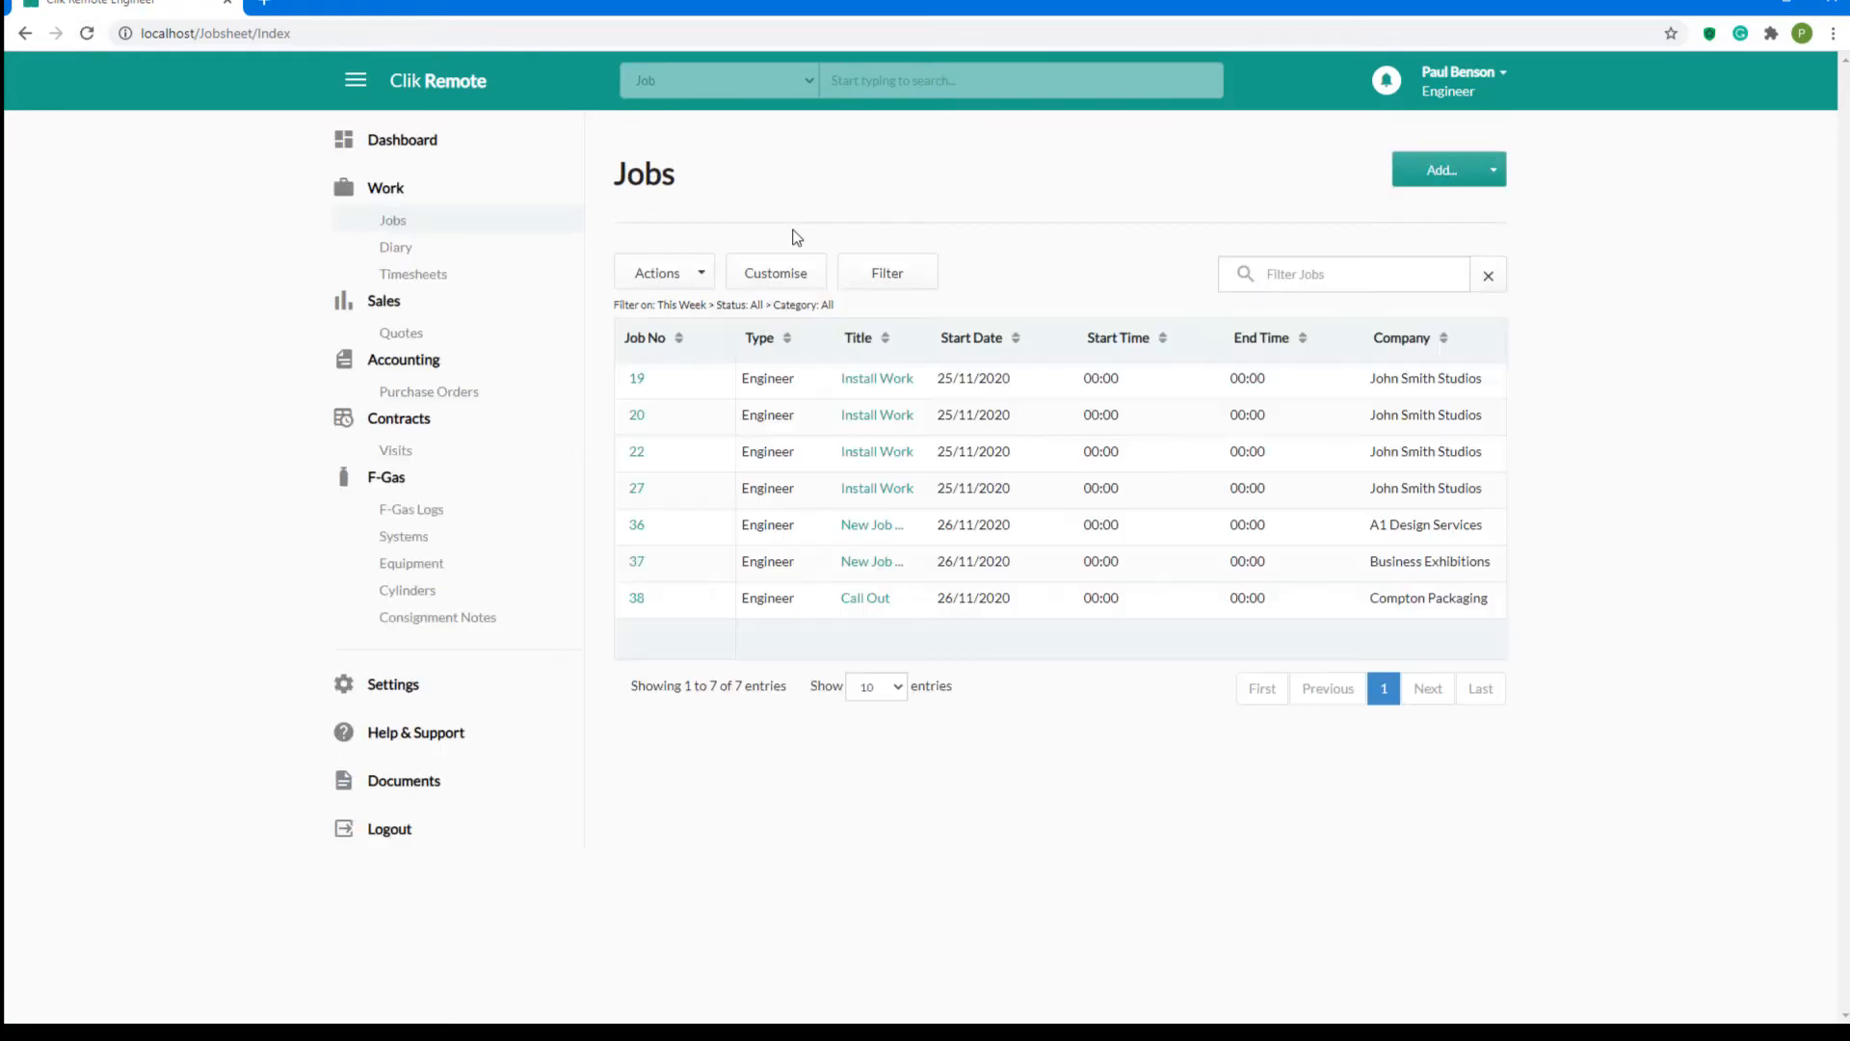
pyautogui.moveTo(636, 598)
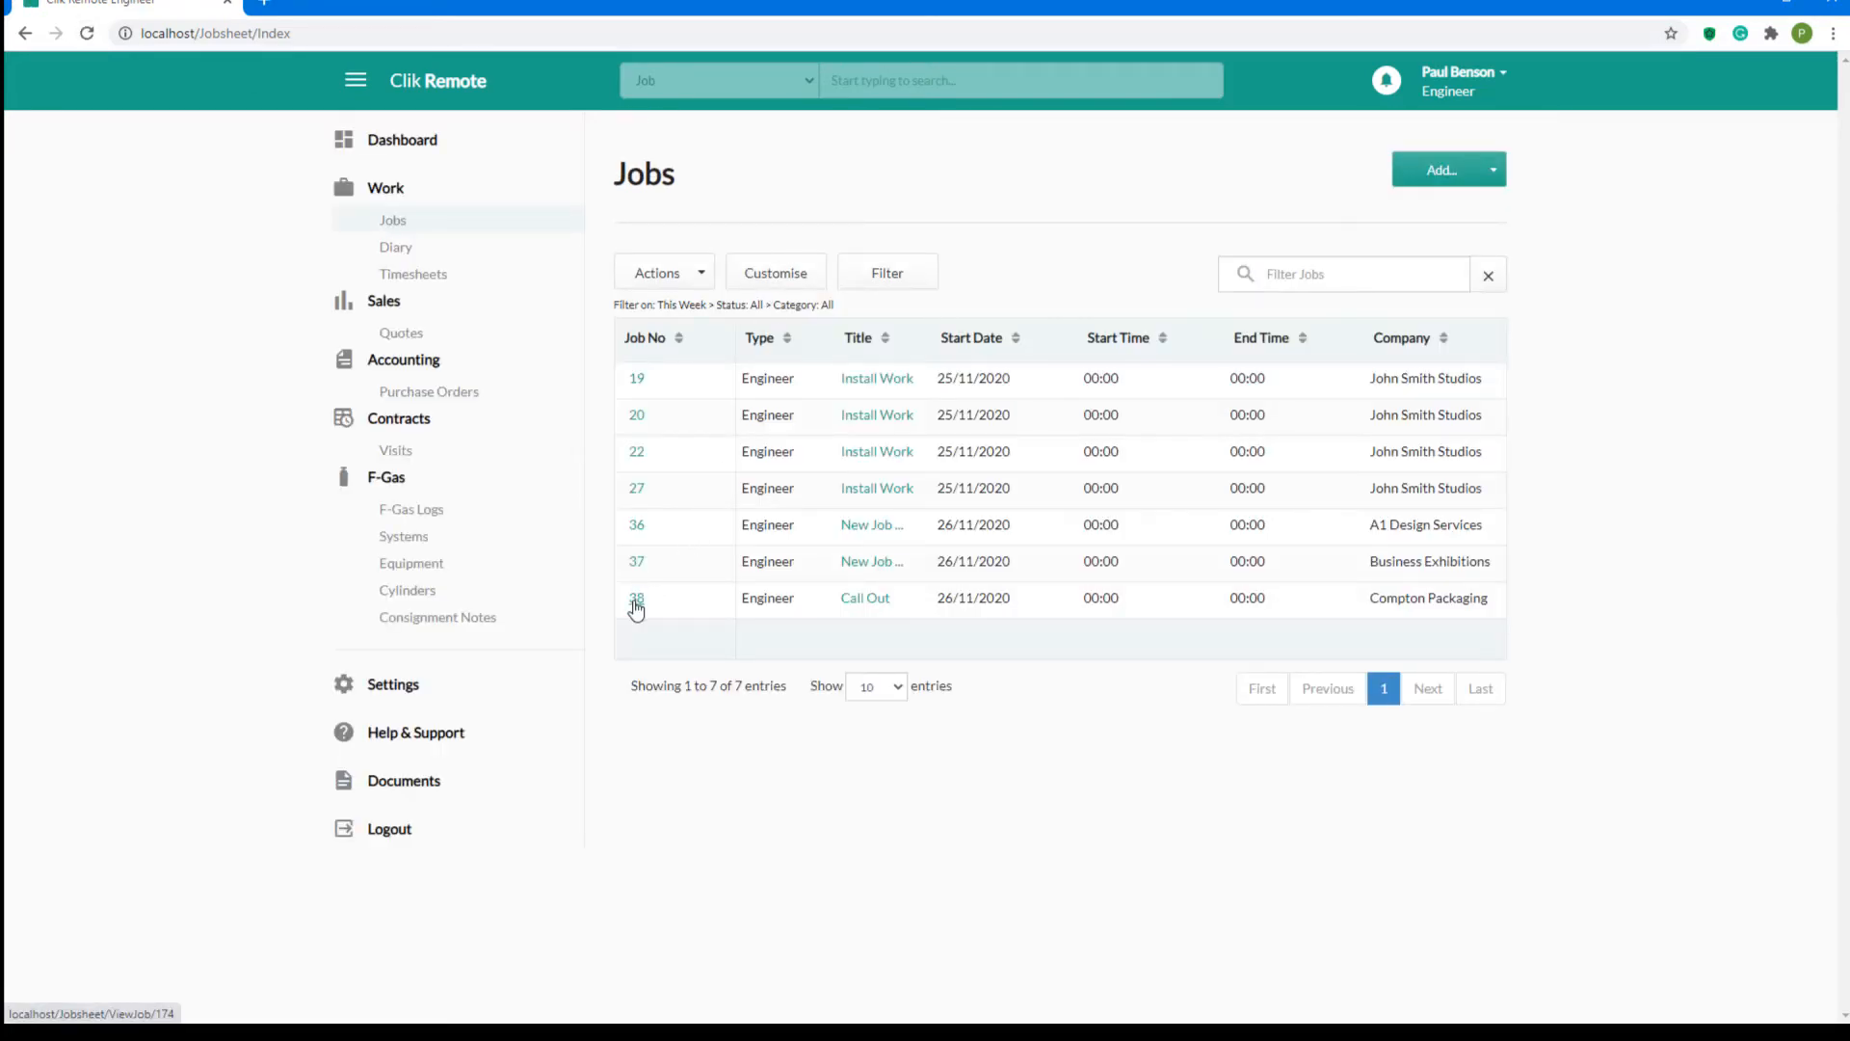
# Step: In job 38, mark the Vehicle Check question complete and close the list
pyautogui.click(636, 598)
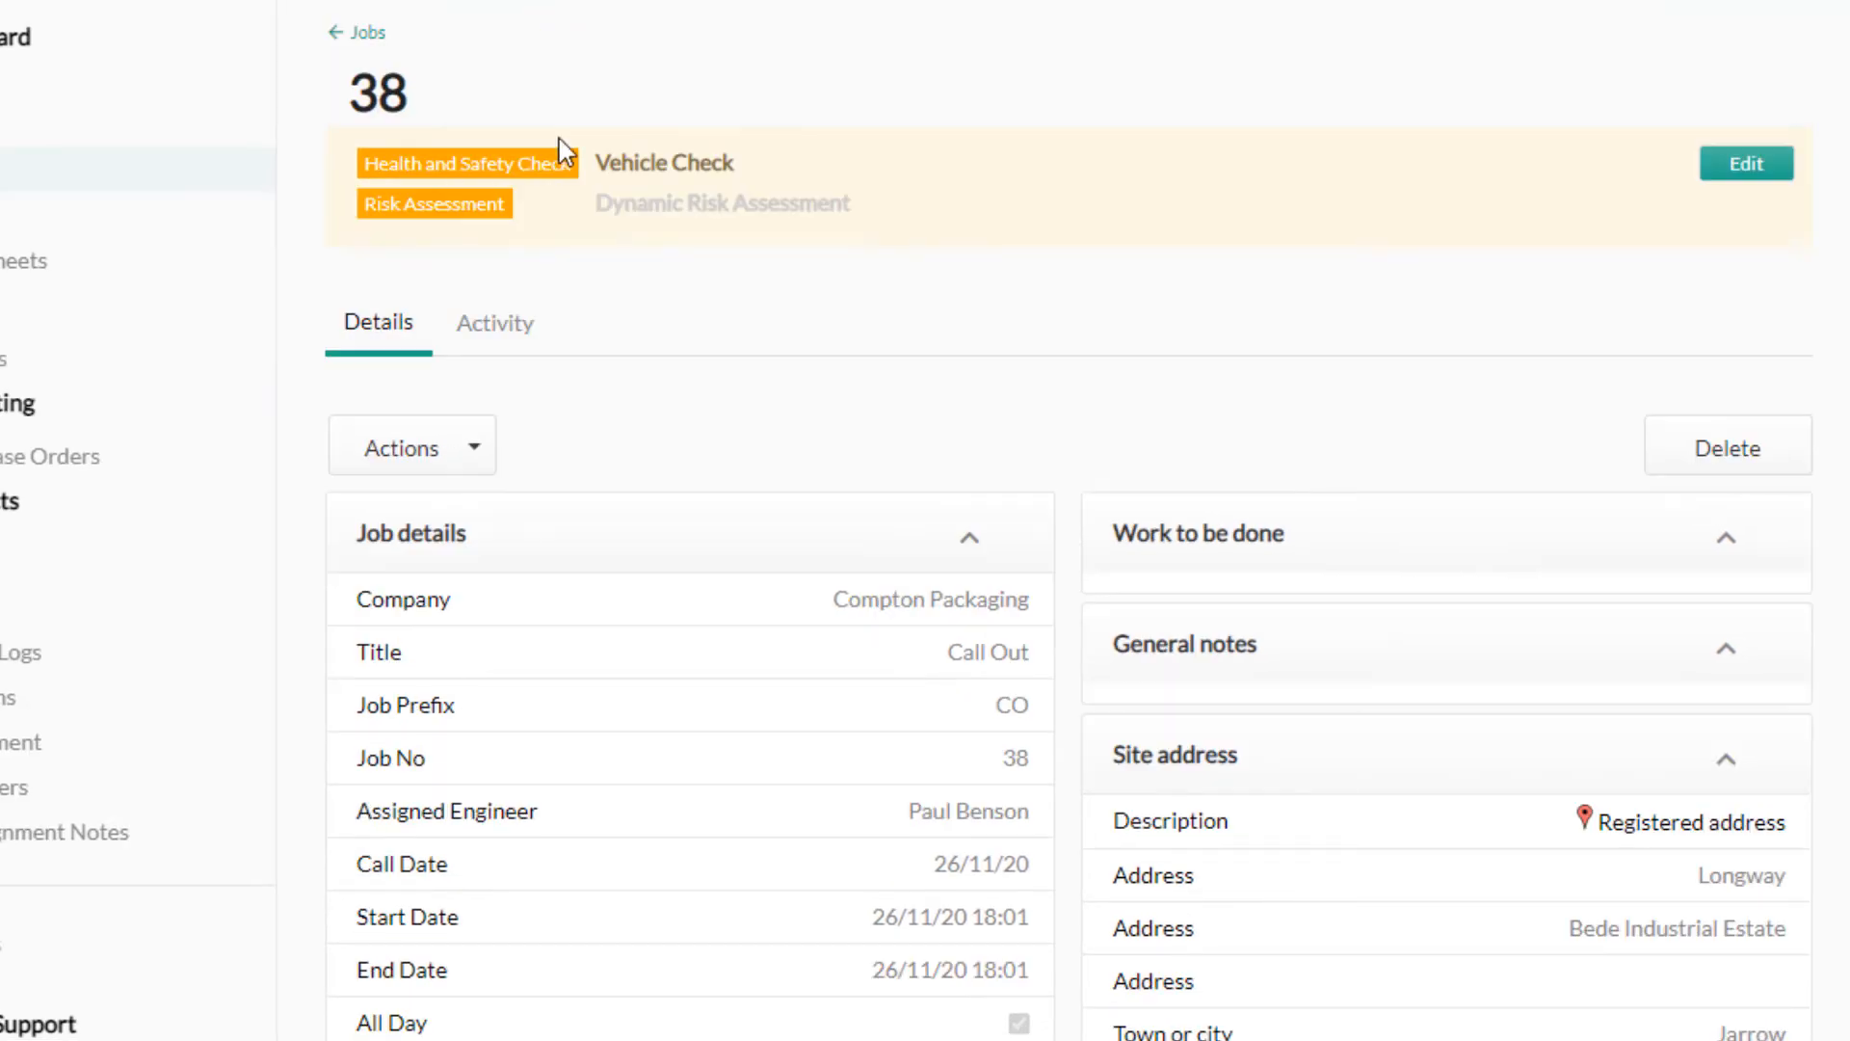
pyautogui.moveTo(790, 214)
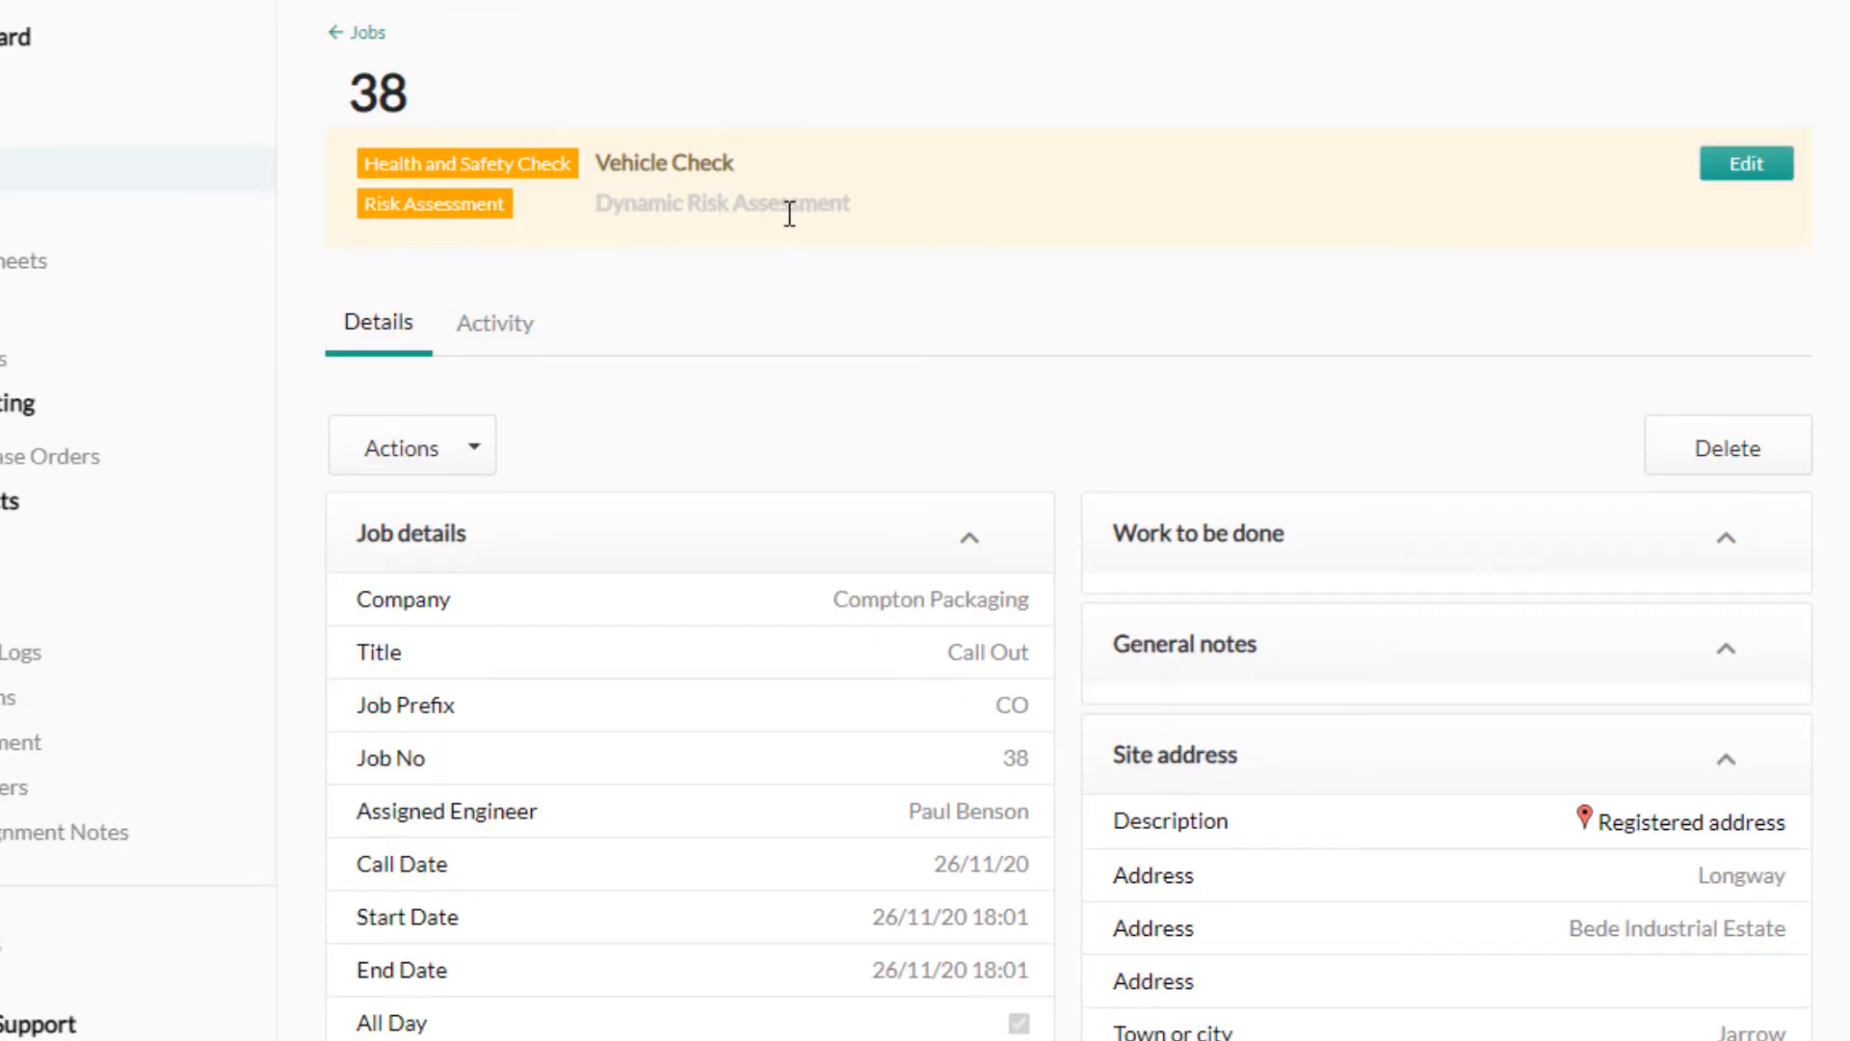
pyautogui.moveTo(738, 200)
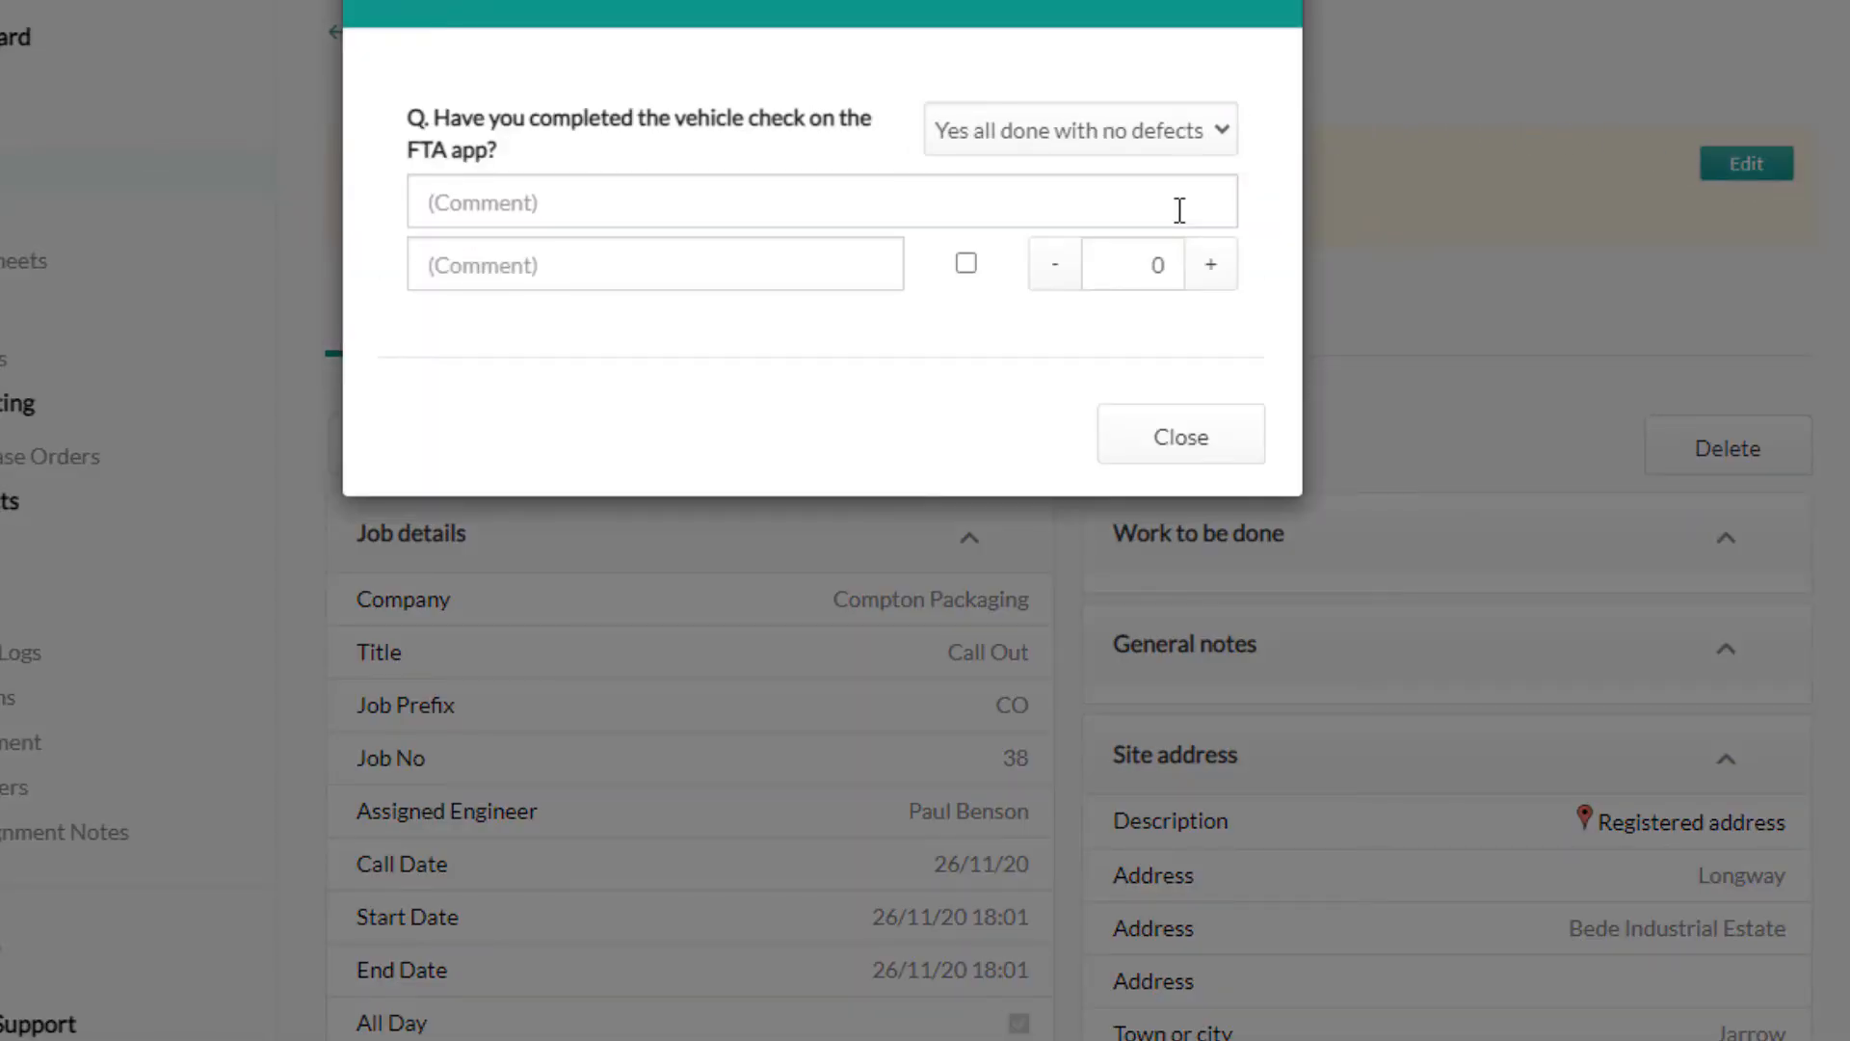
pyautogui.moveTo(886, 255)
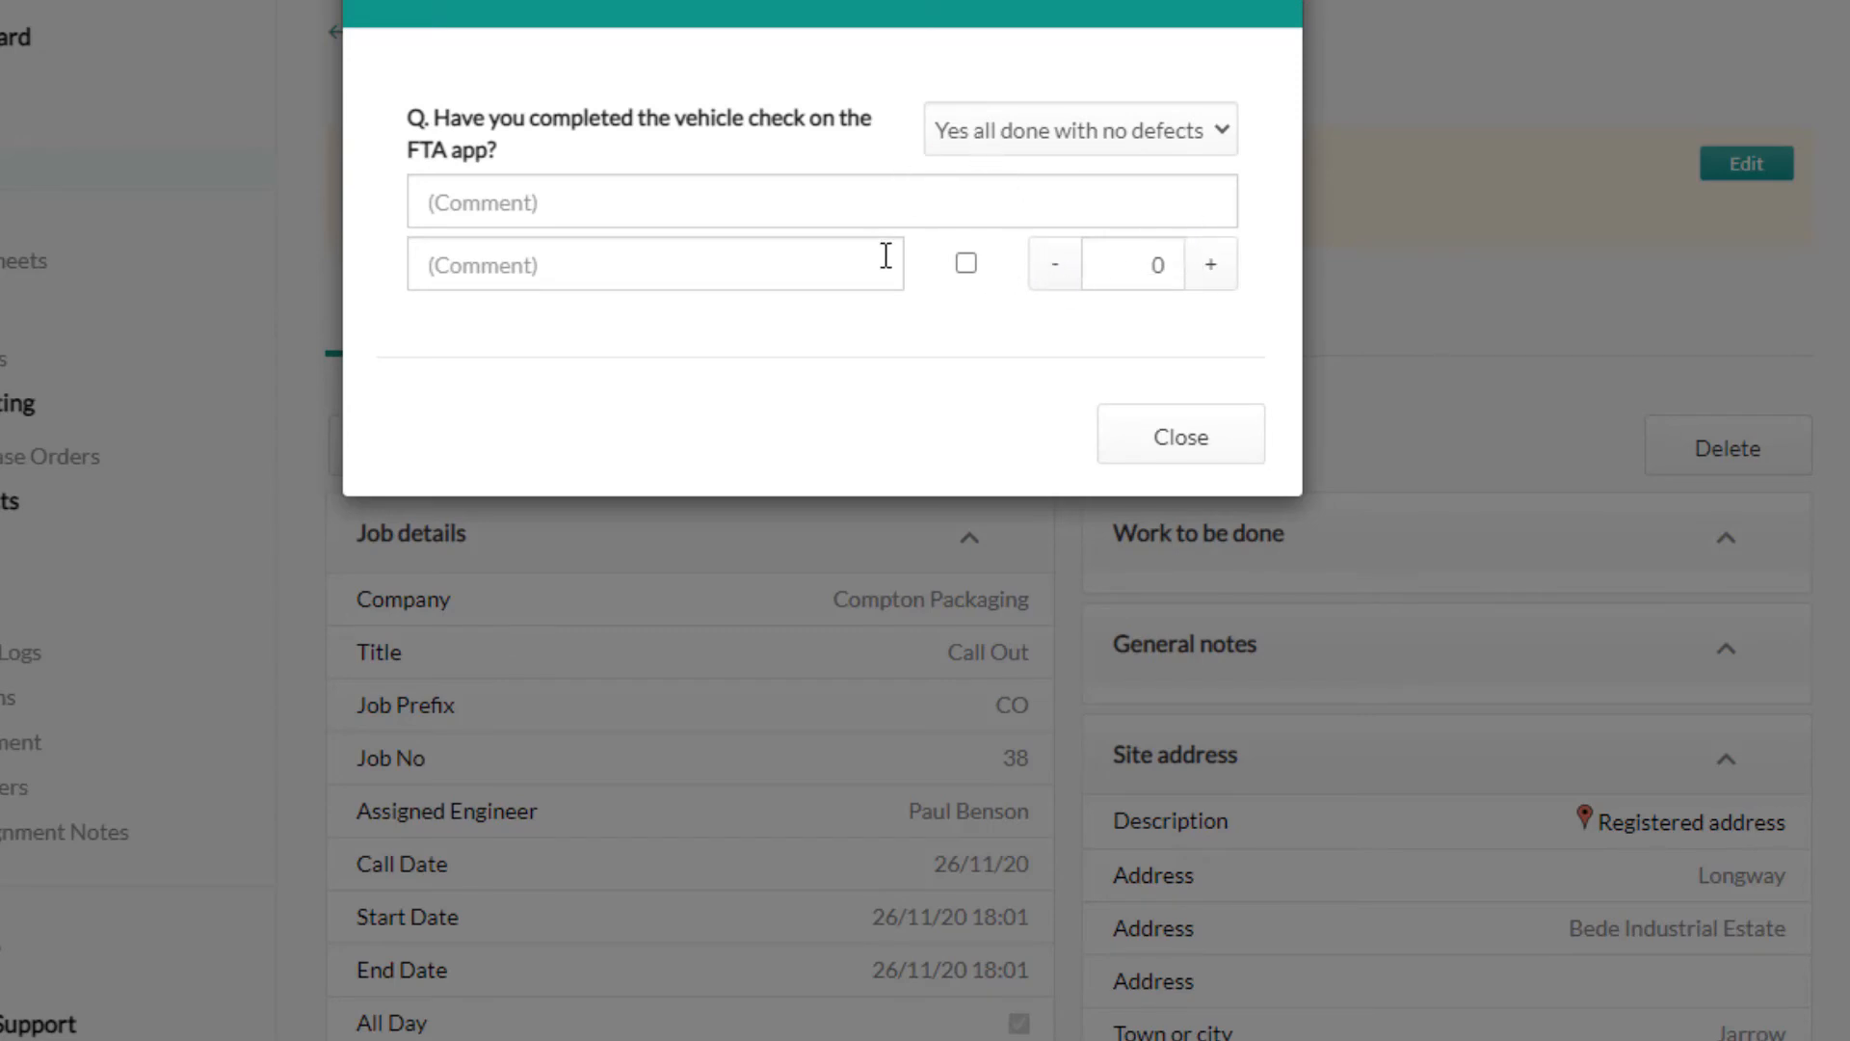
pyautogui.click(964, 262)
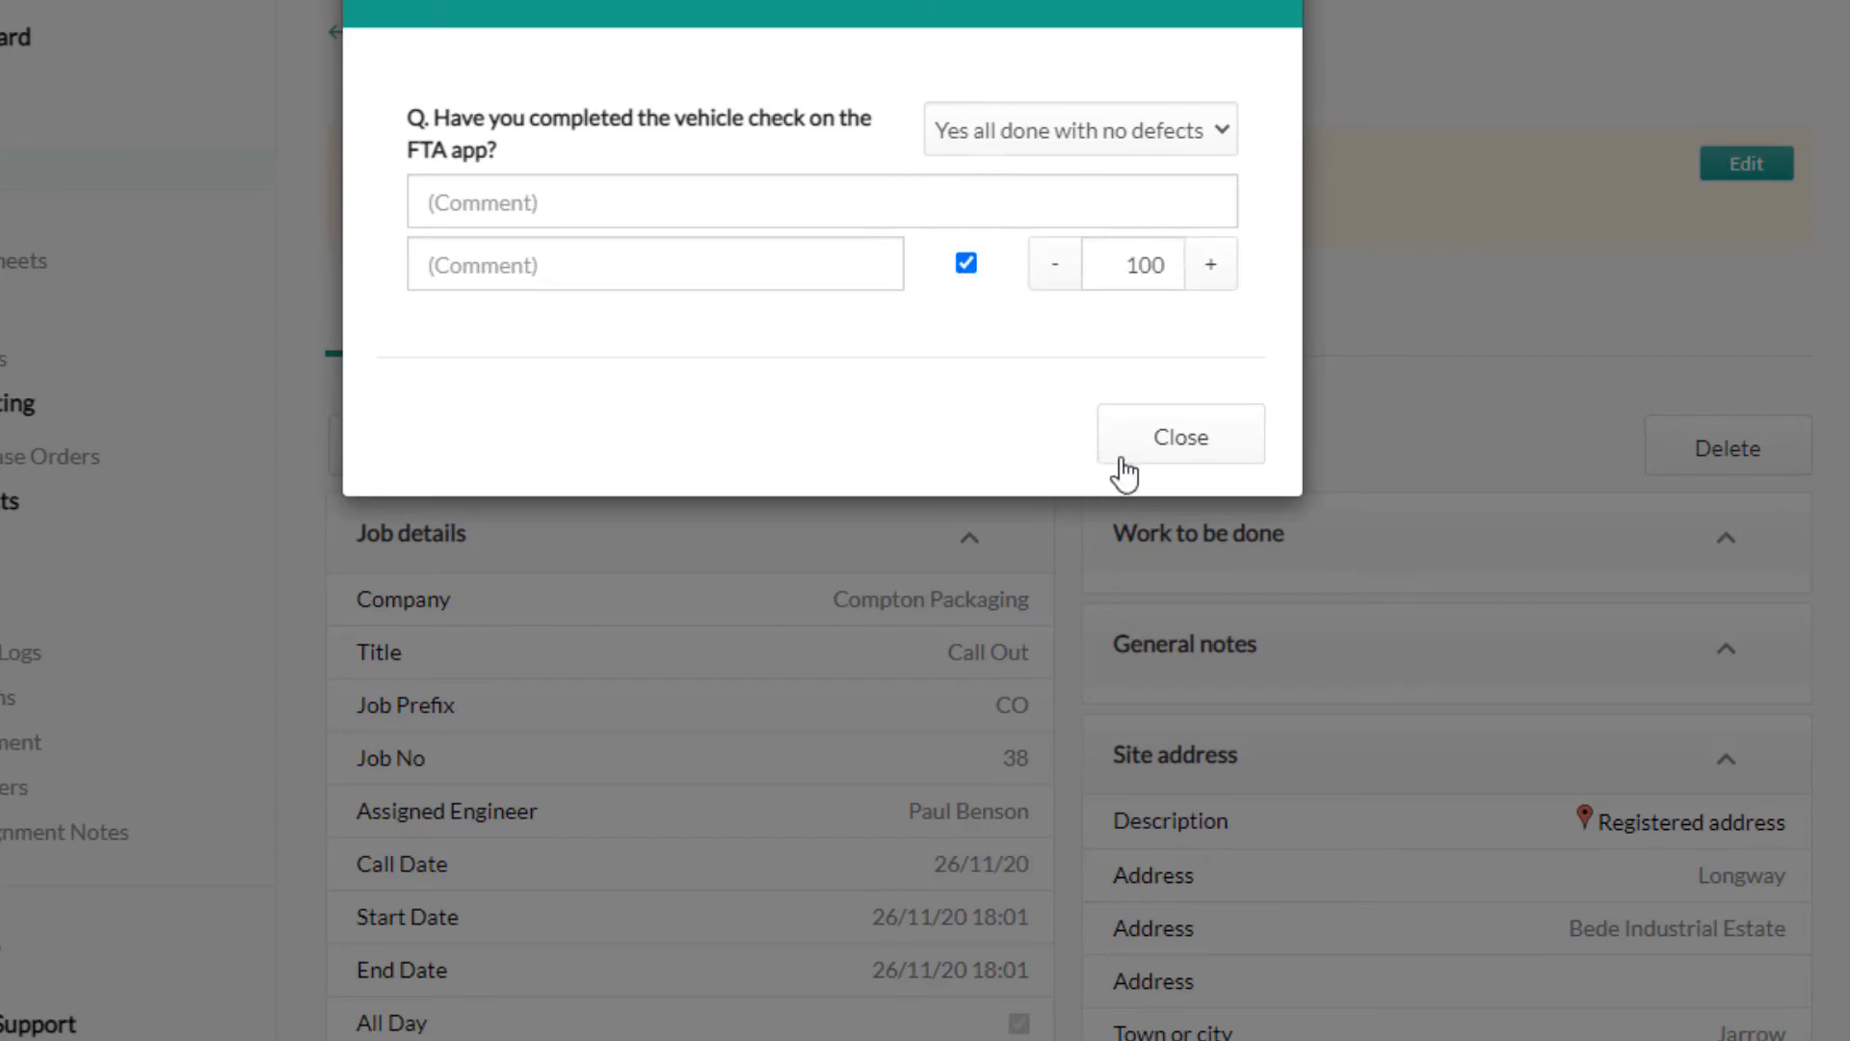
pyautogui.click(1179, 434)
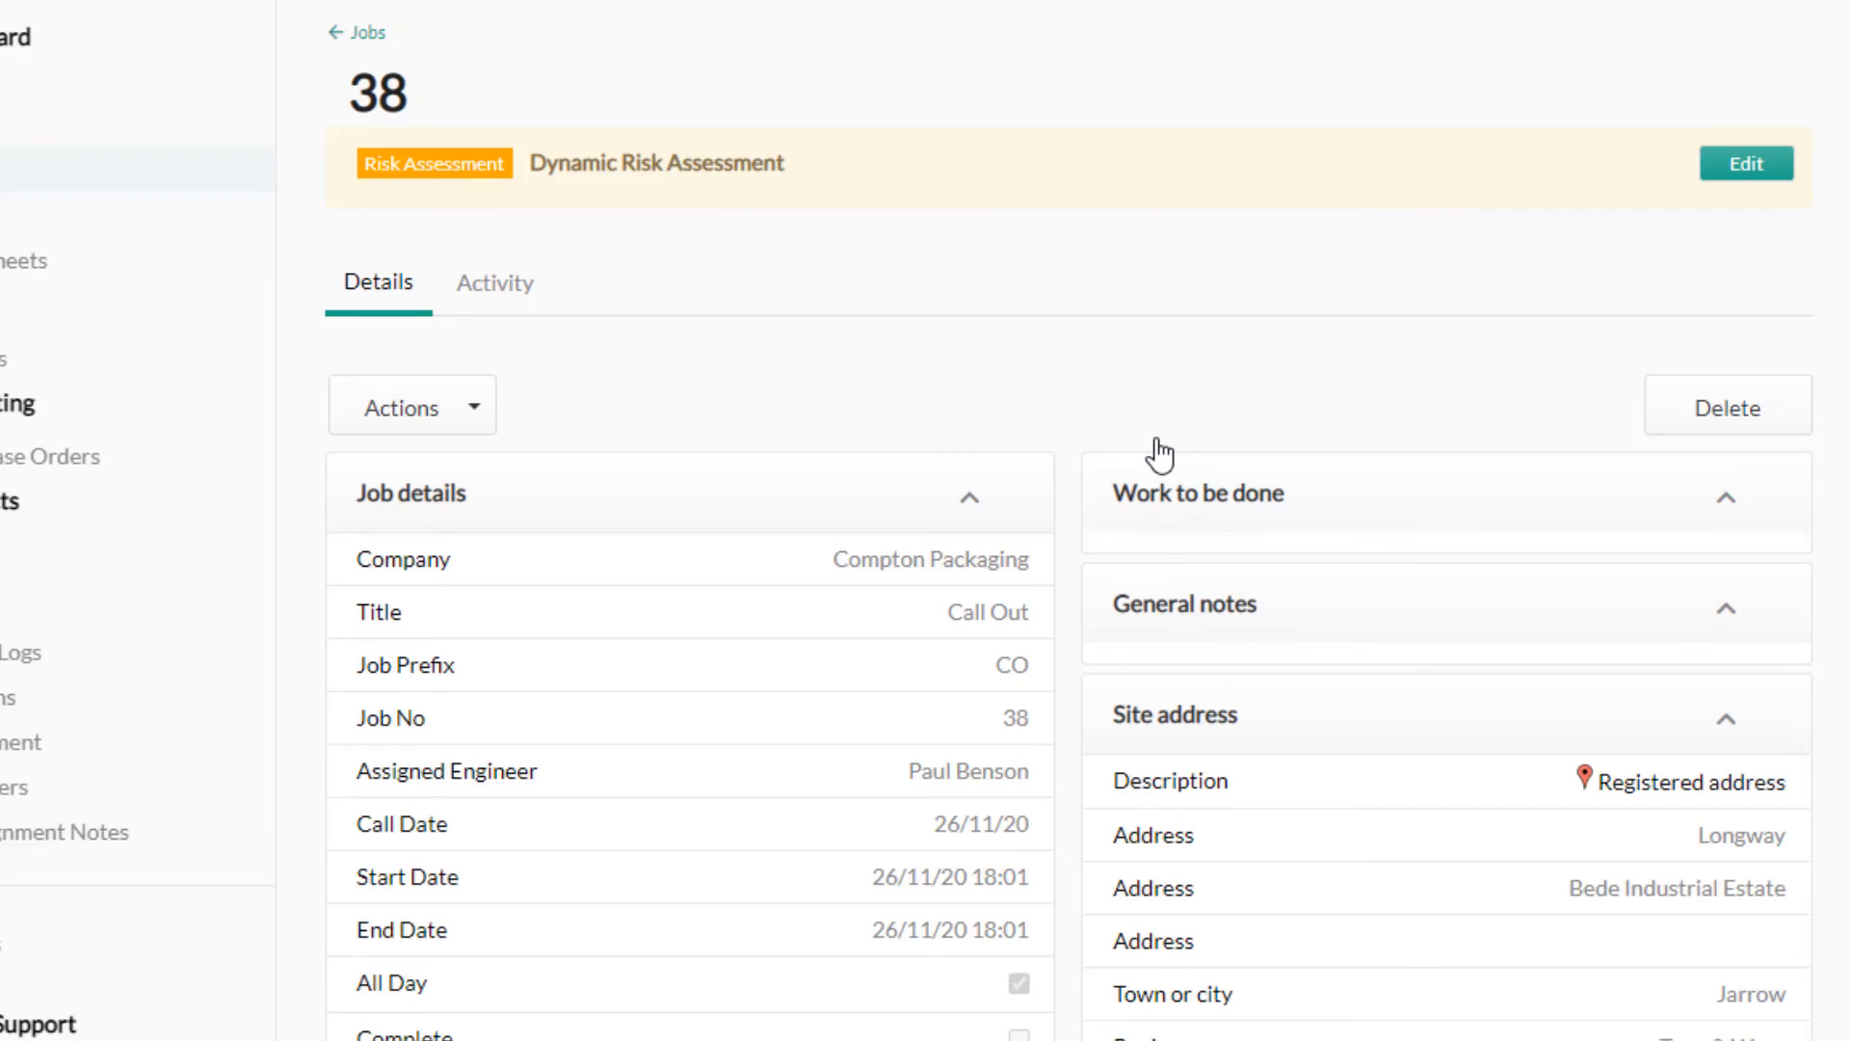
pyautogui.moveTo(606, 198)
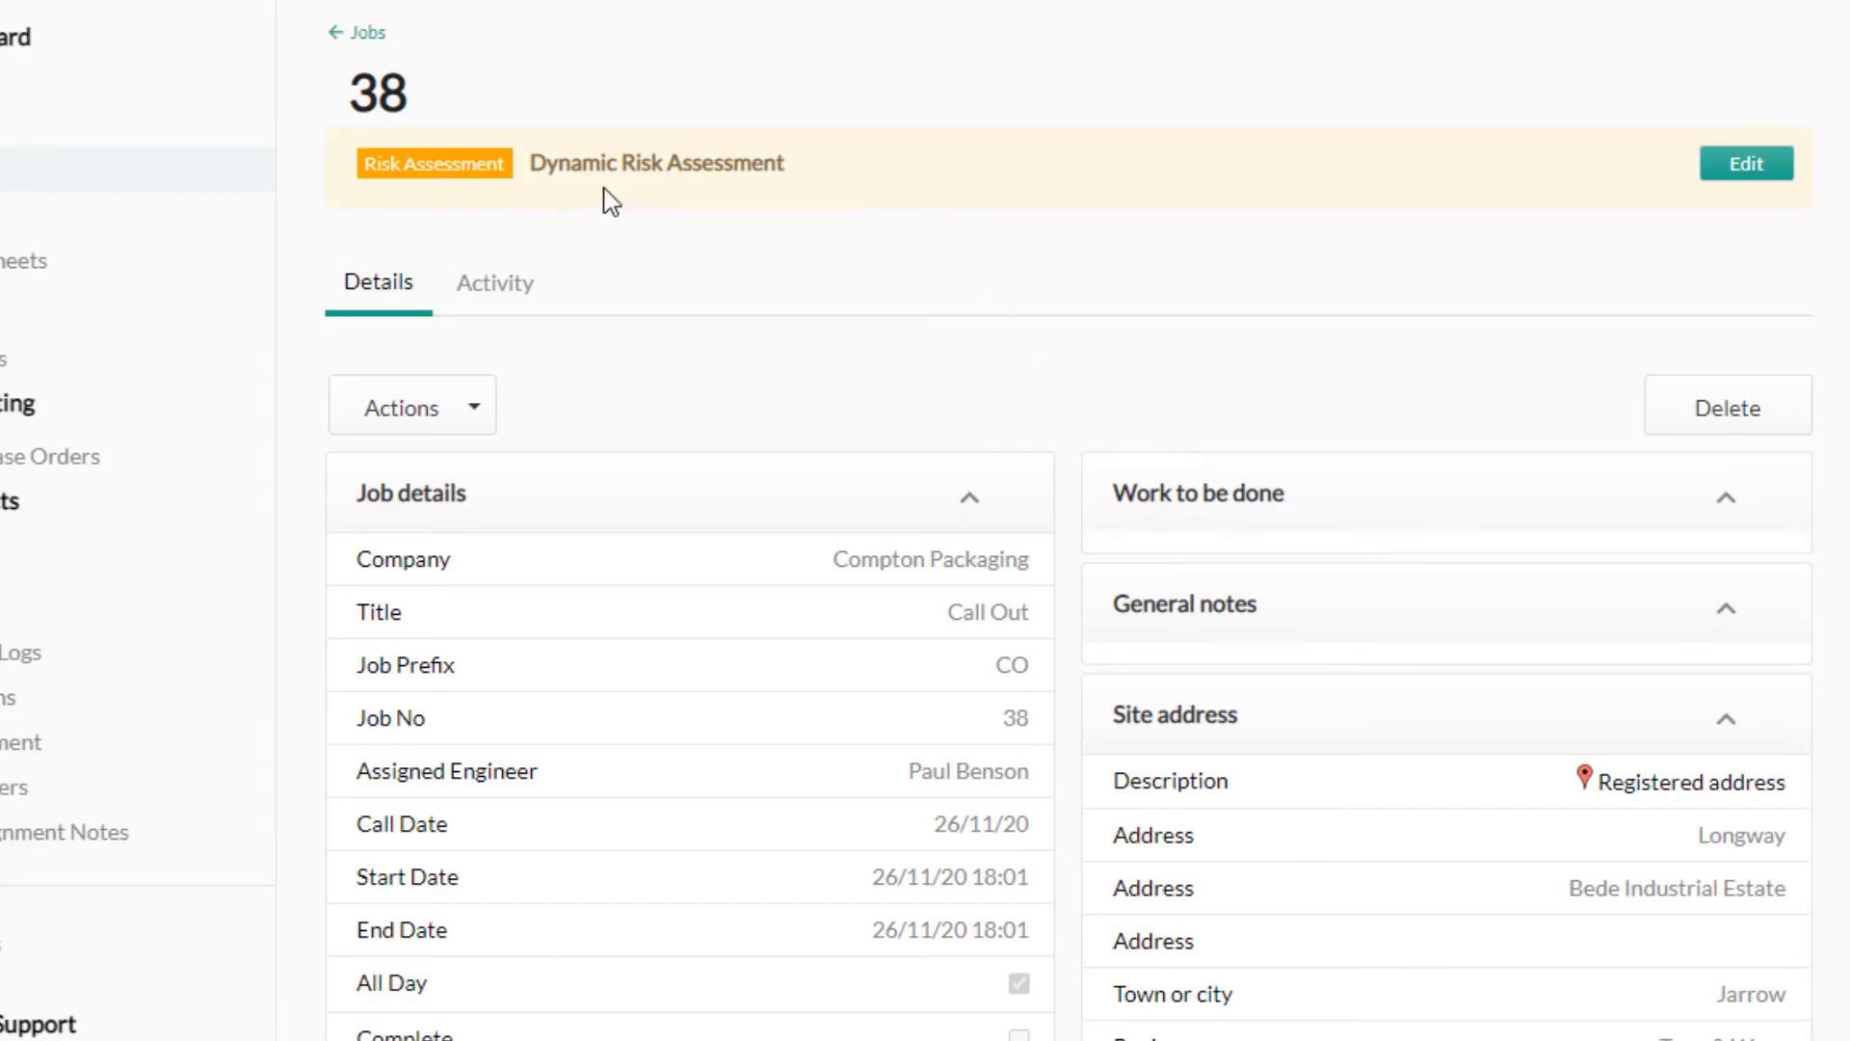
pyautogui.moveTo(956, 138)
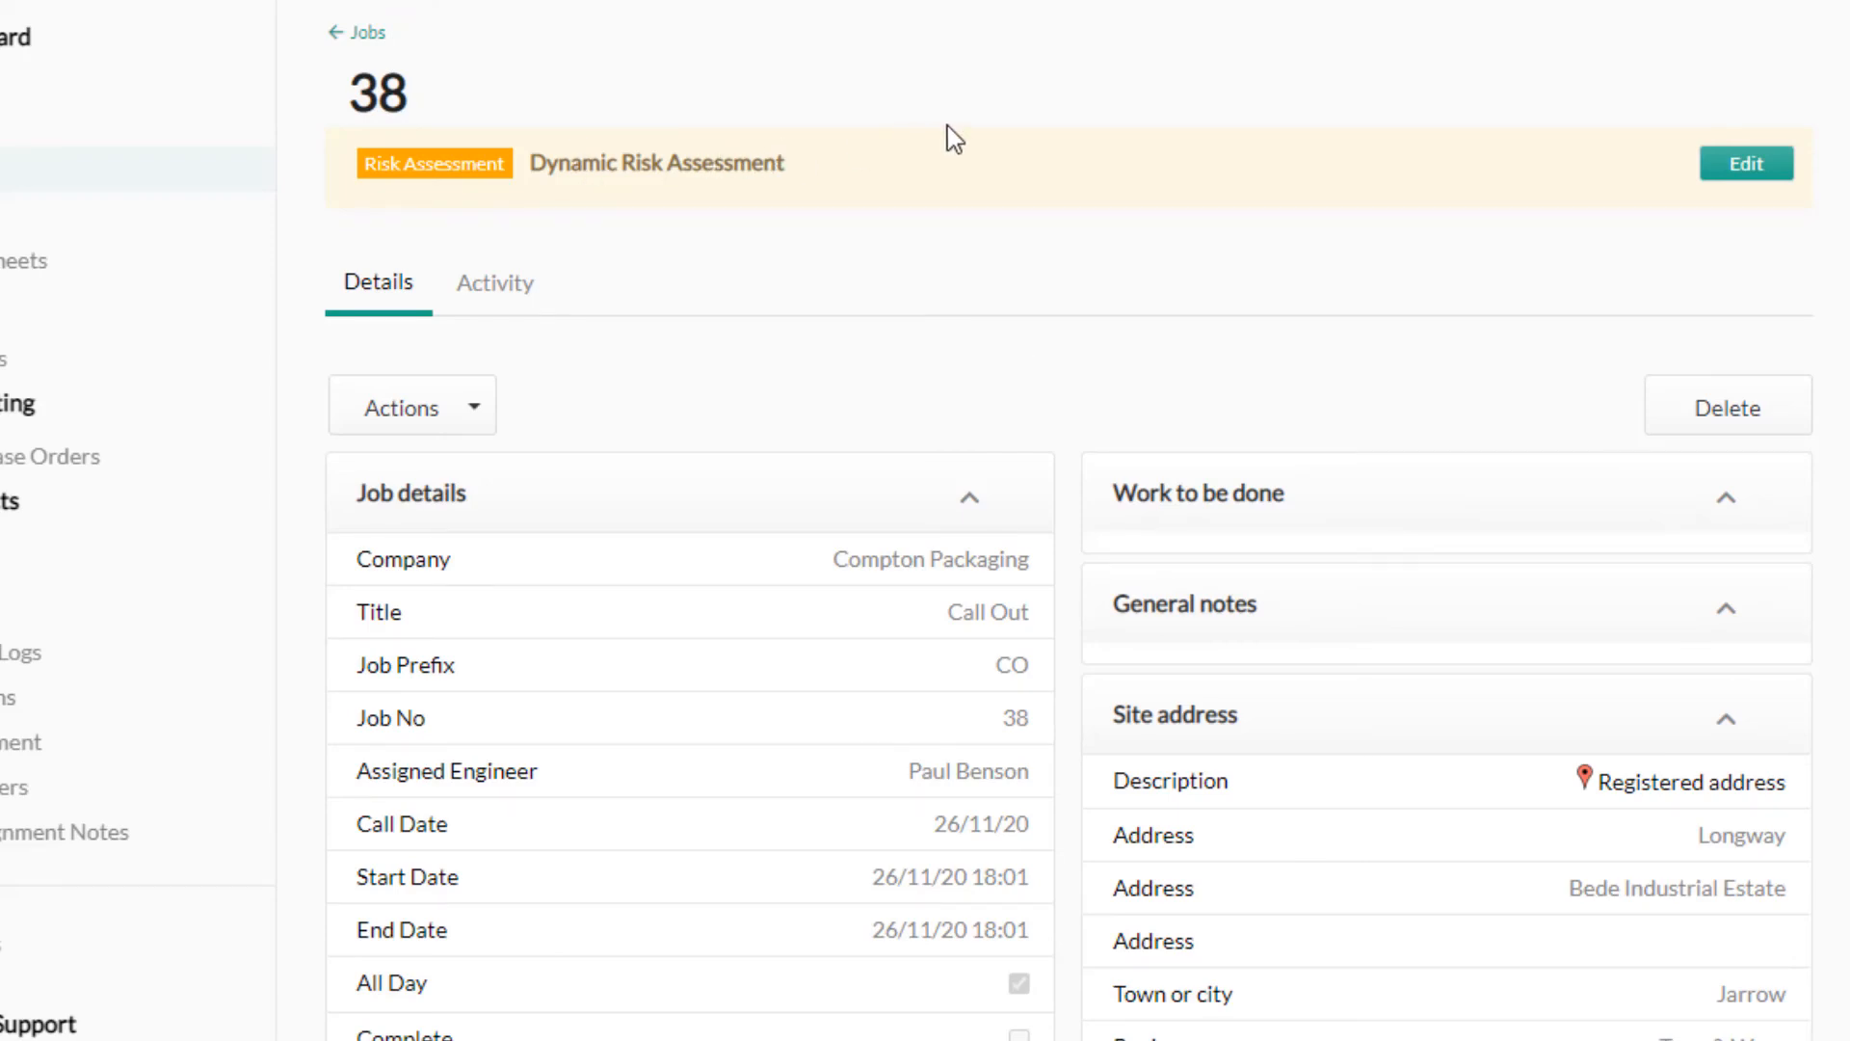
# Step: Answer the Dynamic Risk Assessment with 'Yes, thank you please upload photo'
pyautogui.click(433, 162)
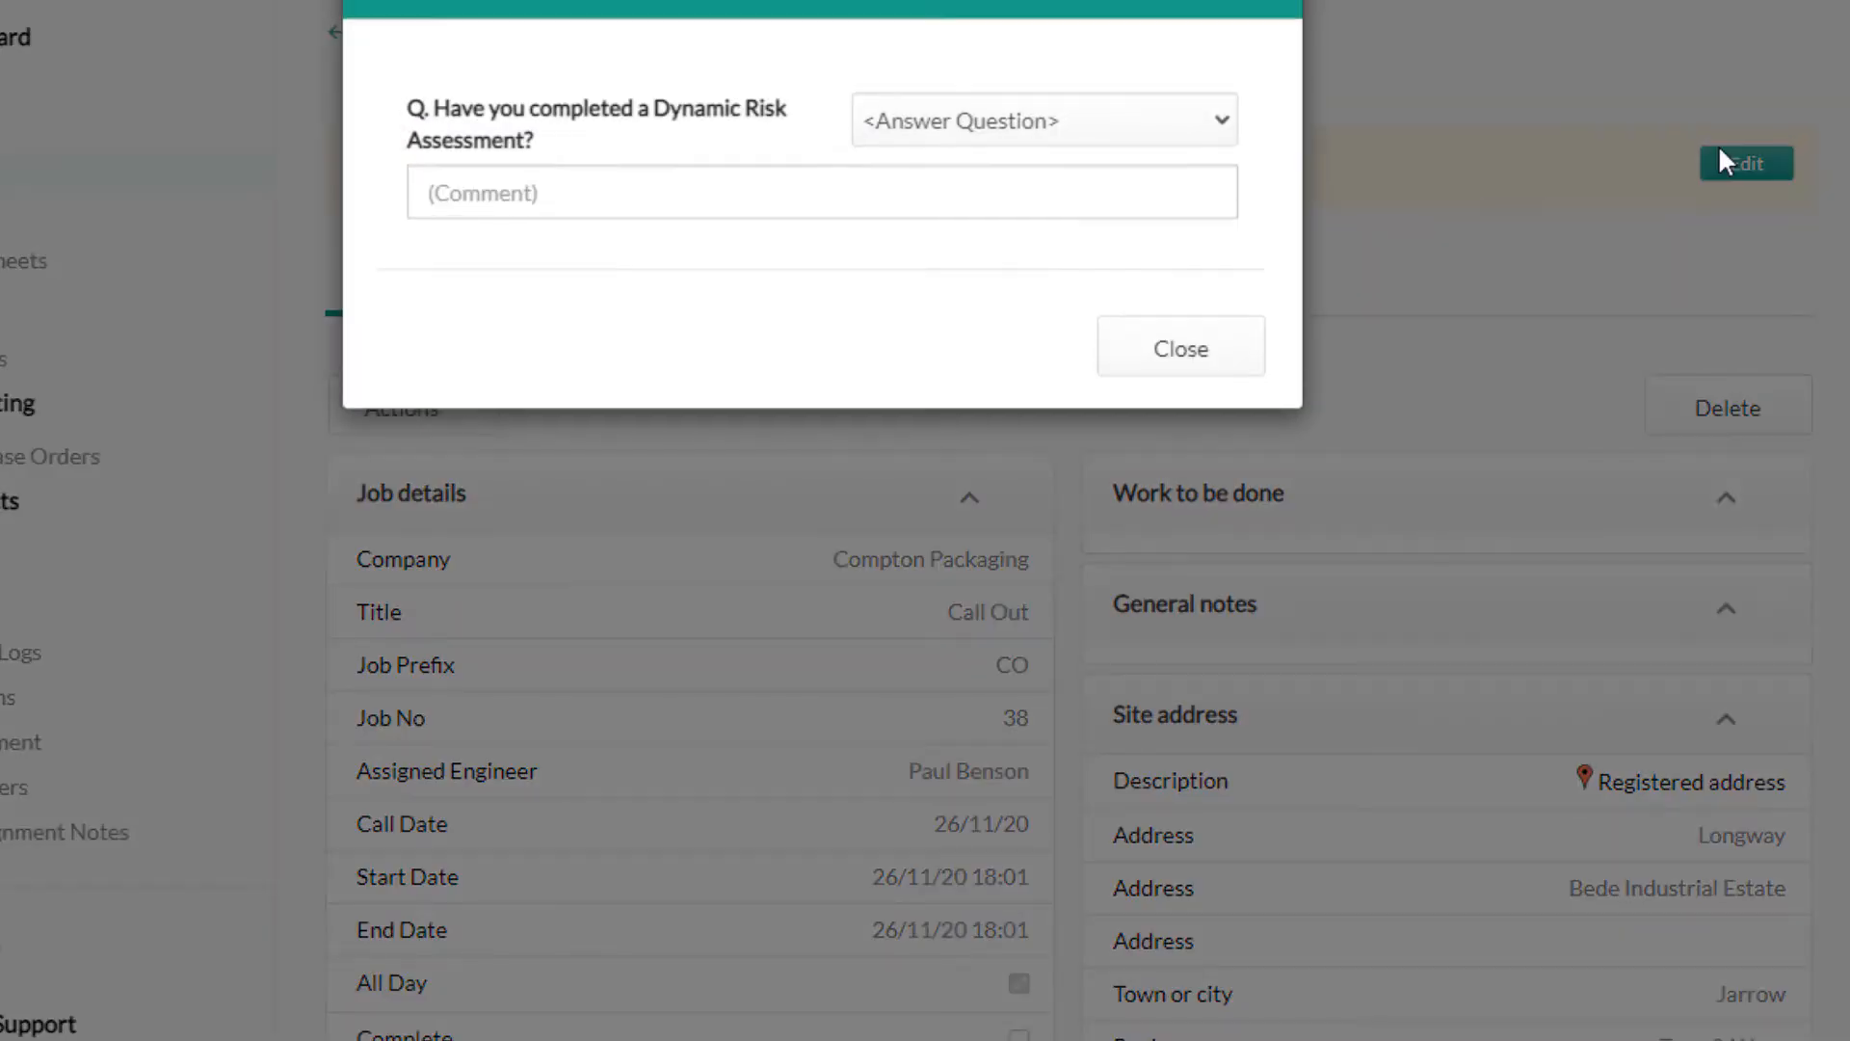
pyautogui.click(1042, 120)
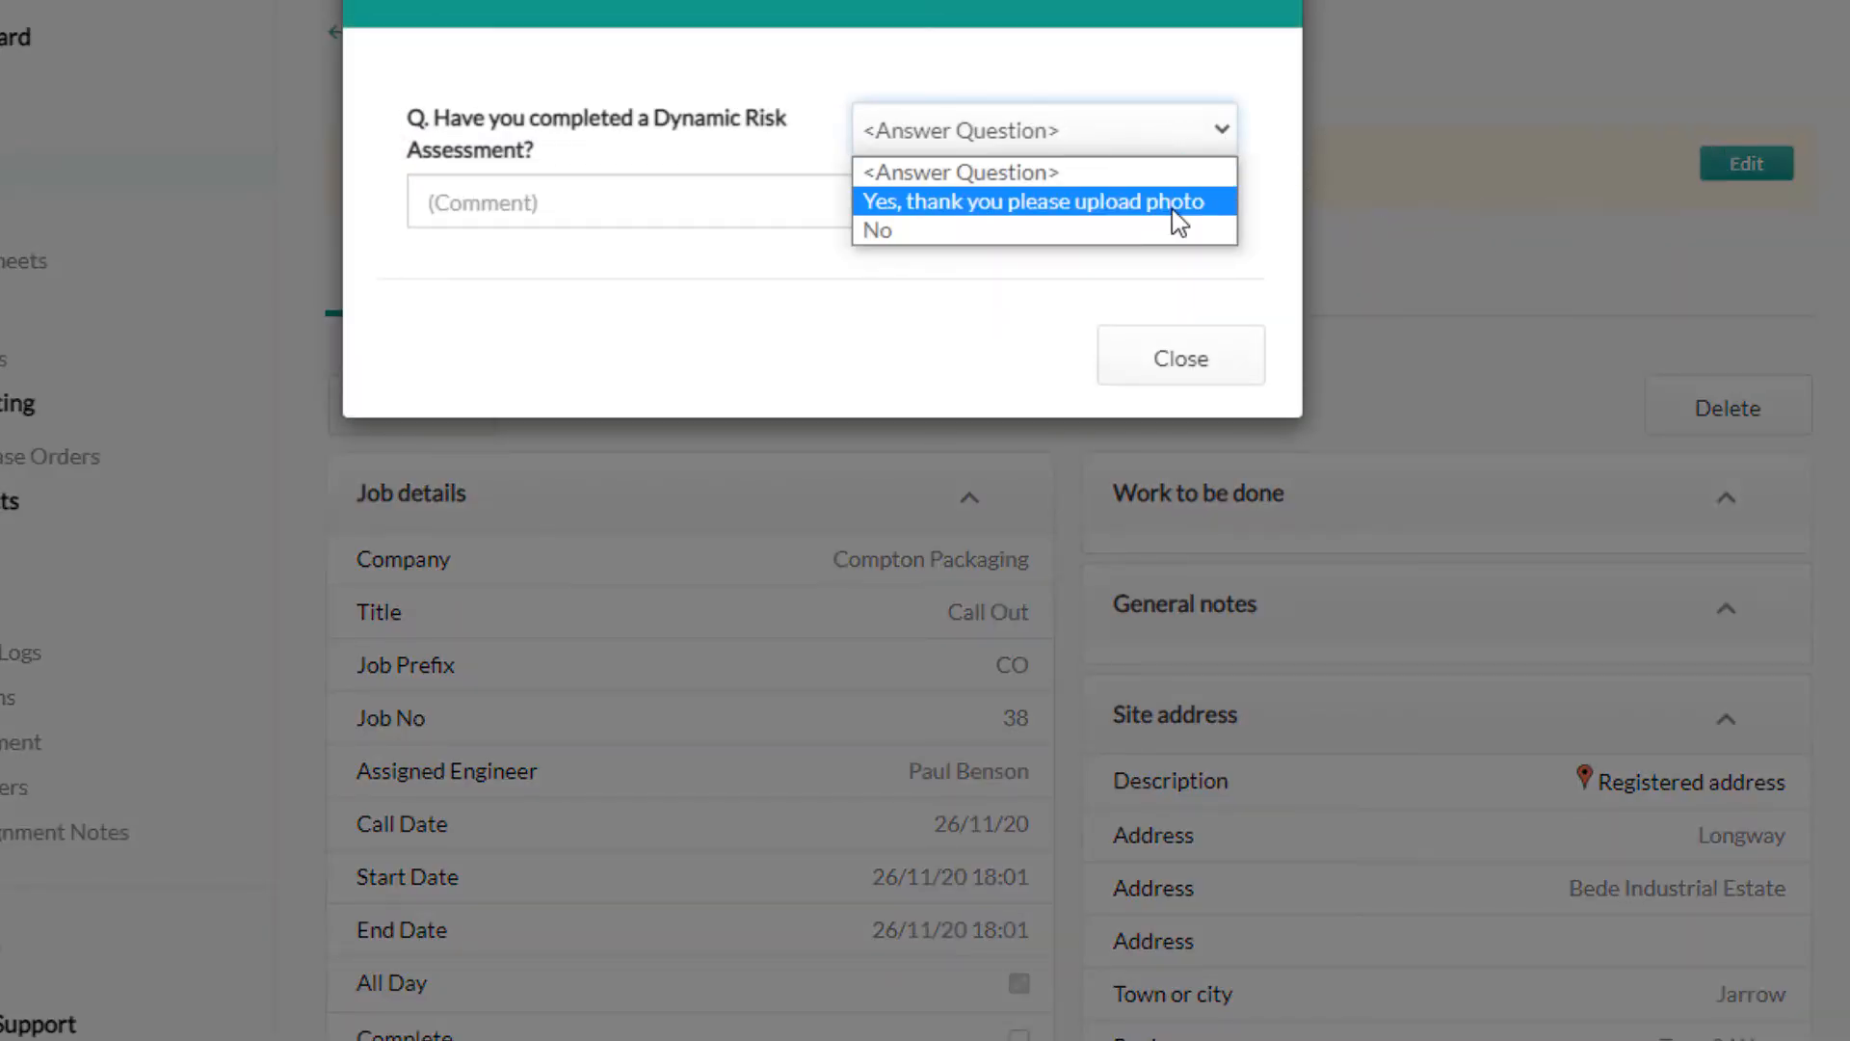
pyautogui.click(1180, 354)
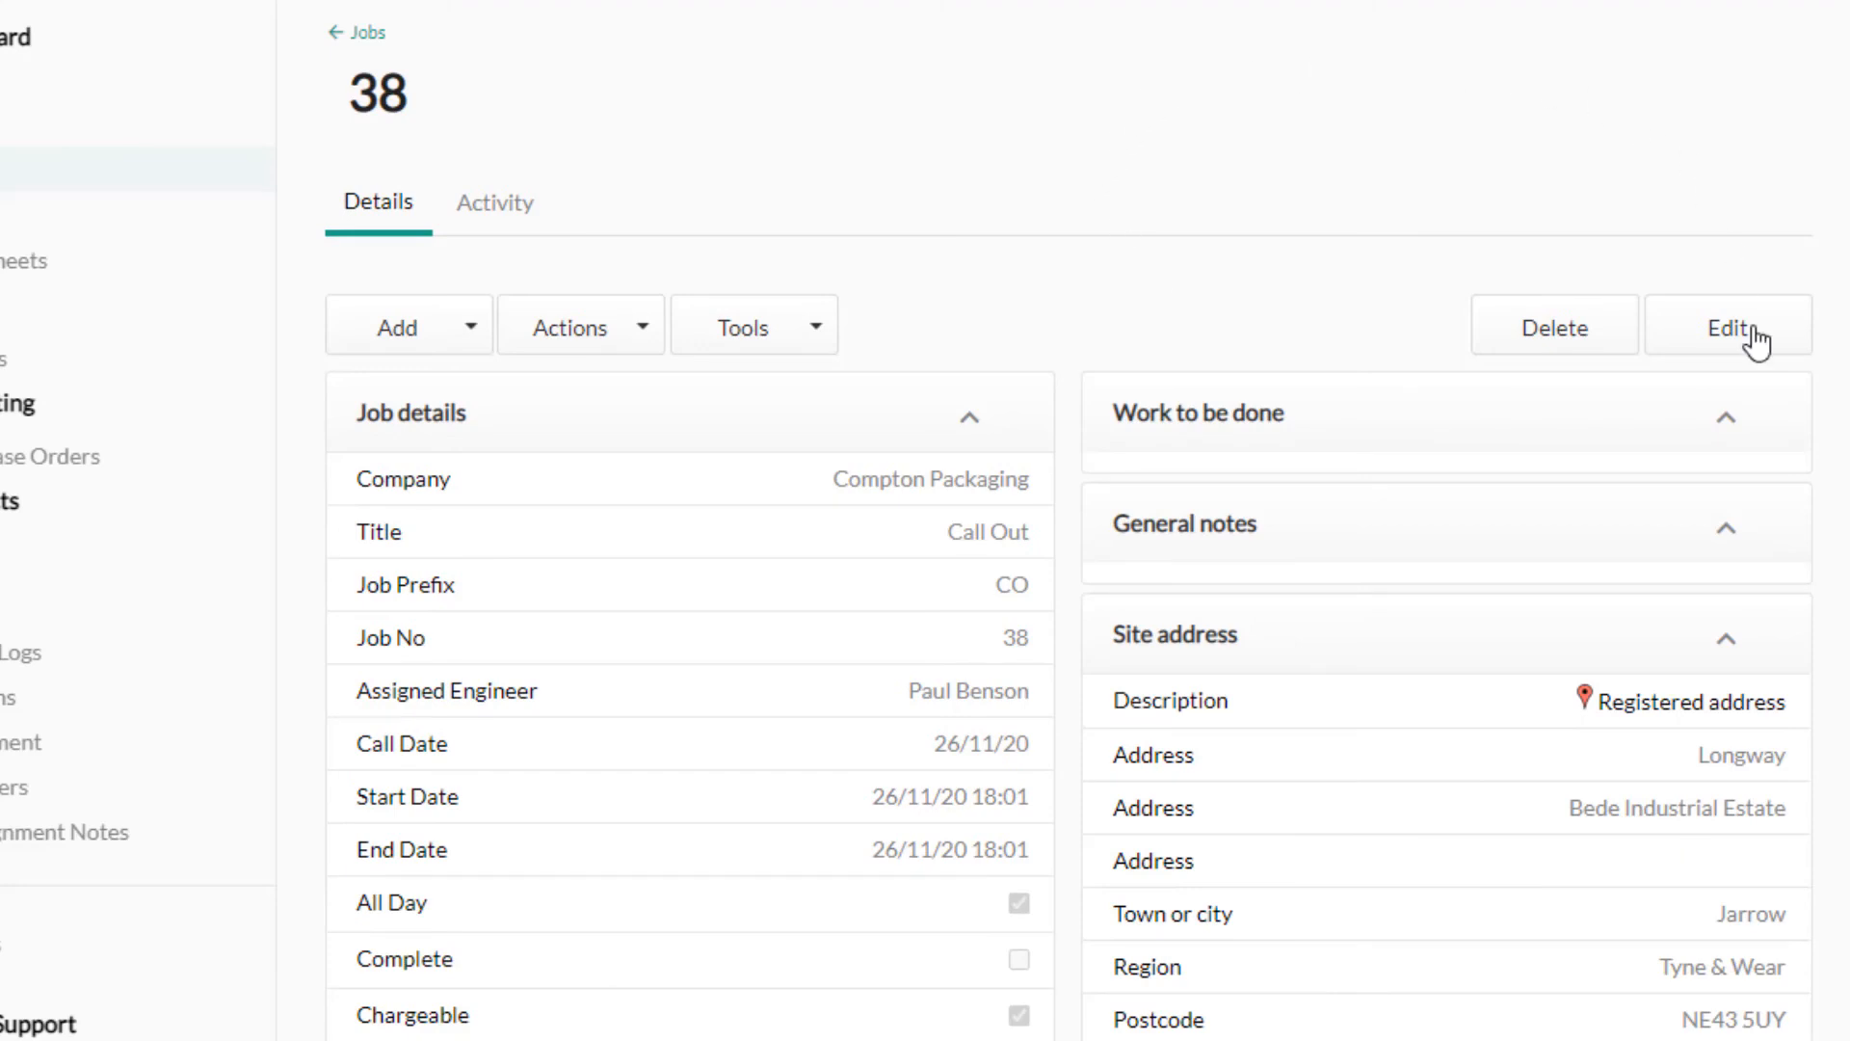
pyautogui.moveTo(393, 351)
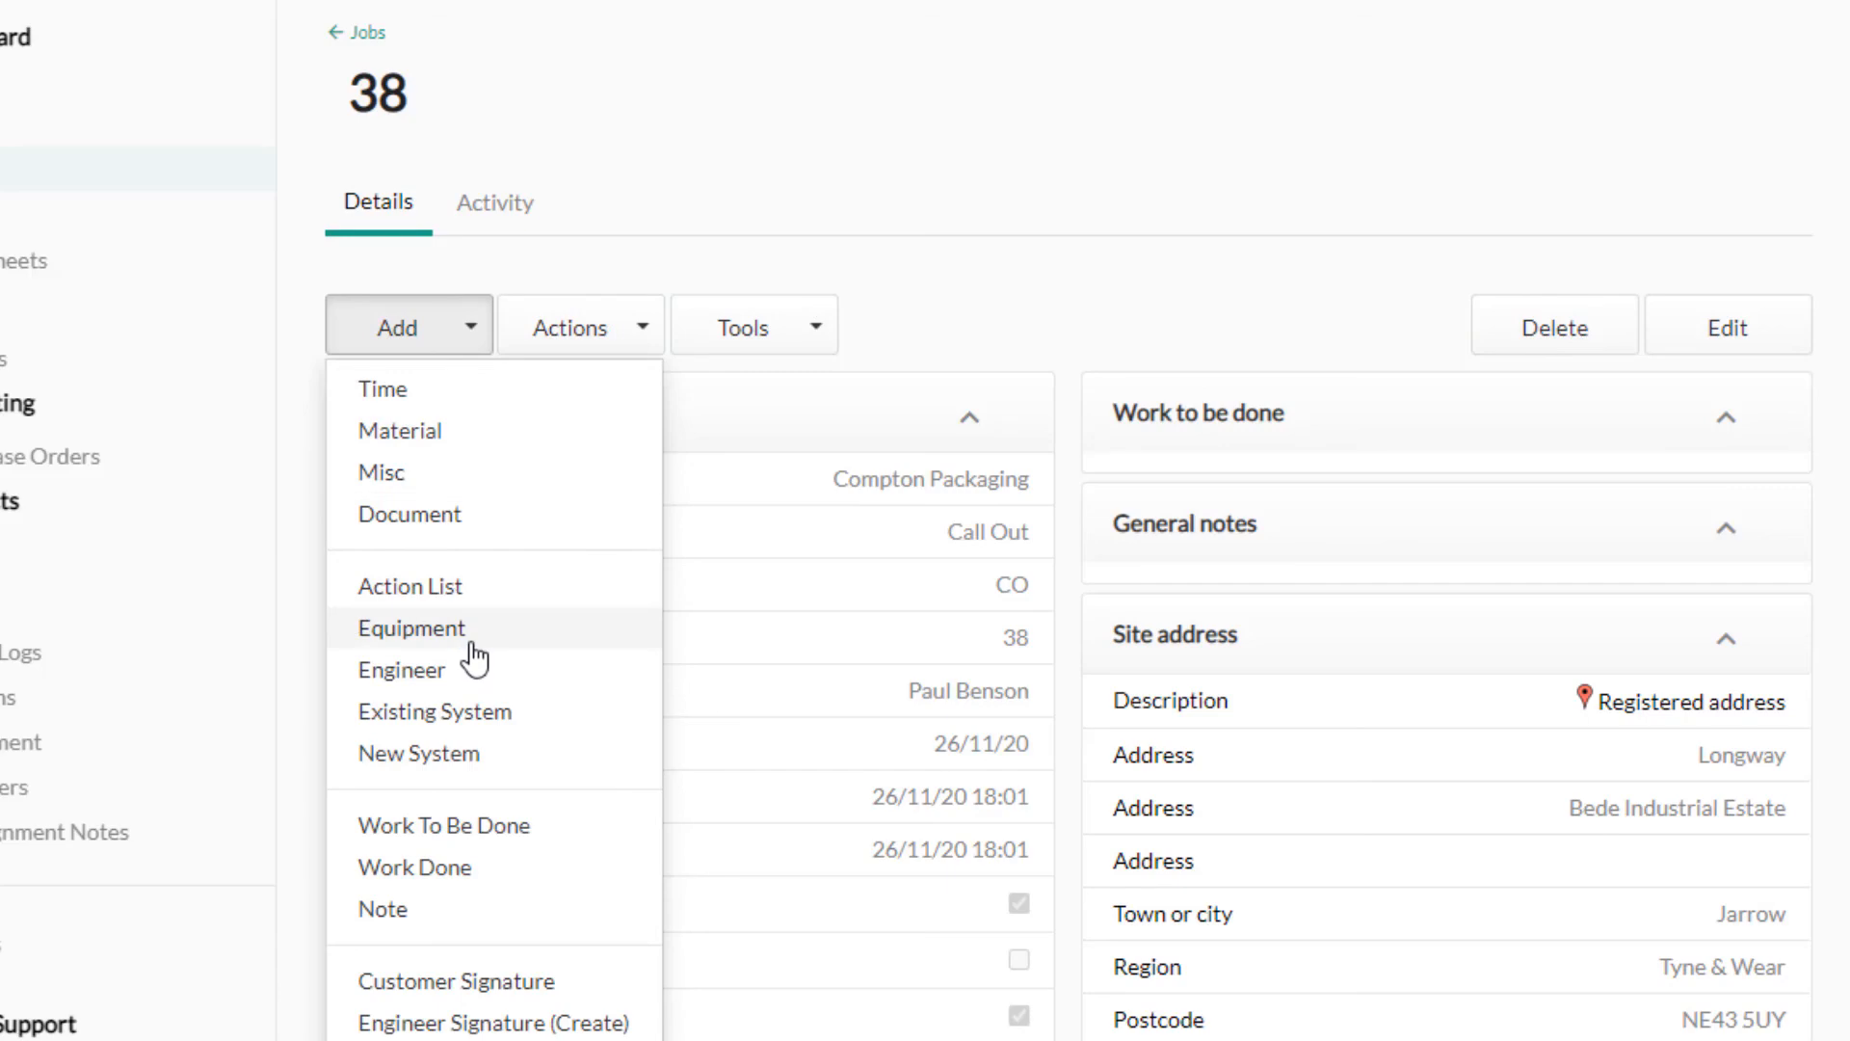
pyautogui.moveTo(422, 580)
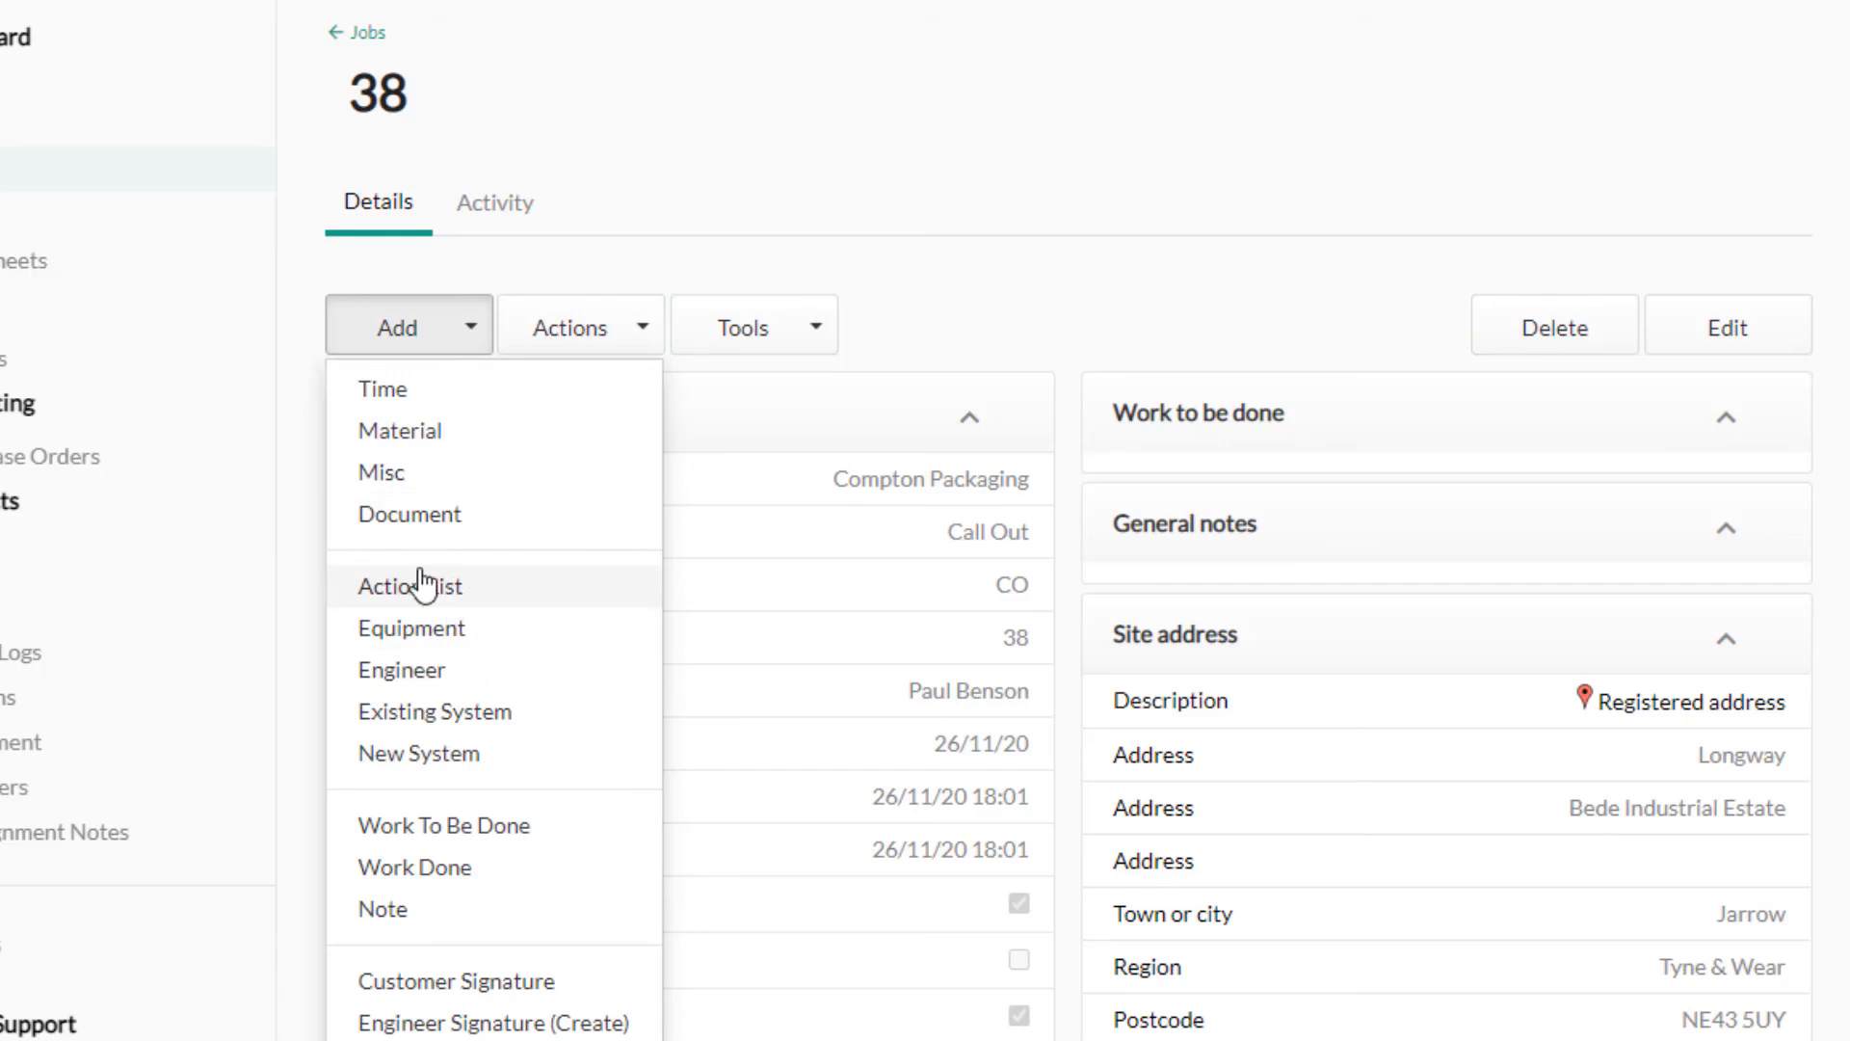